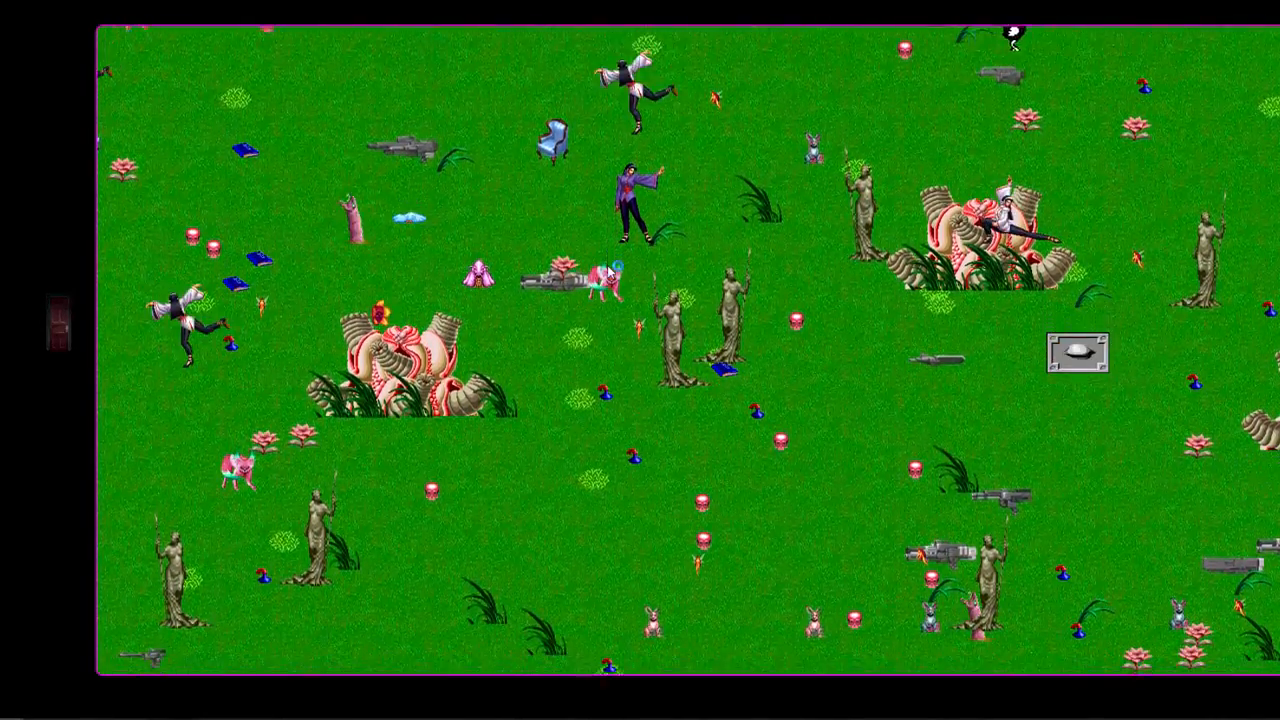
Scroll down through the green meadow of statues and creatures before heading to the water scene.
scroll("down", 3)
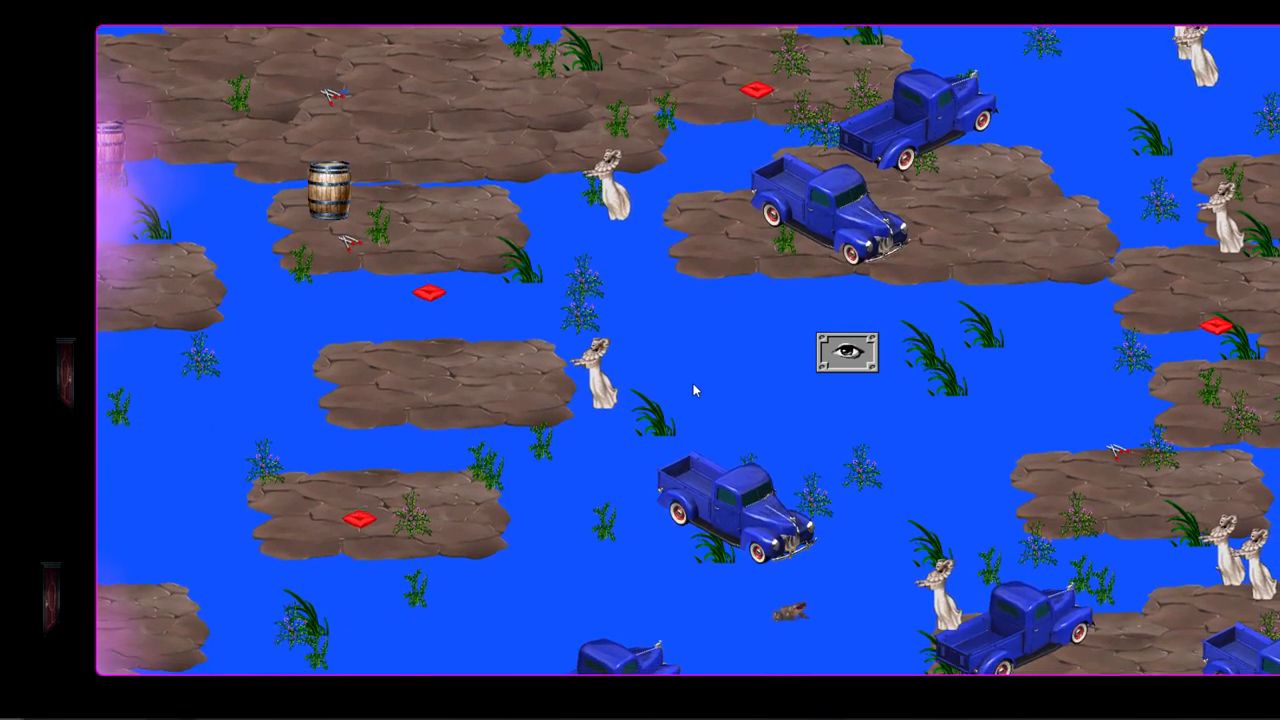
Scroll down through the blue water scene with rocky islands and pickup trucks.
scroll("down", 3)
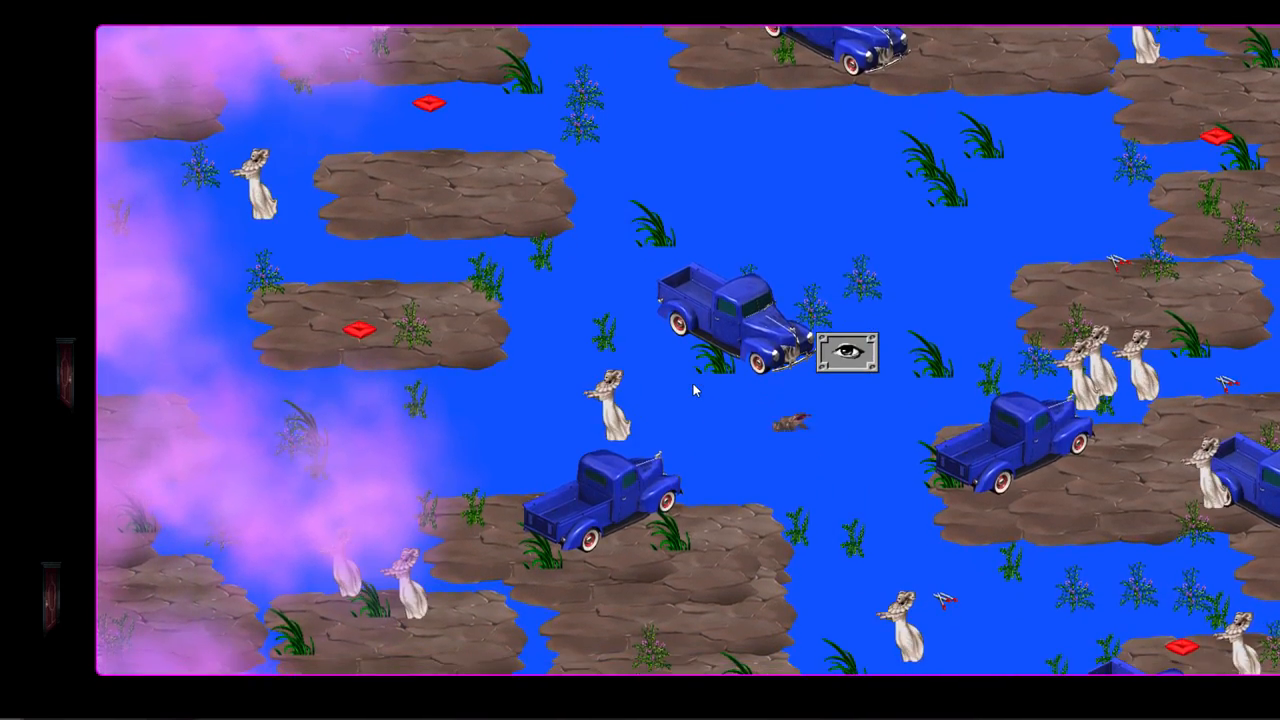
scroll("down", 3)
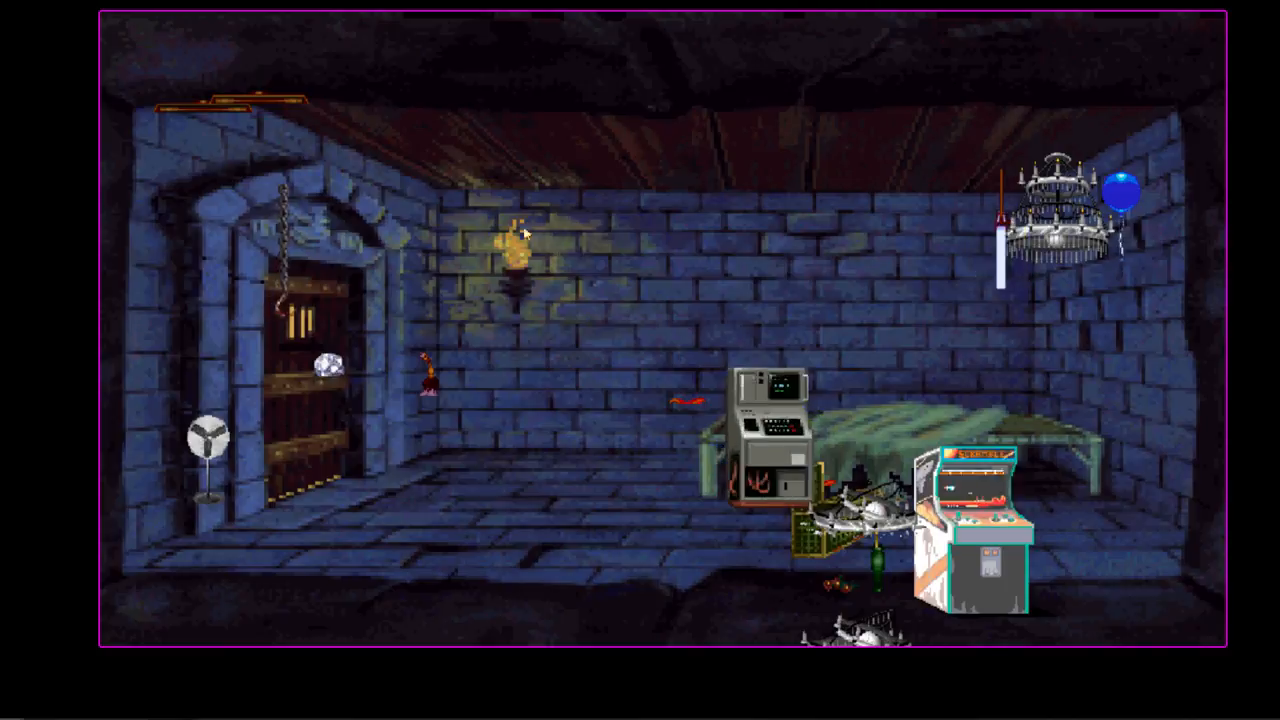
Take the dungeon room's exit hotspot to reach the dim blue statue room.
left_click(1060, 210)
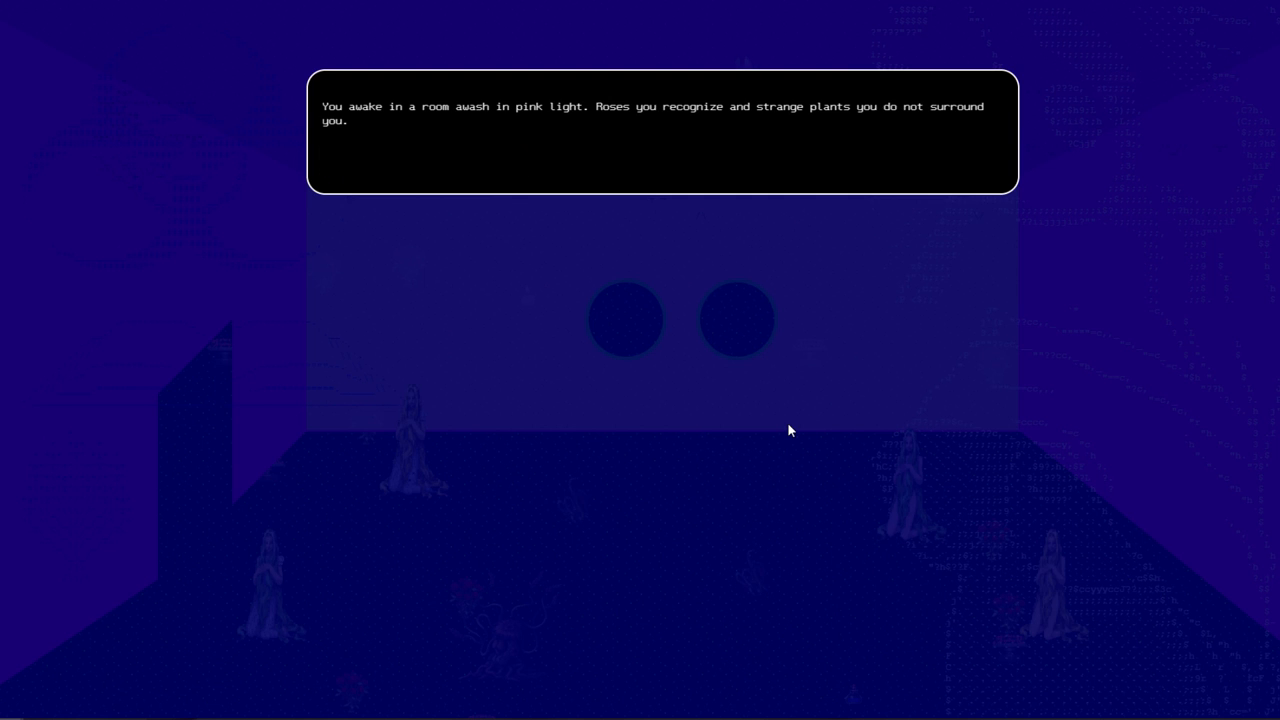
mouse_move(548, 228)
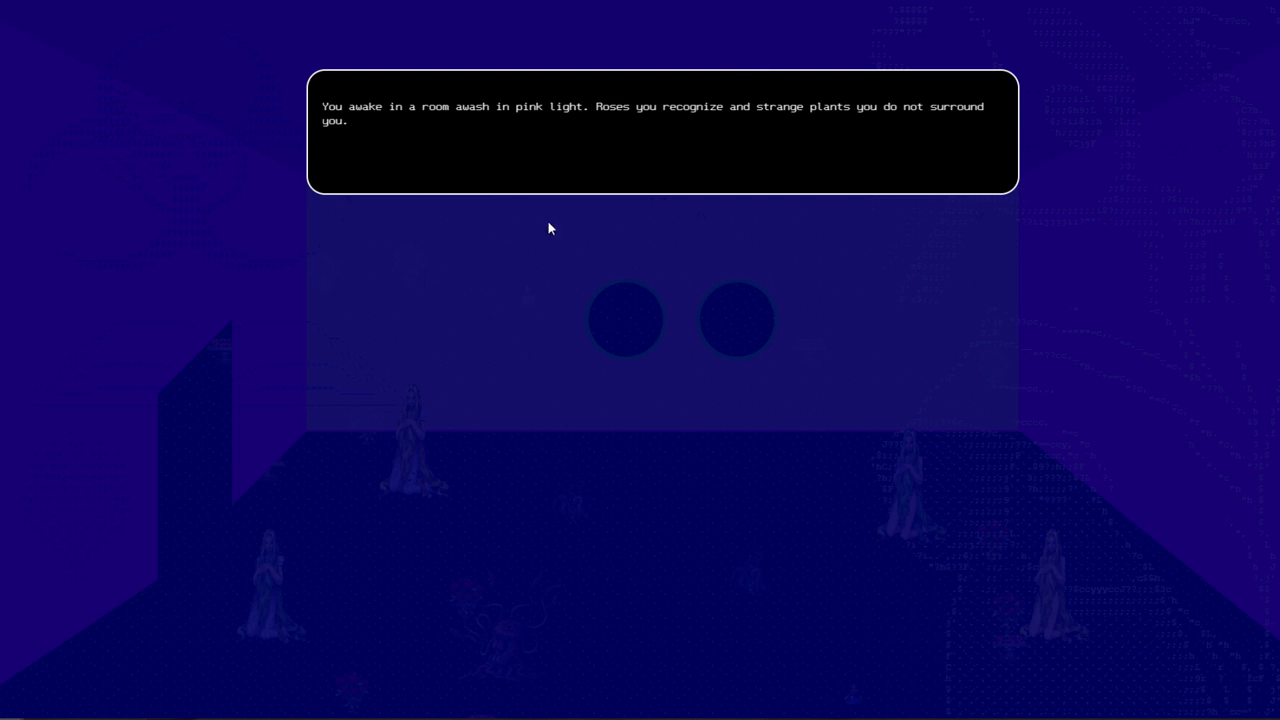
mouse_move(423, 165)
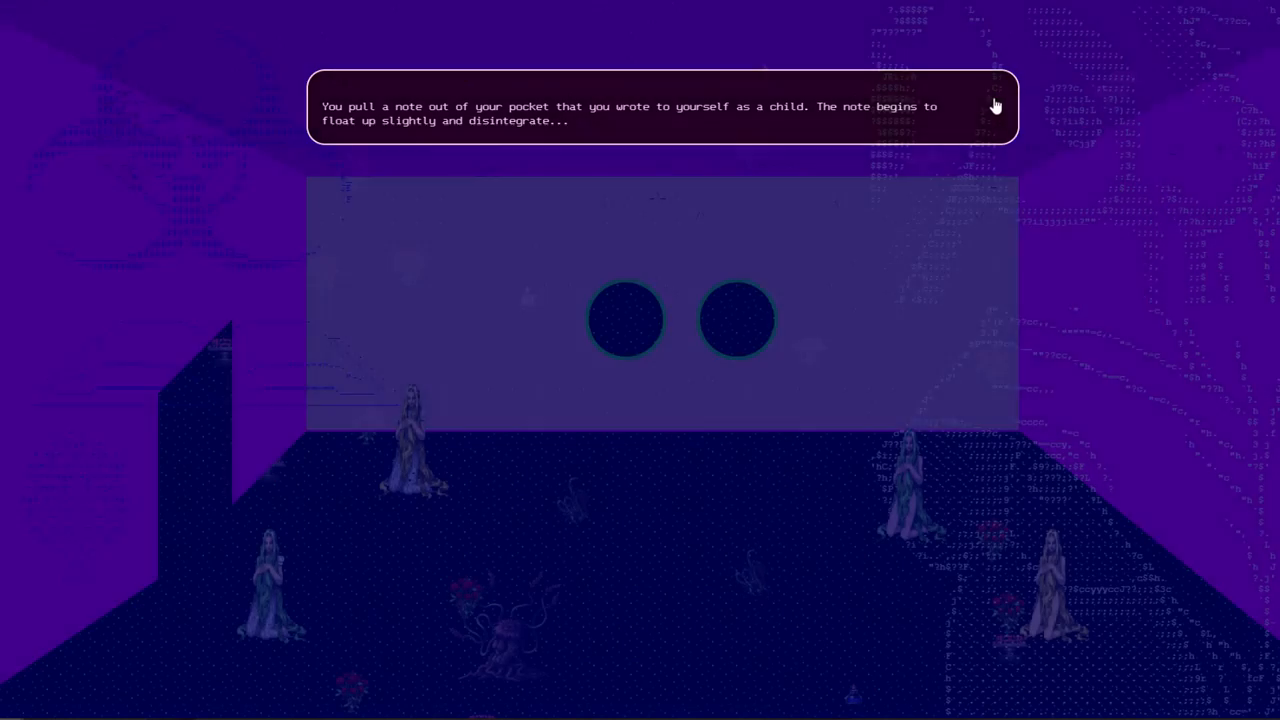
Advance the narration to the childhood note as the rose room lights up magenta.
left_click(995, 104)
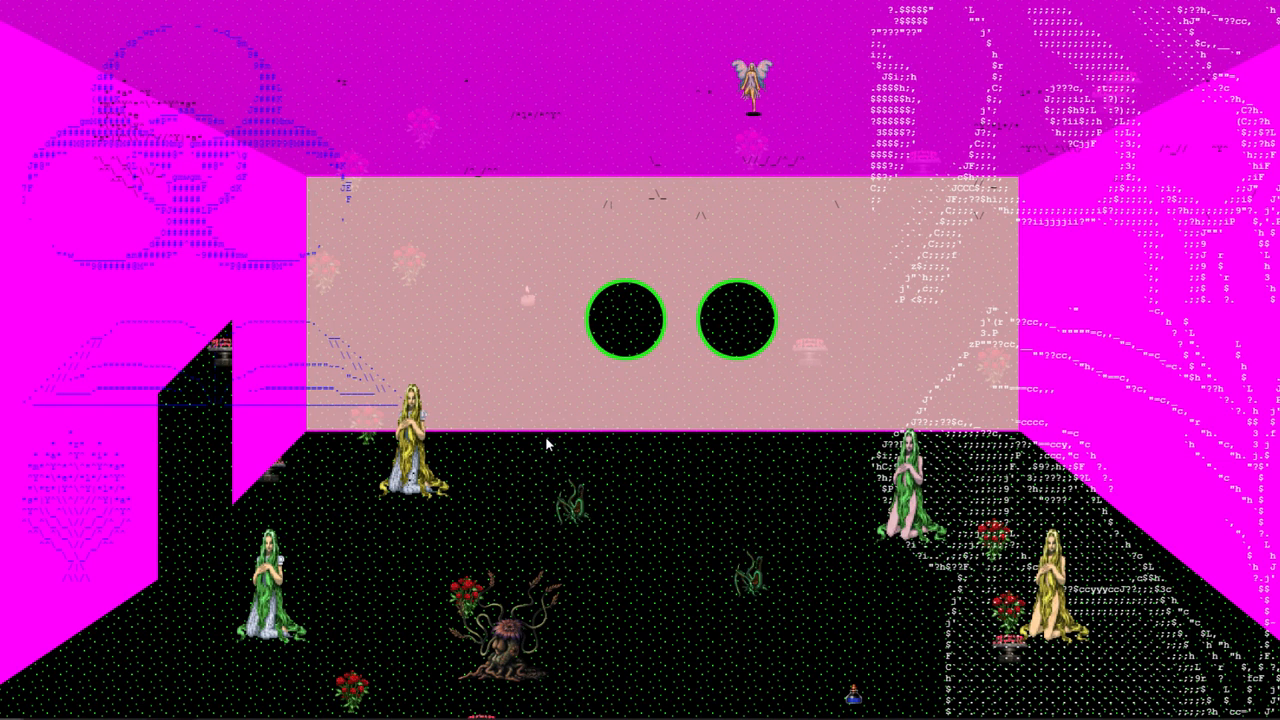
mouse_move(220, 200)
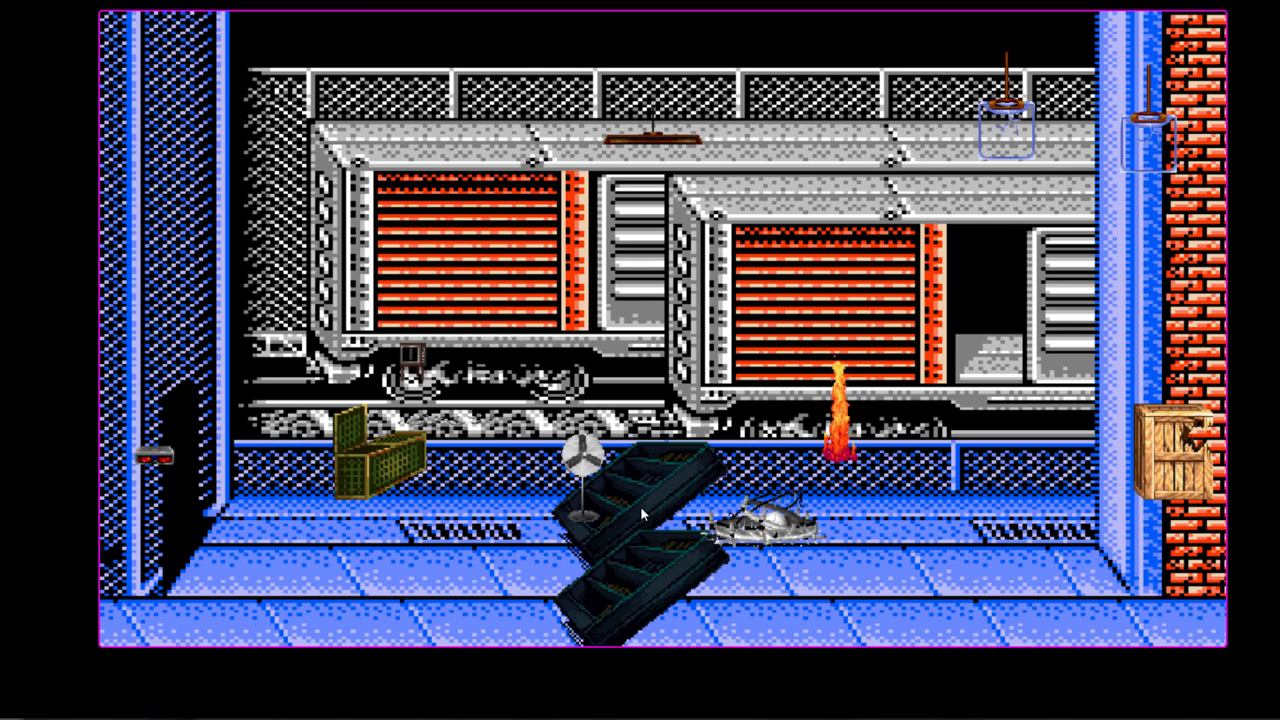
mouse_move(880, 210)
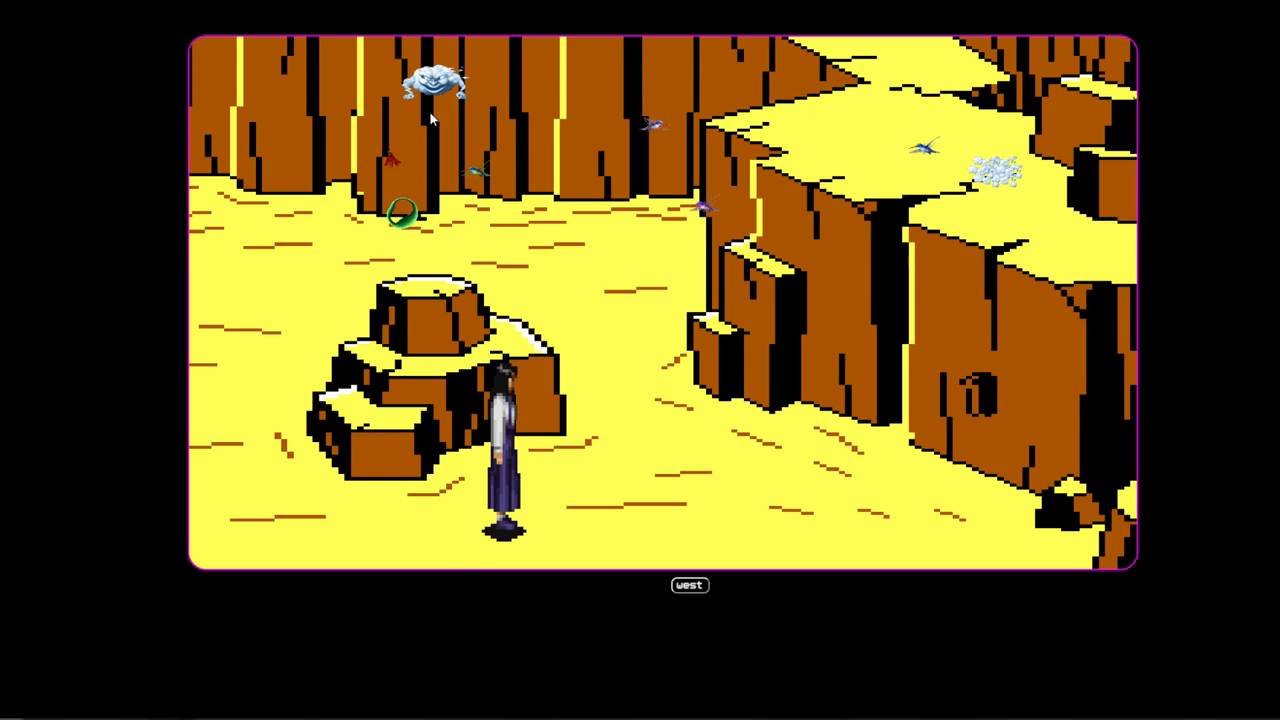
mouse_move(1035, 465)
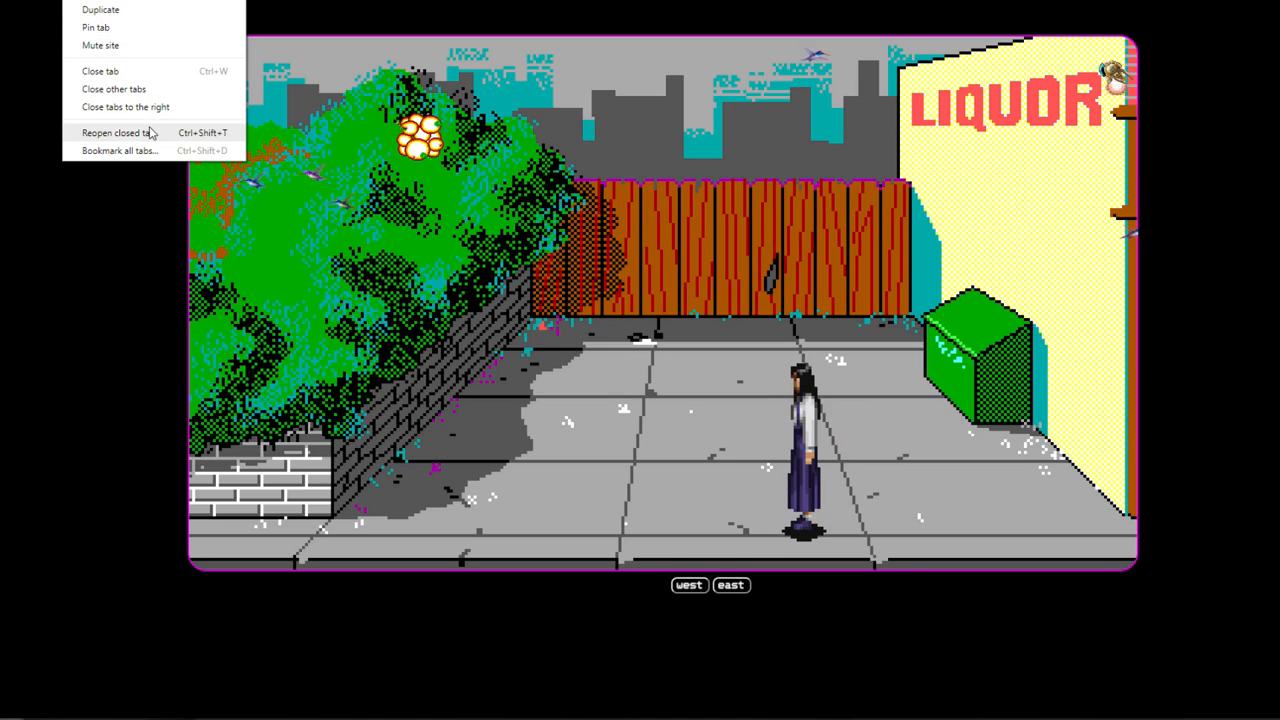
mouse_move(96, 27)
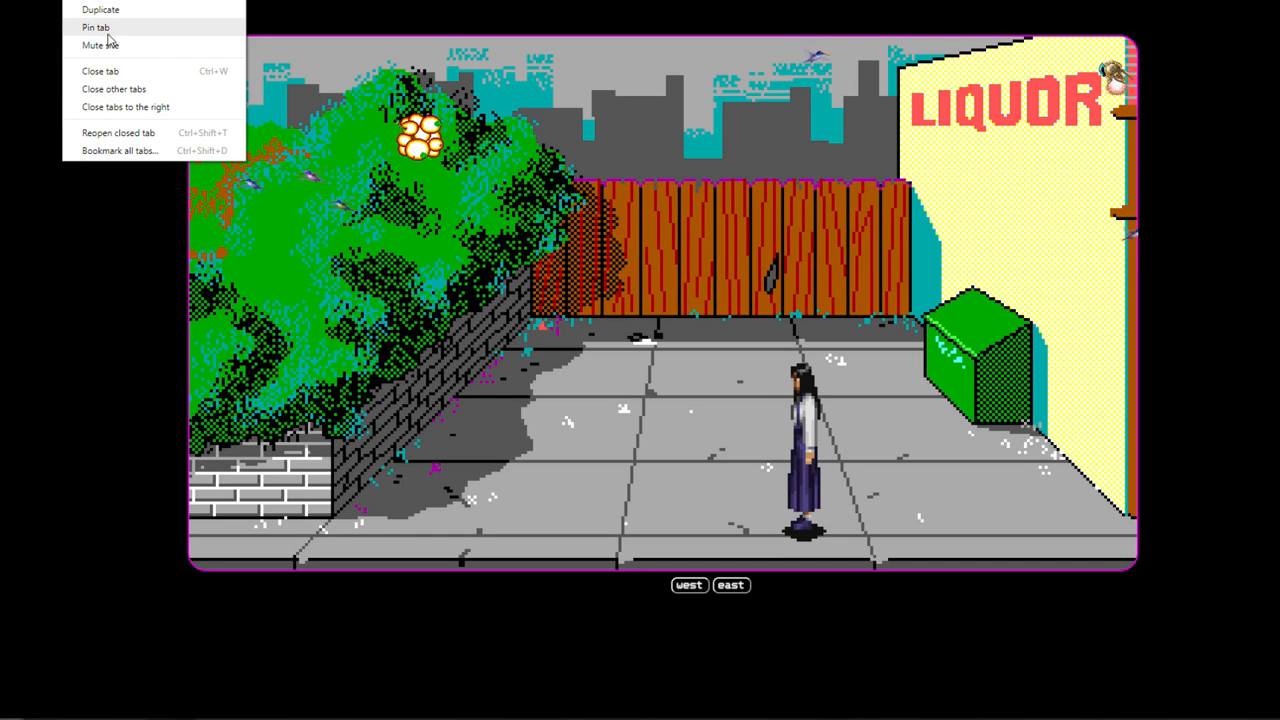
Return from Chrome's tab menu to the dream game's mushroom forest path.
left_click(375, 315)
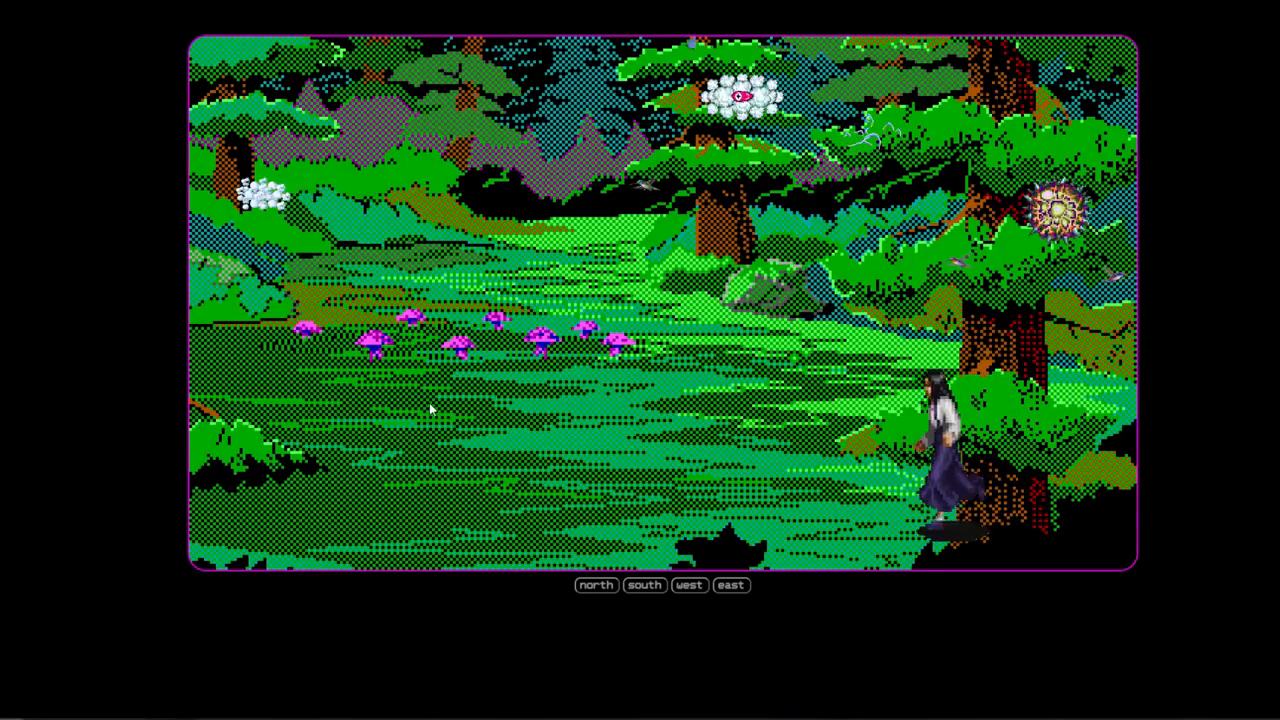
Walk west from the mushroom forest, north through the pine forest, then out of the desert.
left_click(689, 585)
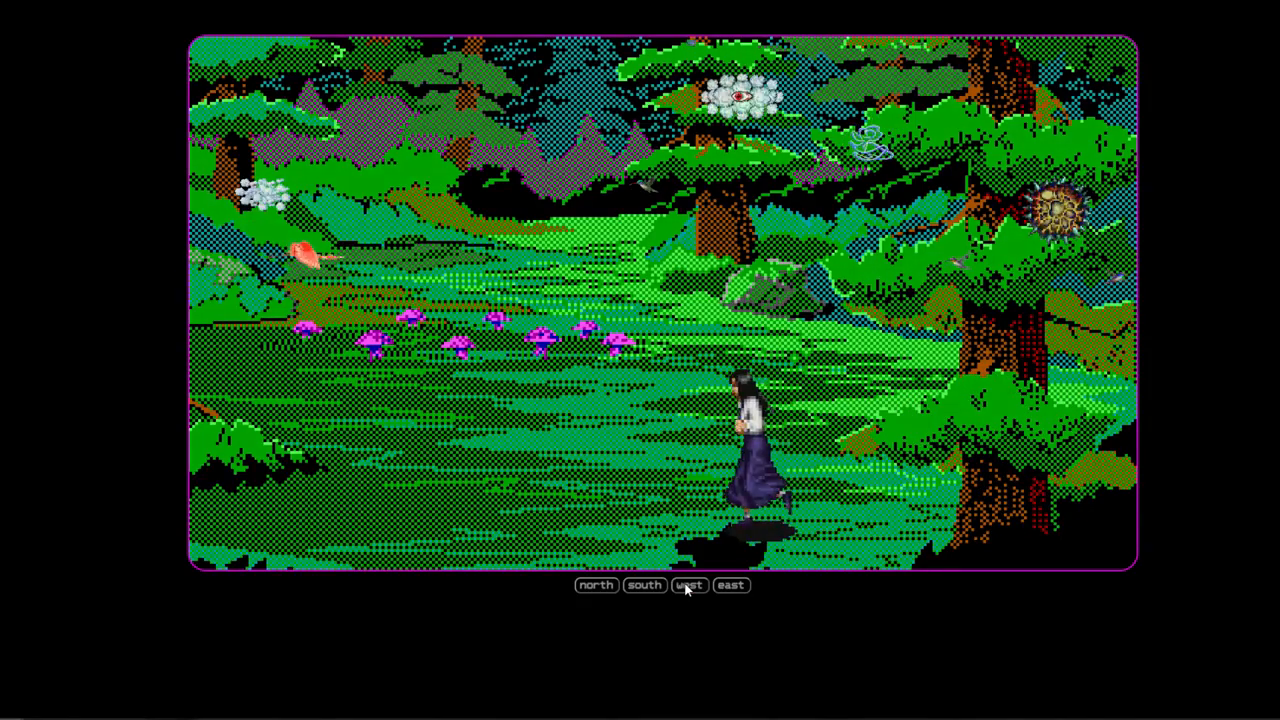
left_click(689, 585)
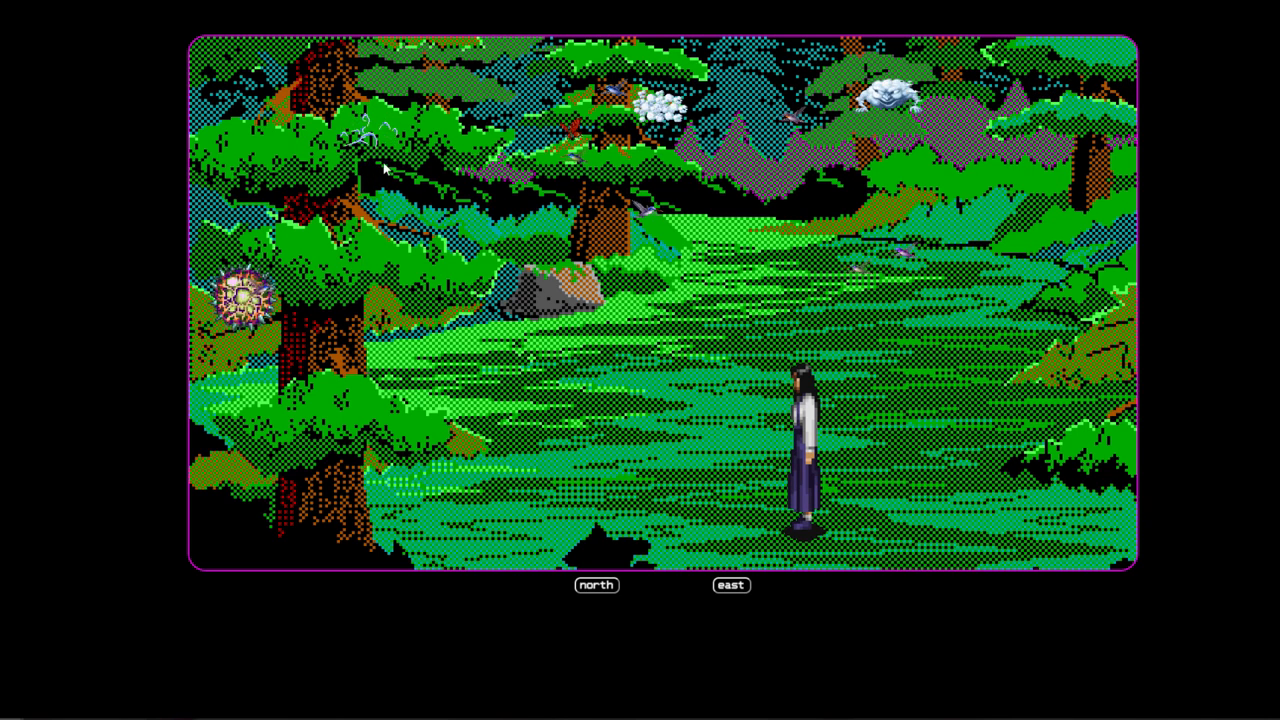
left_click(596, 585)
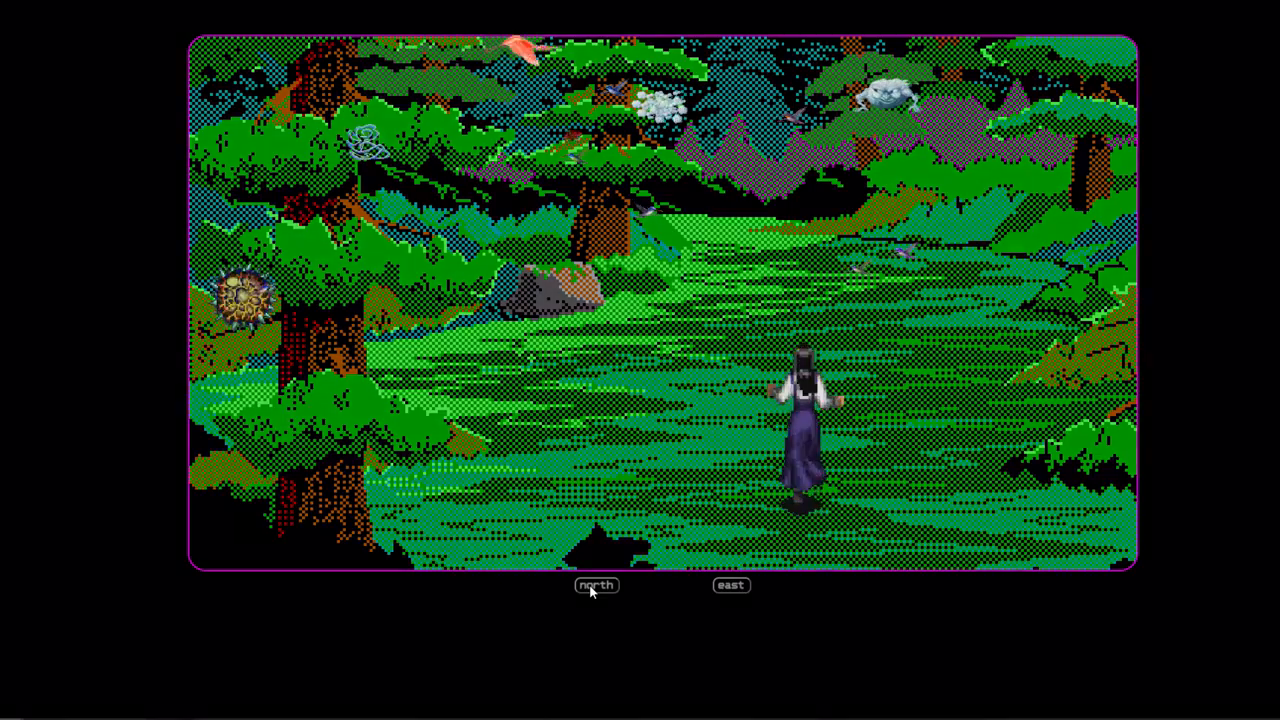
left_click(596, 585)
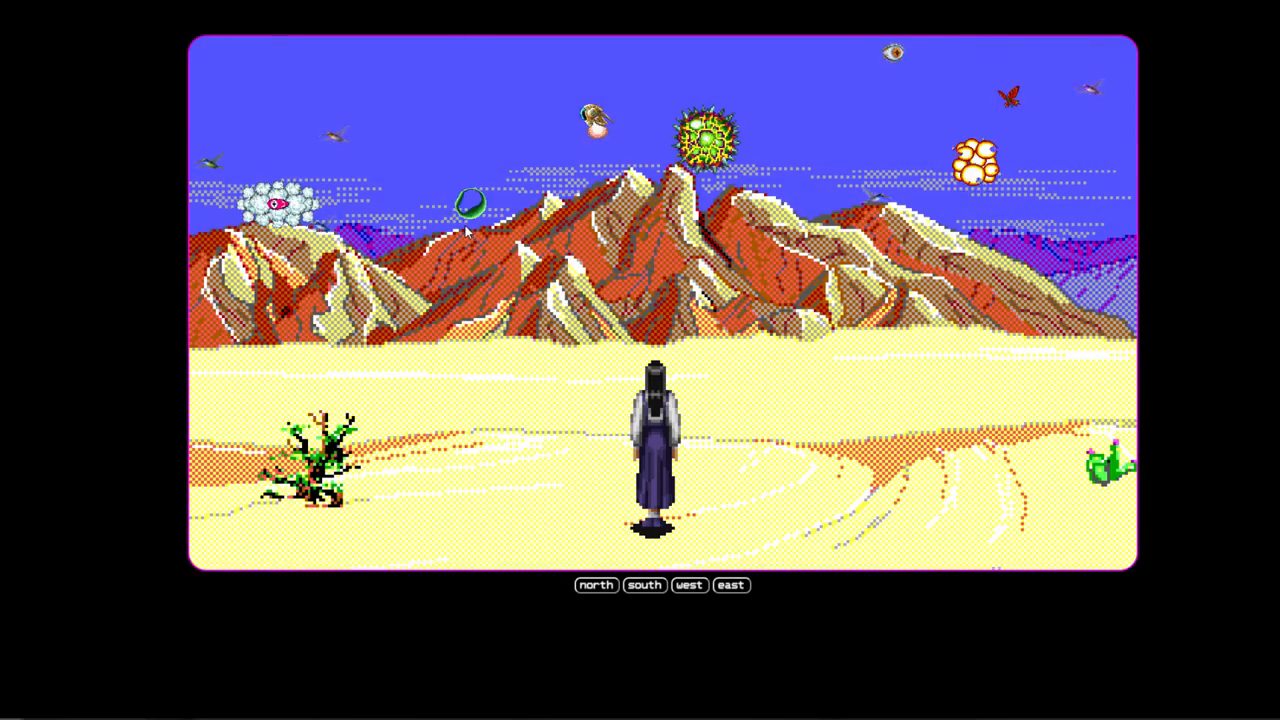
left_click(596, 585)
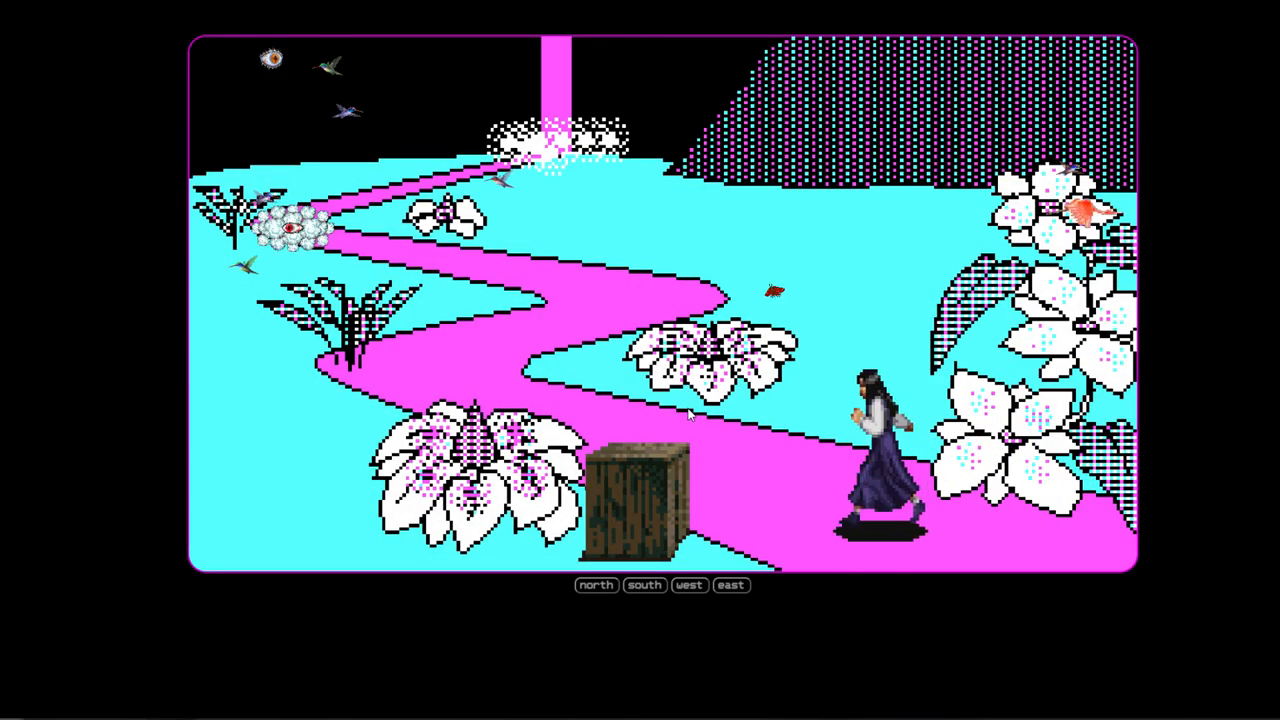
Walk north through the cyan garden and sunlit forest, then west out of the walled garden.
left_click(644, 585)
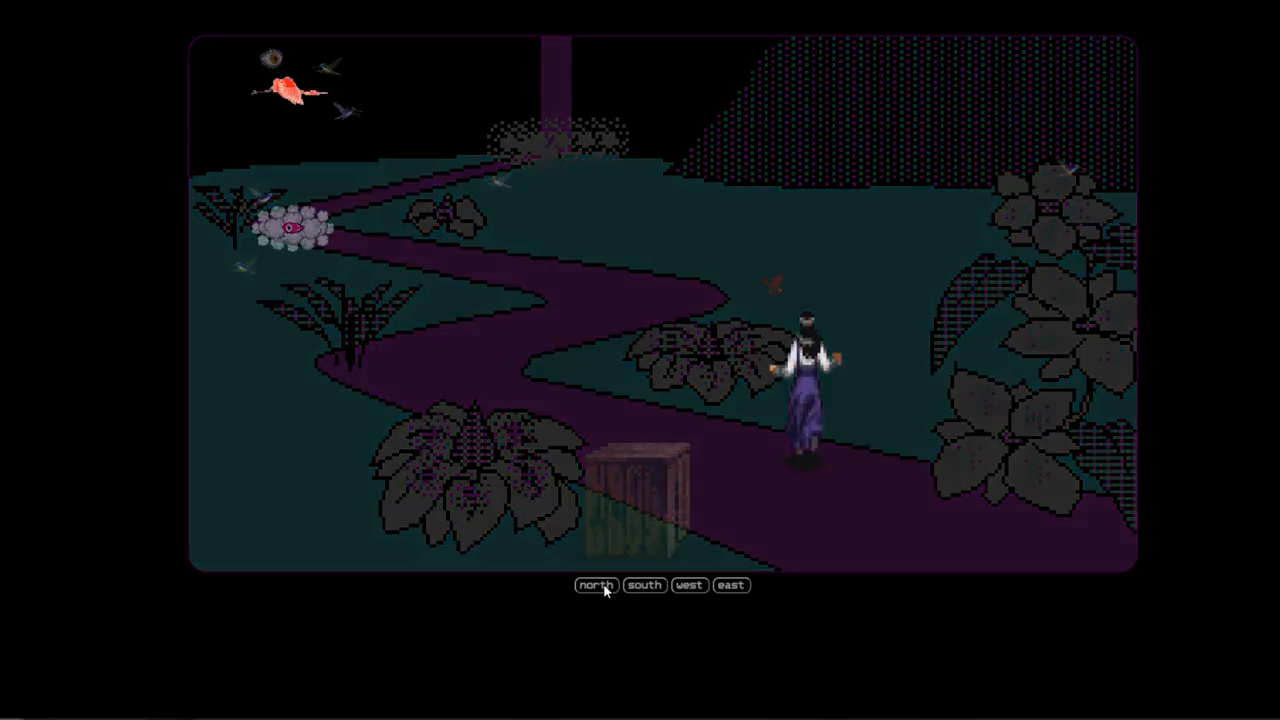
left_click(595, 585)
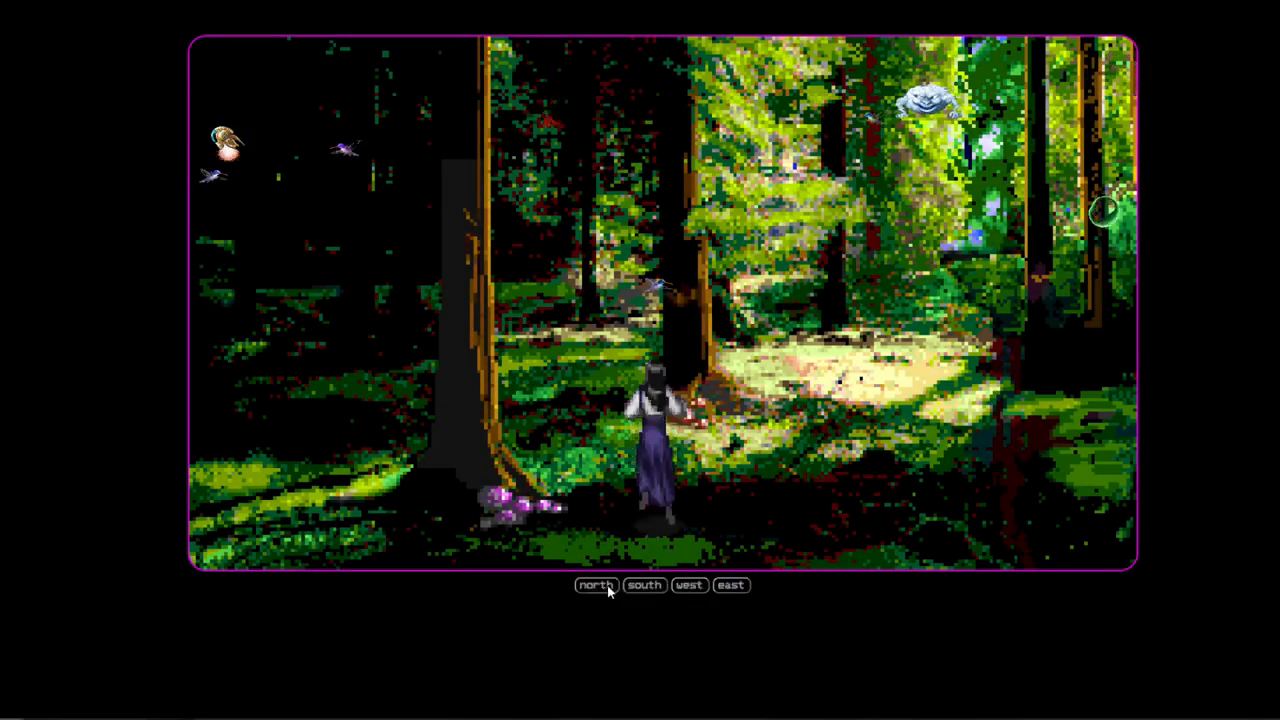
left_click(595, 585)
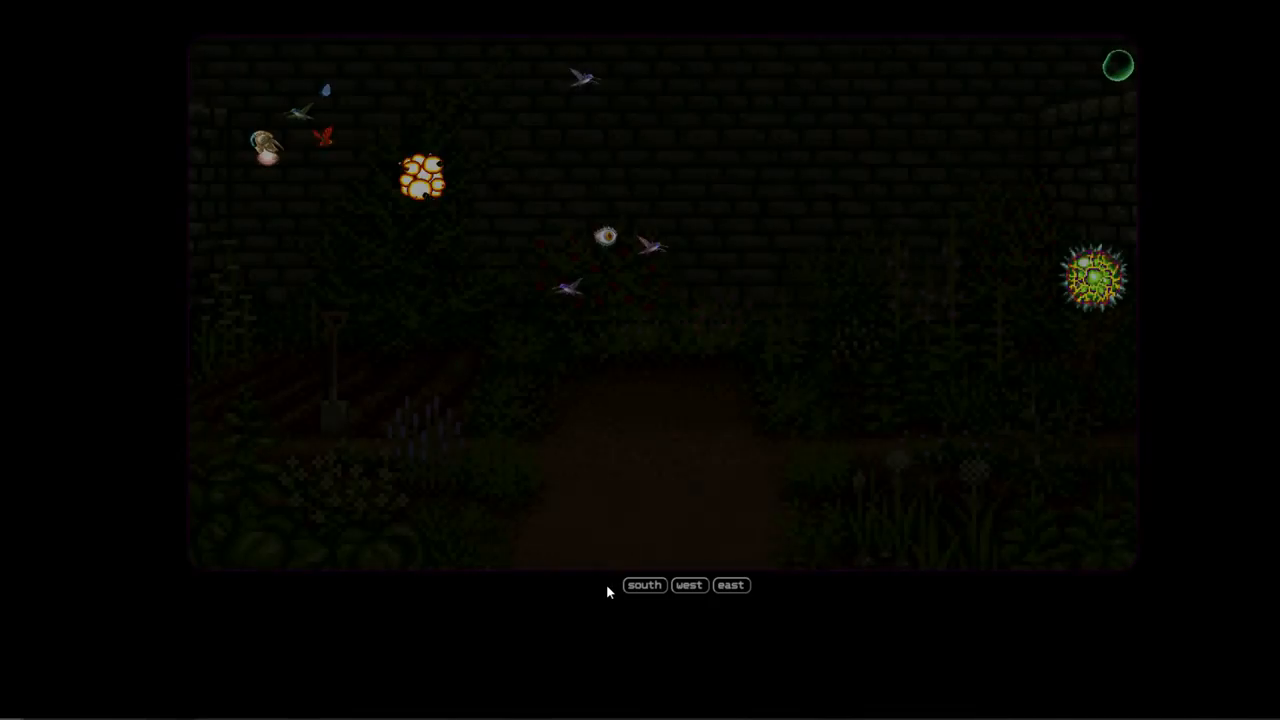
left_click(689, 585)
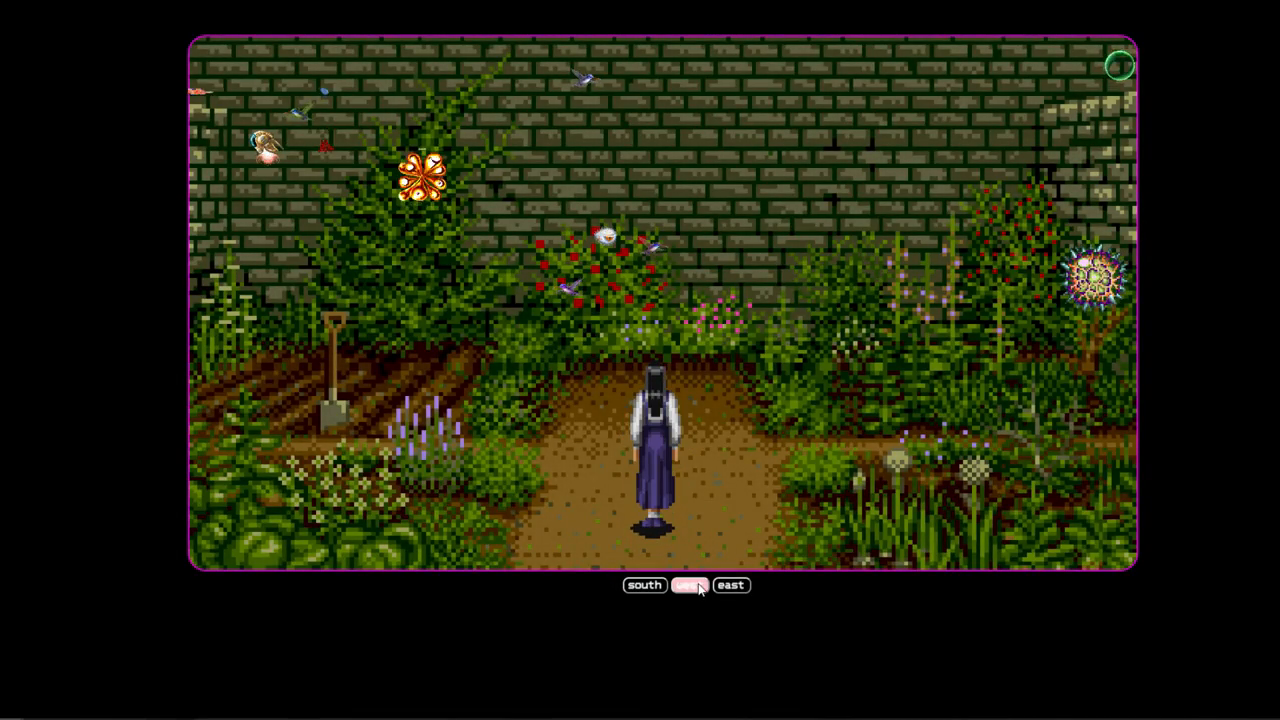
left_click(688, 585)
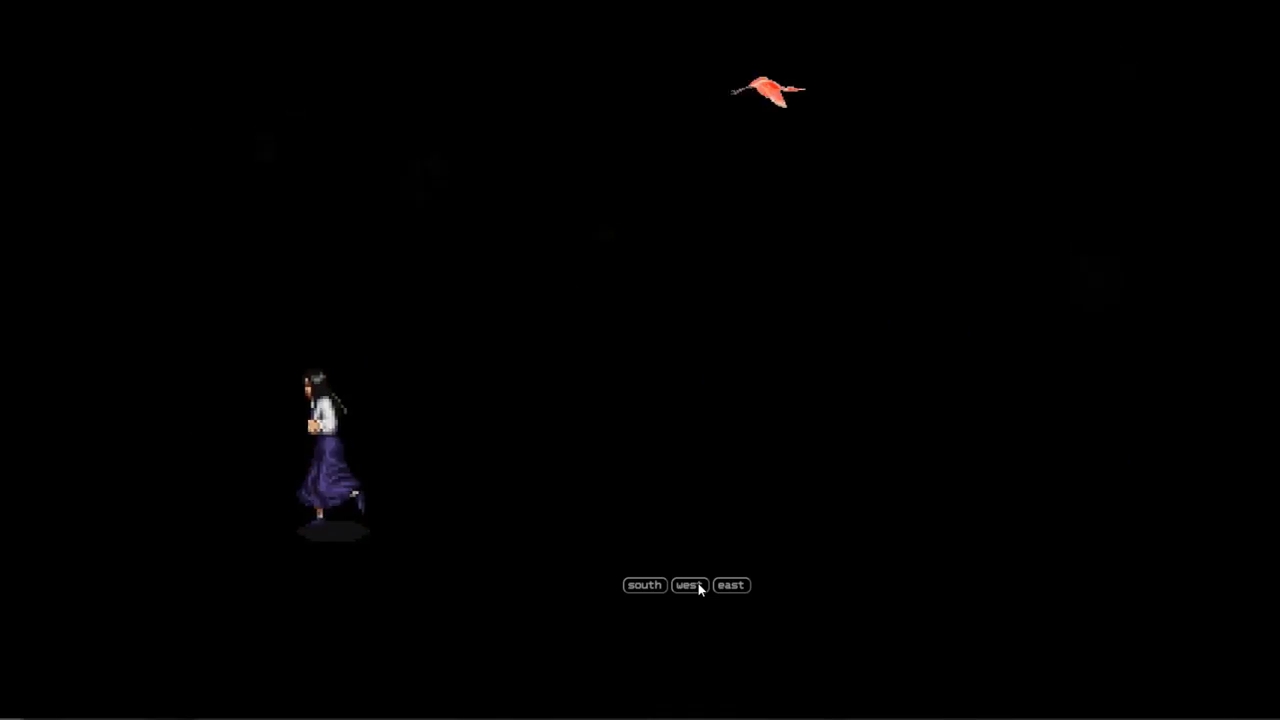
left_click(688, 585)
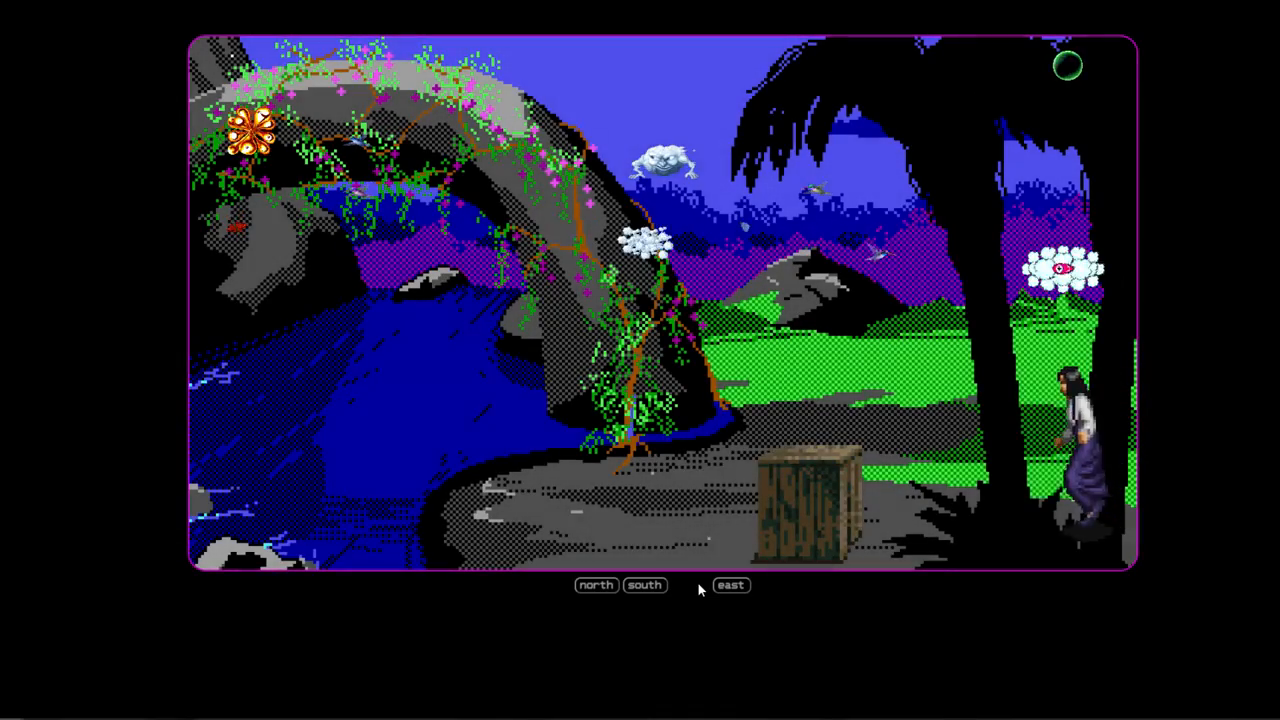
Head north from the arched lagoon to the archery clearing, then west to the gazebo.
left_click(595, 585)
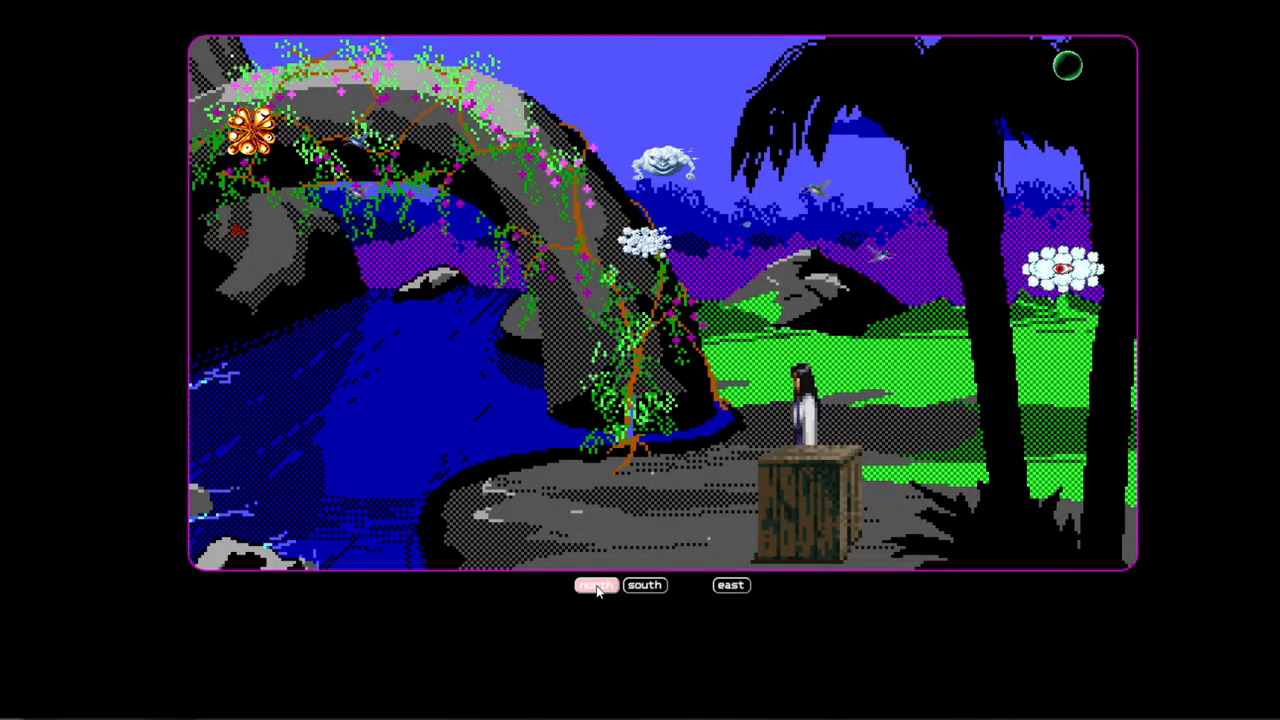
left_click(595, 585)
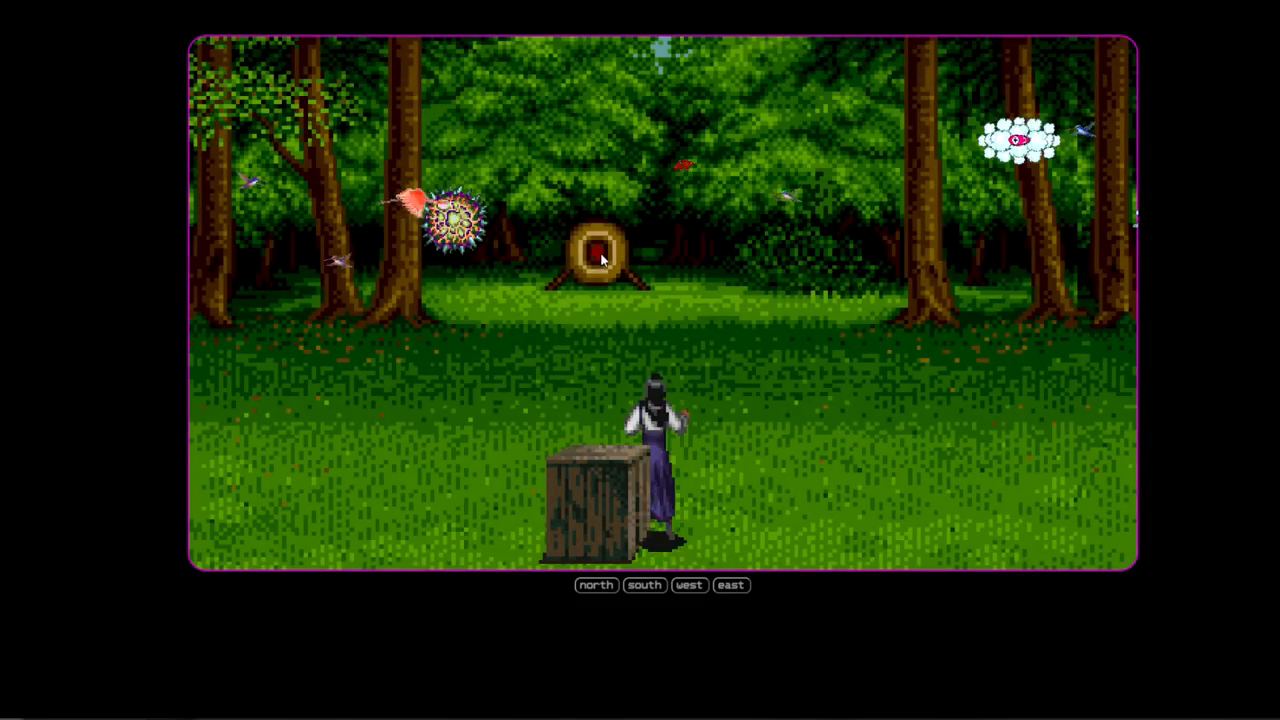
left_click(689, 585)
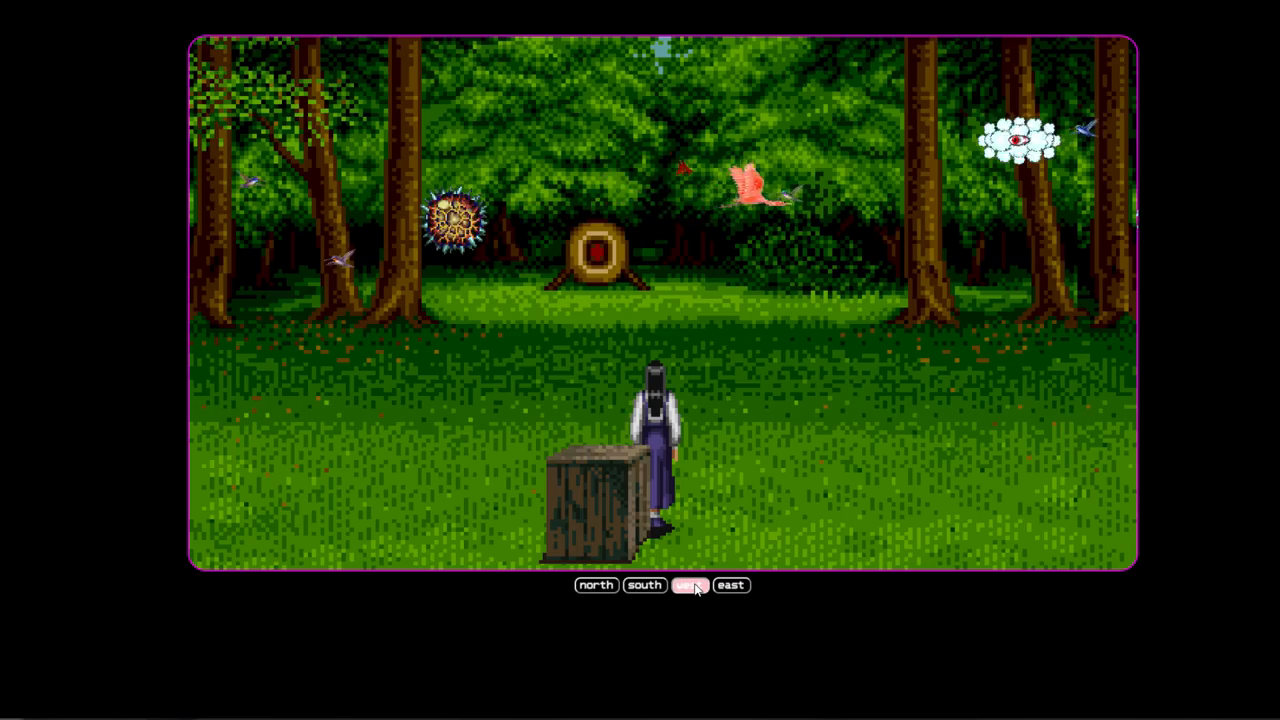
left_click(690, 585)
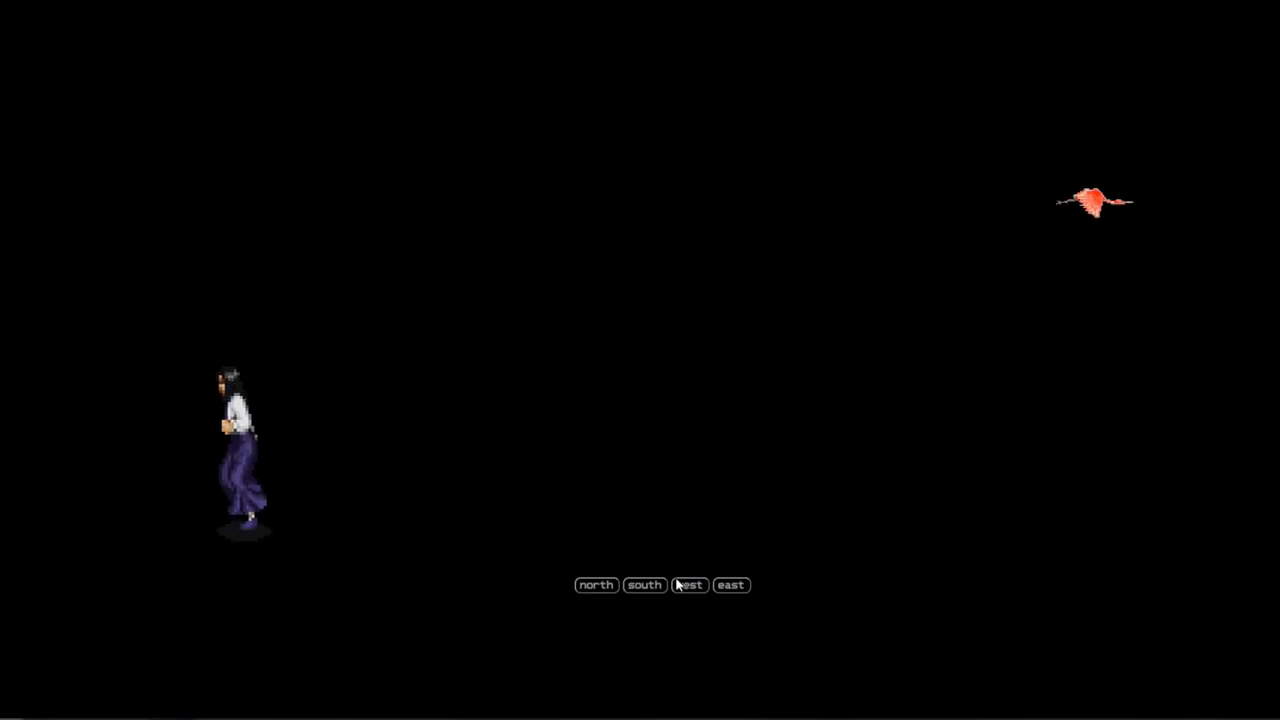
left_click(730, 585)
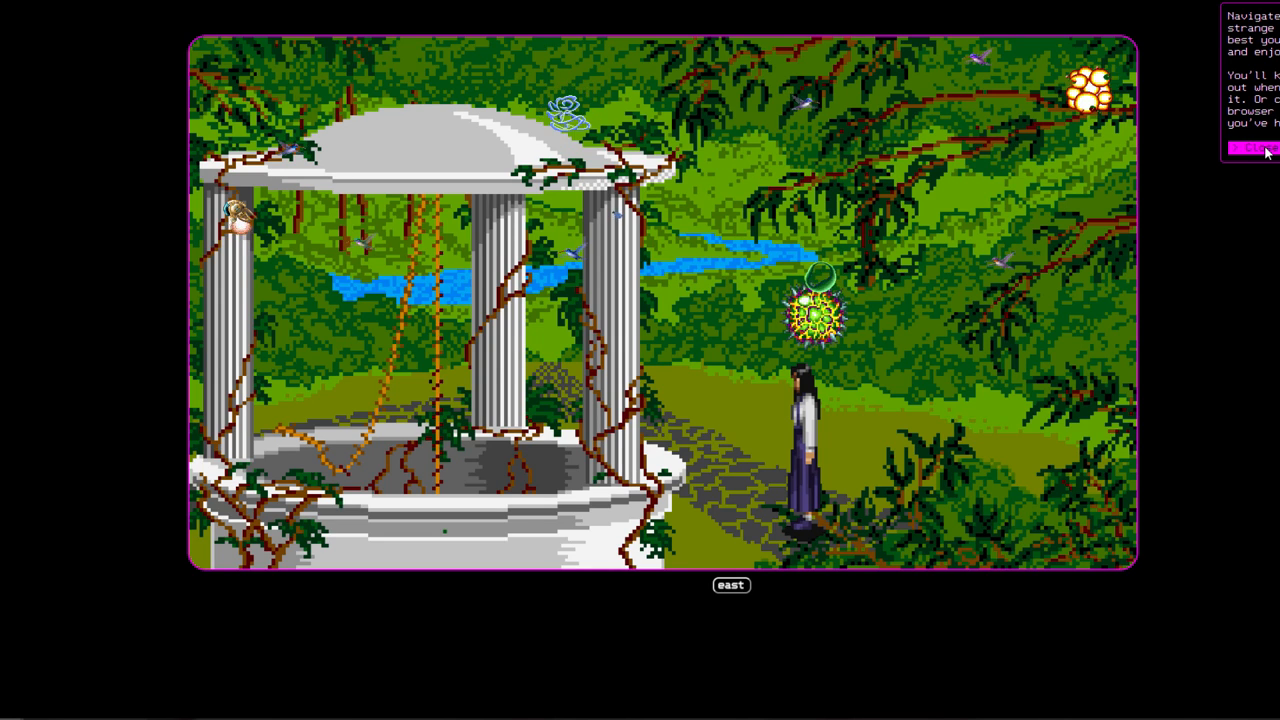
Dismiss the instructions note and walk east back to the archery clearing.
left_click(731, 585)
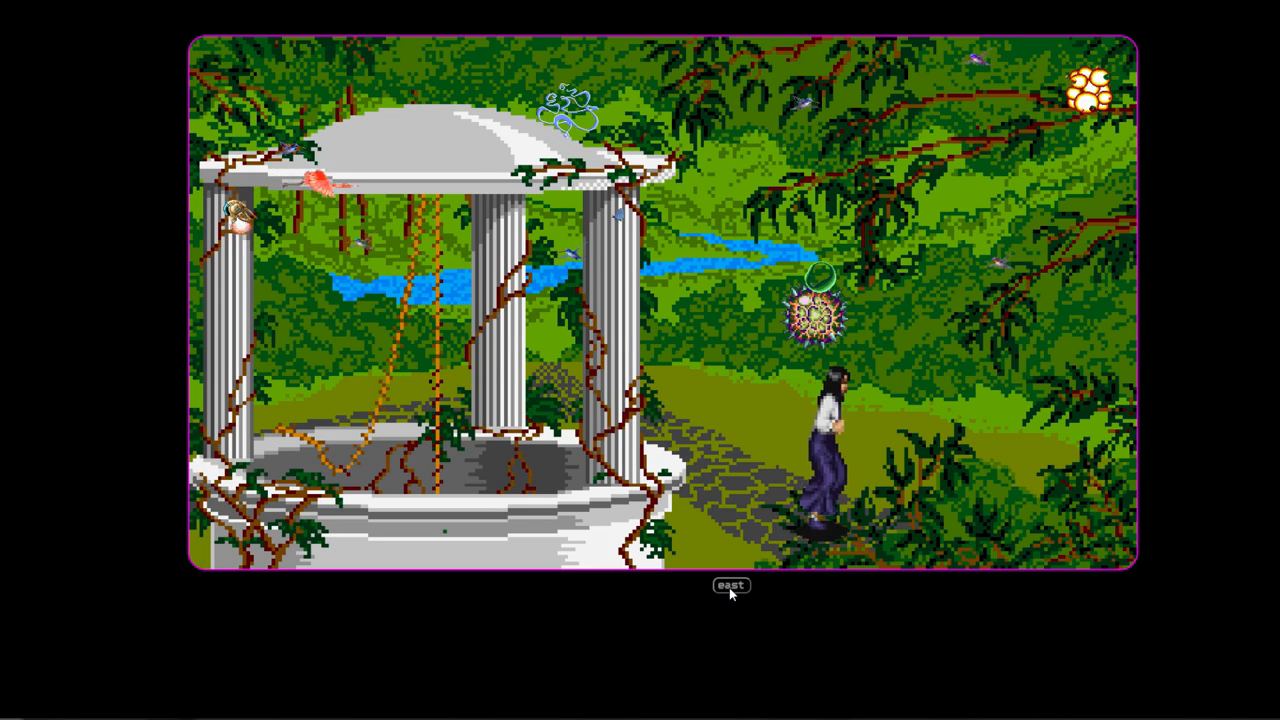
left_click(731, 585)
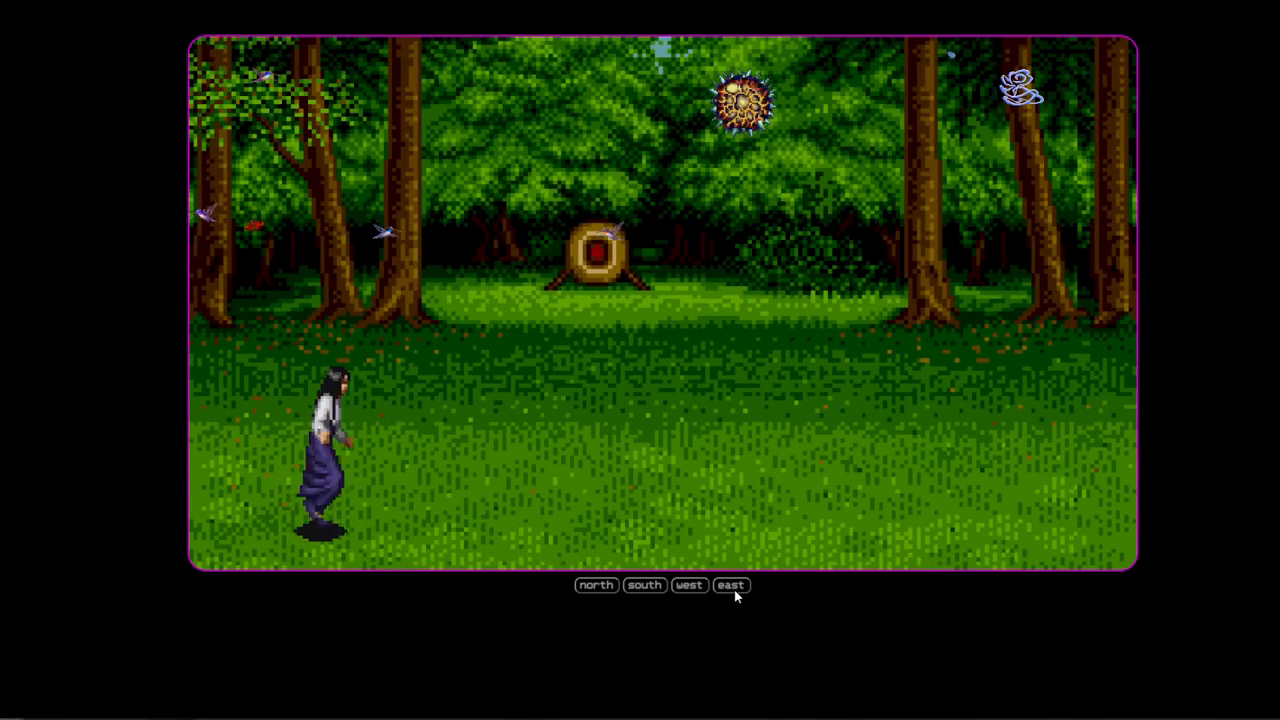
Leave the forest clearing, go south out of the canyon, then east into the next scene.
left_click(596, 585)
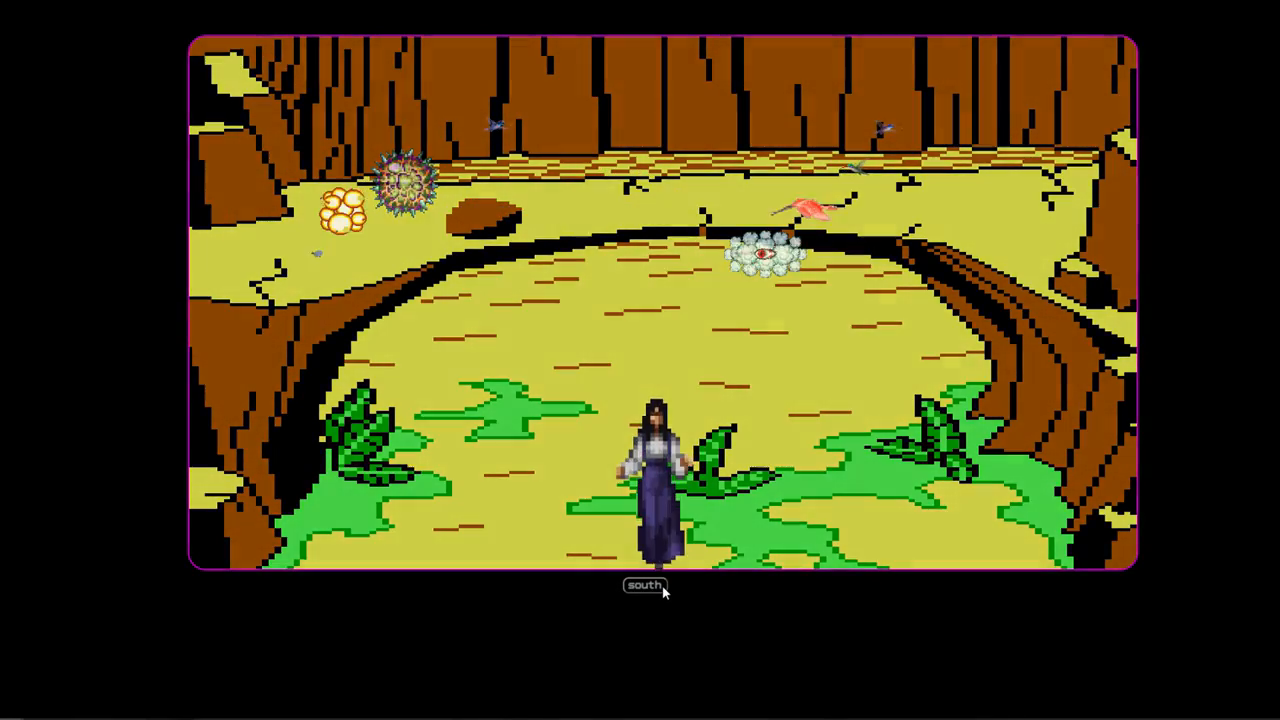
left_click(644, 585)
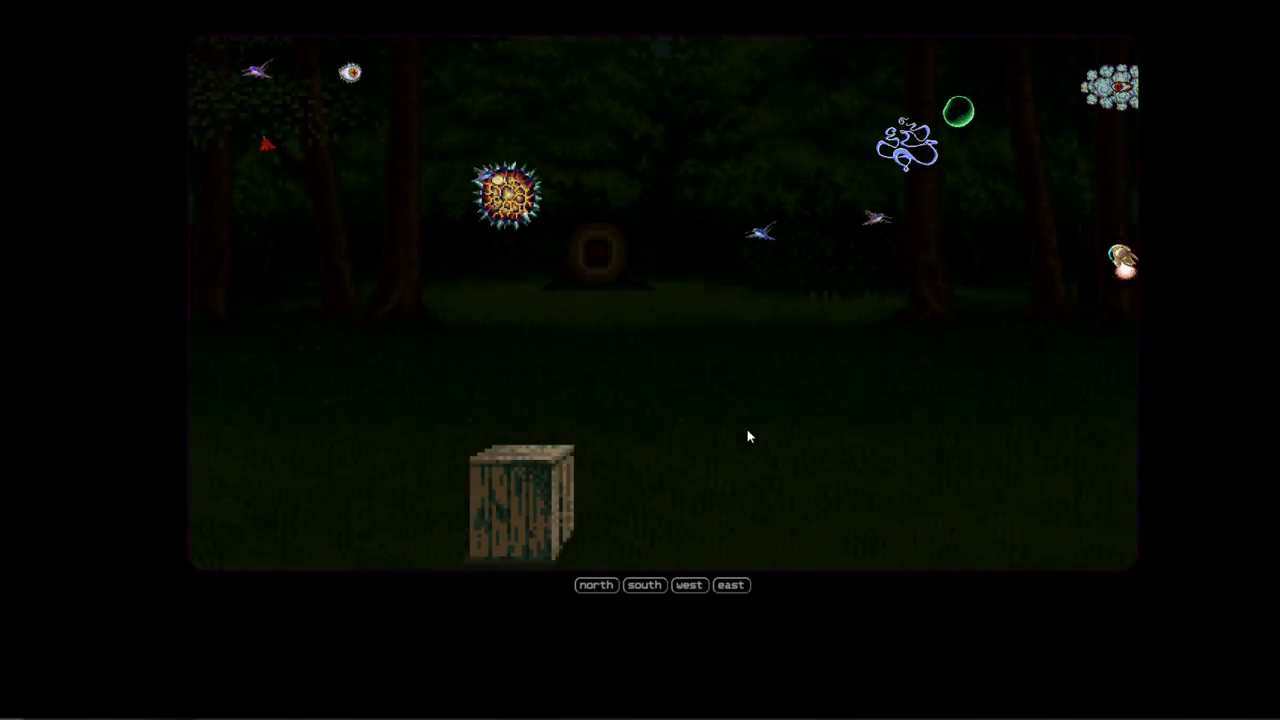
left_click(730, 585)
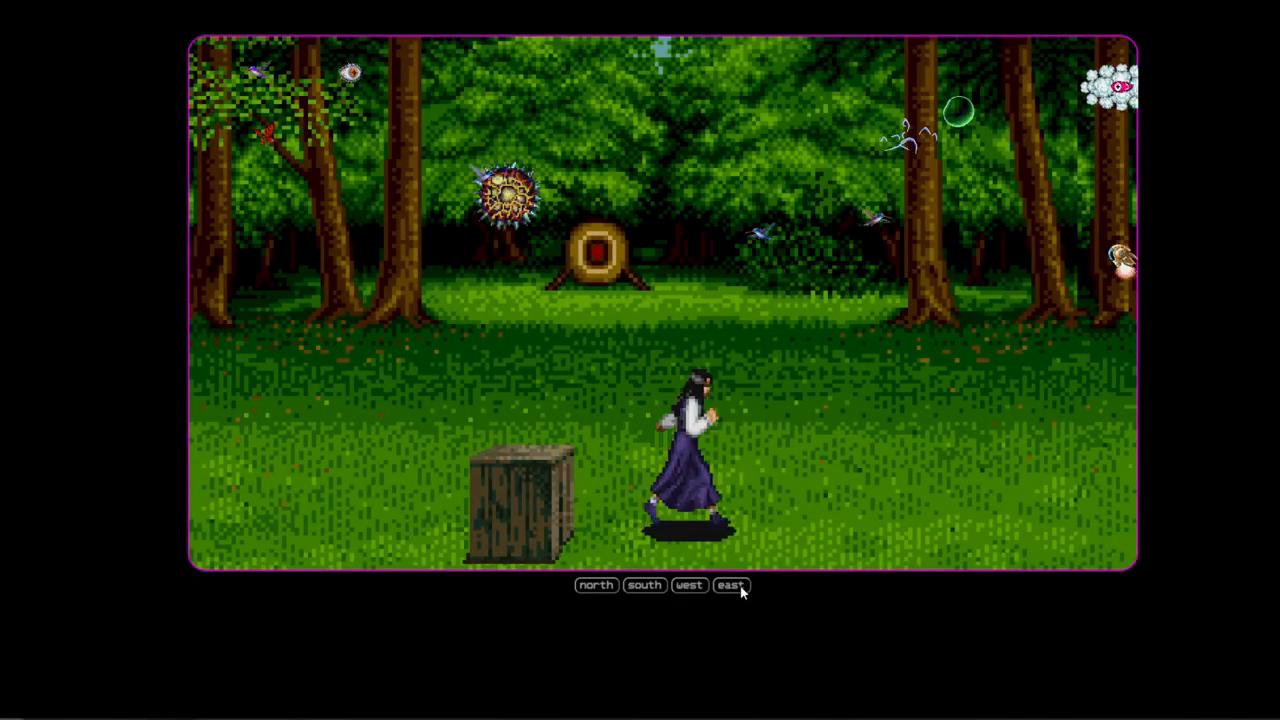
left_click(730, 585)
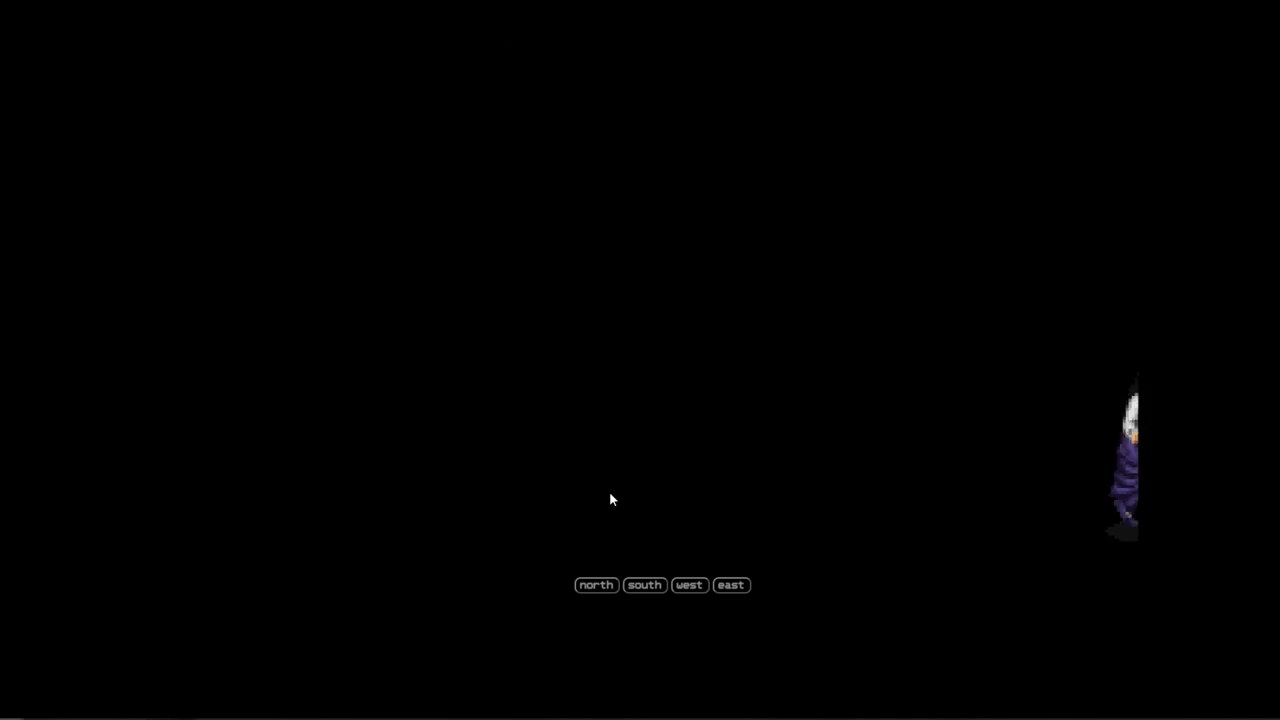
left_click(730, 585)
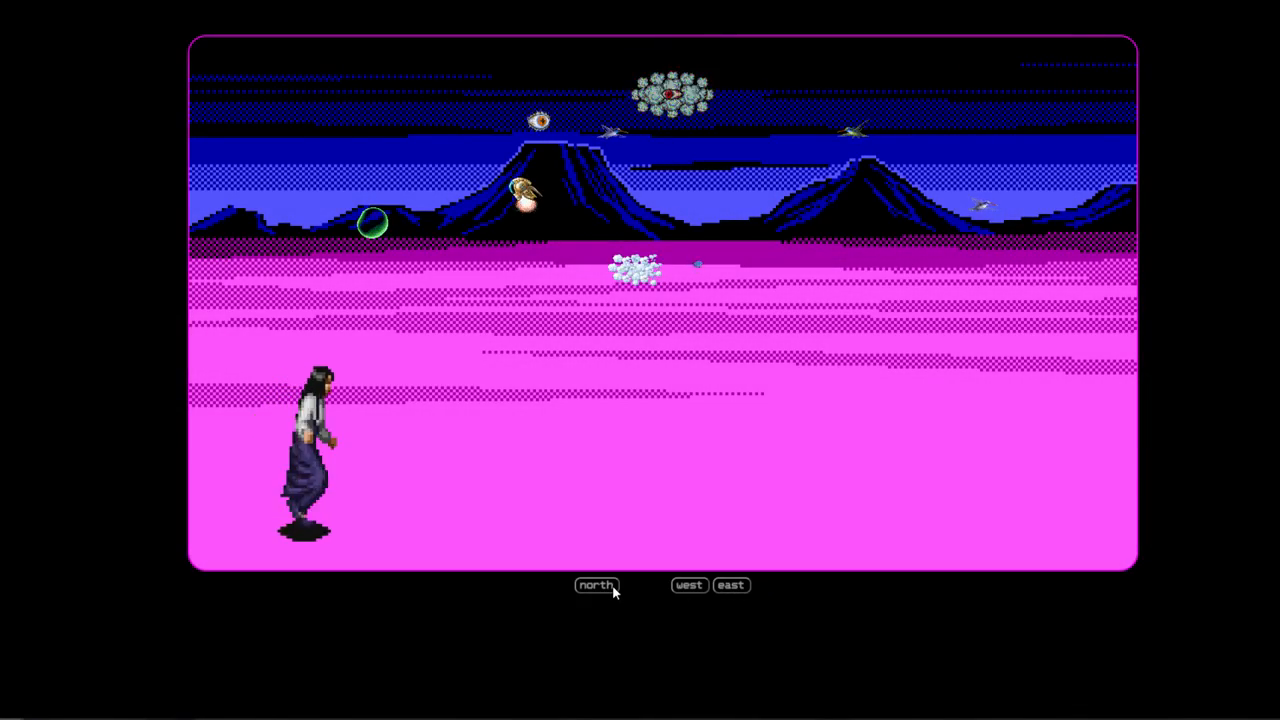
Cross the pink desert north, then go east, south from the city park, and east from the meadow.
left_click(596, 585)
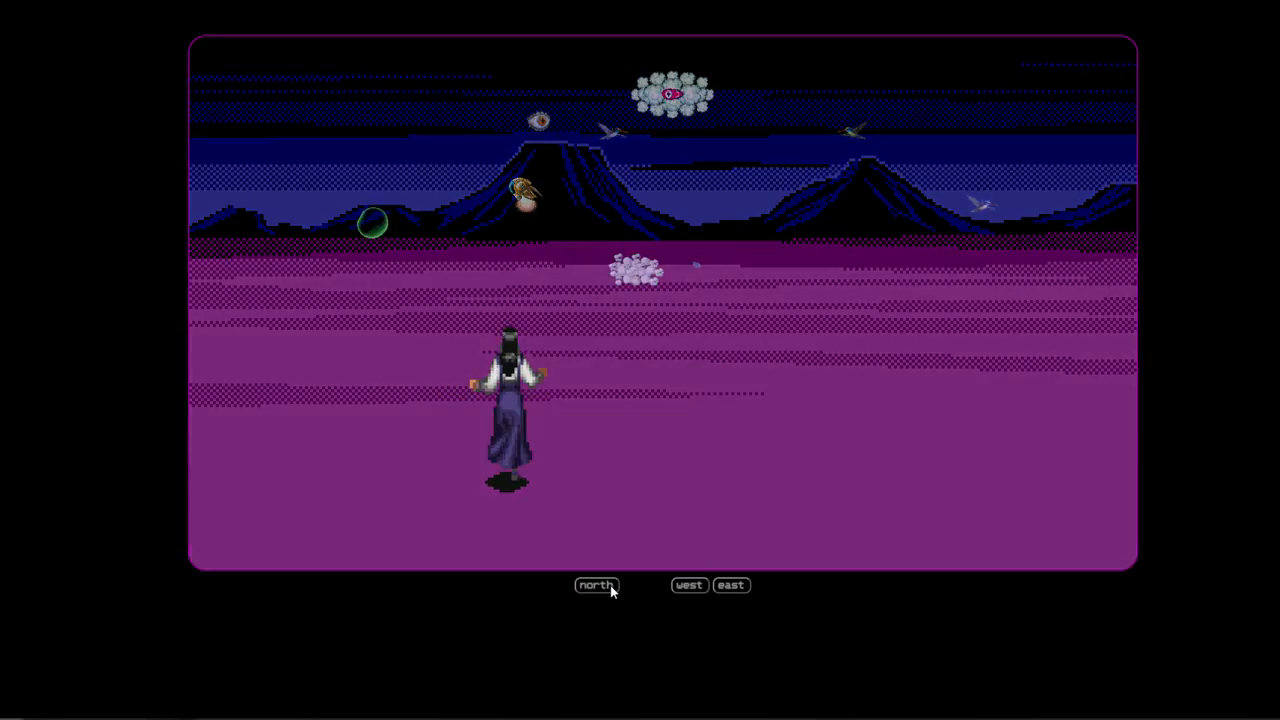
left_click(596, 585)
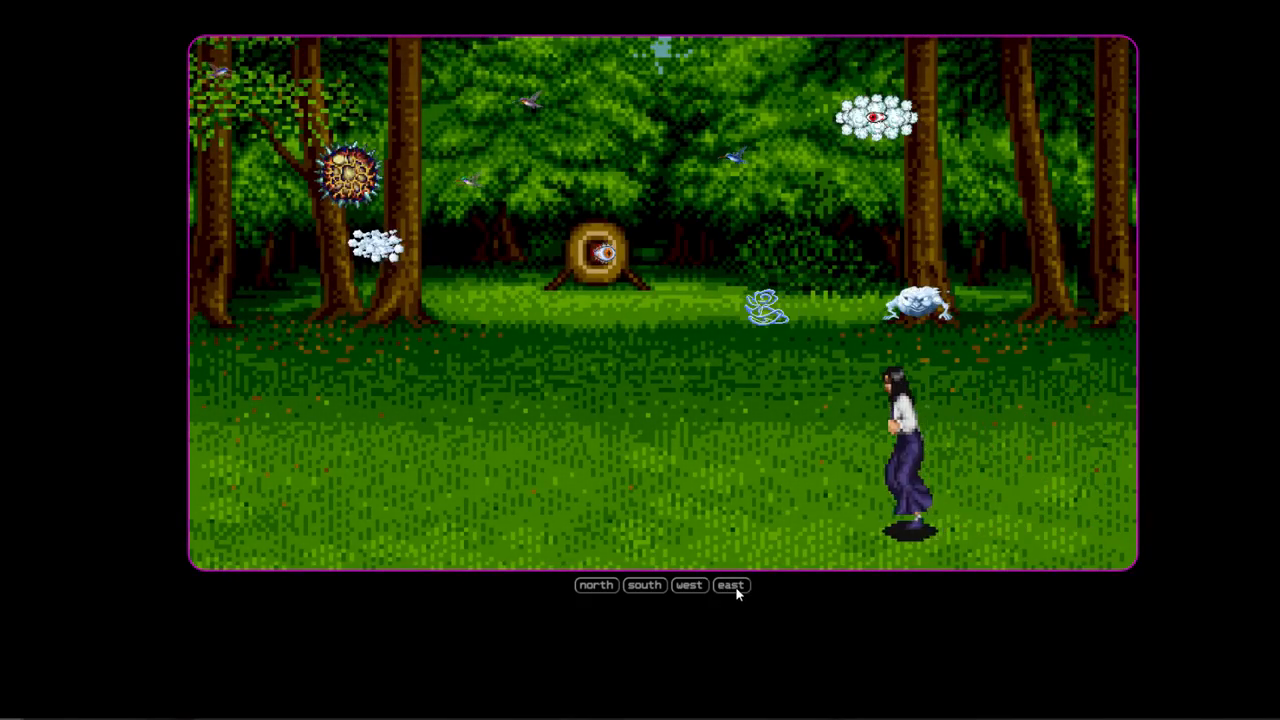
left_click(730, 585)
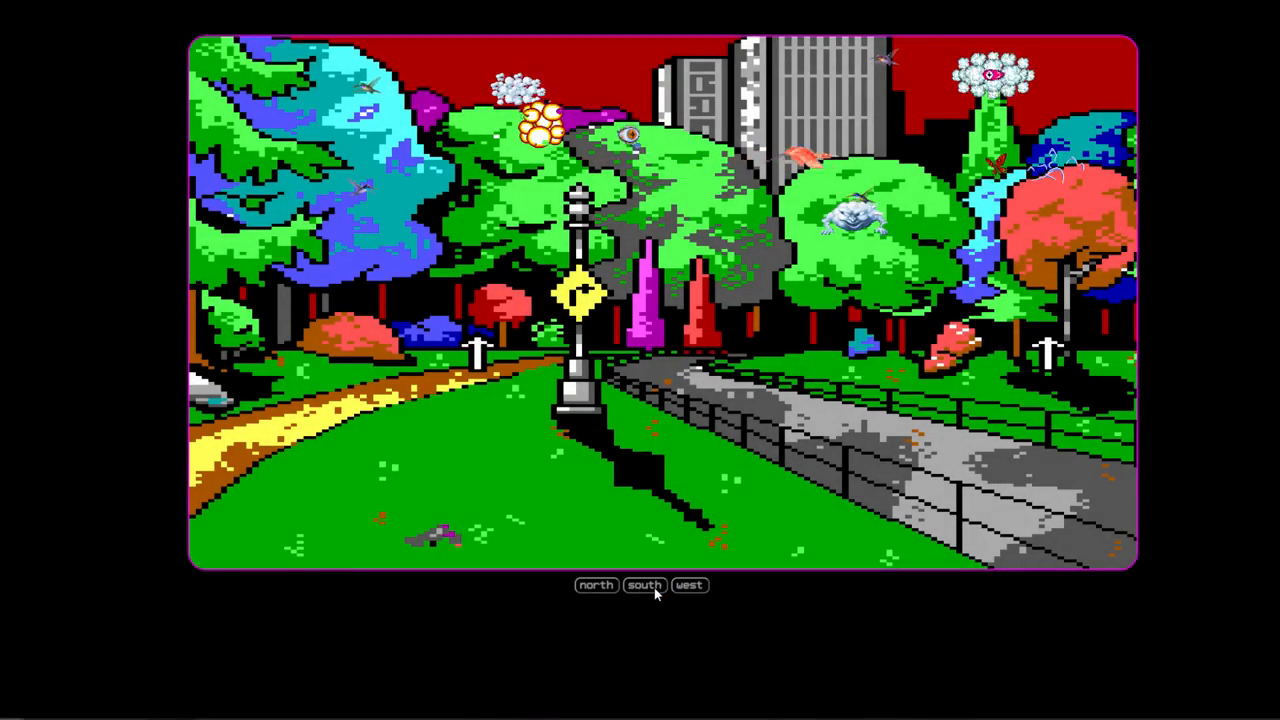
left_click(645, 585)
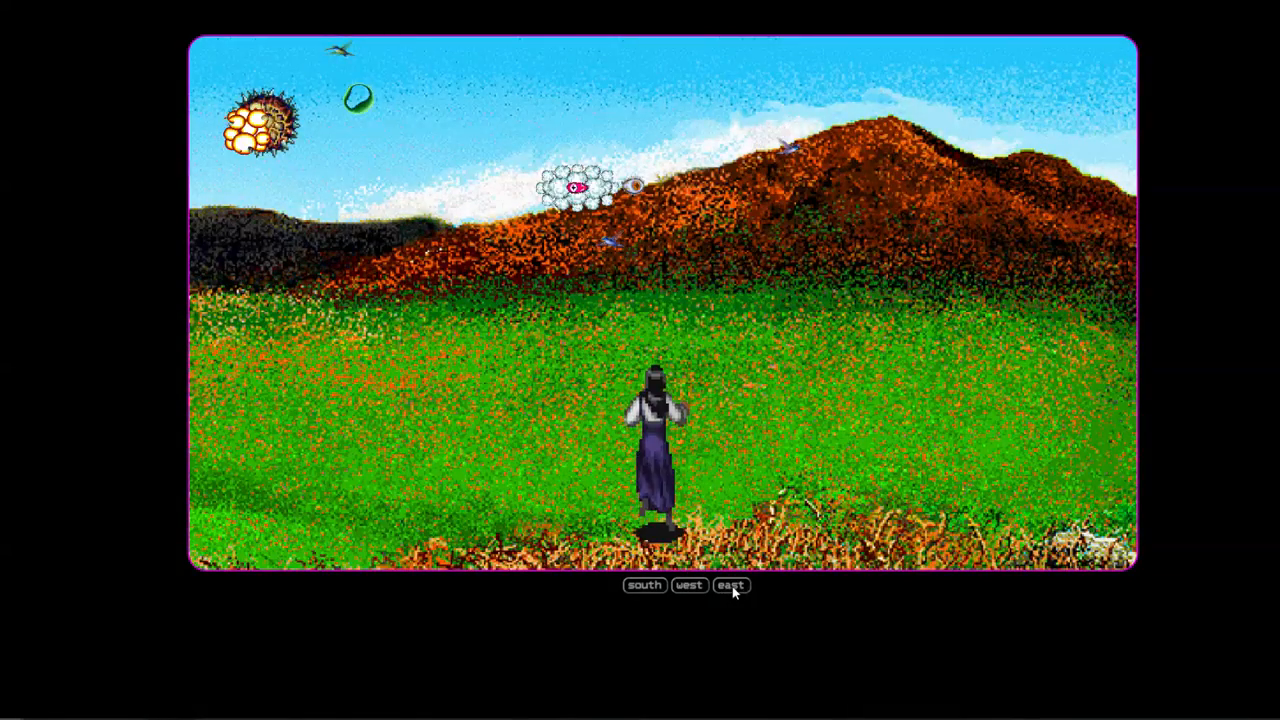
left_click(731, 585)
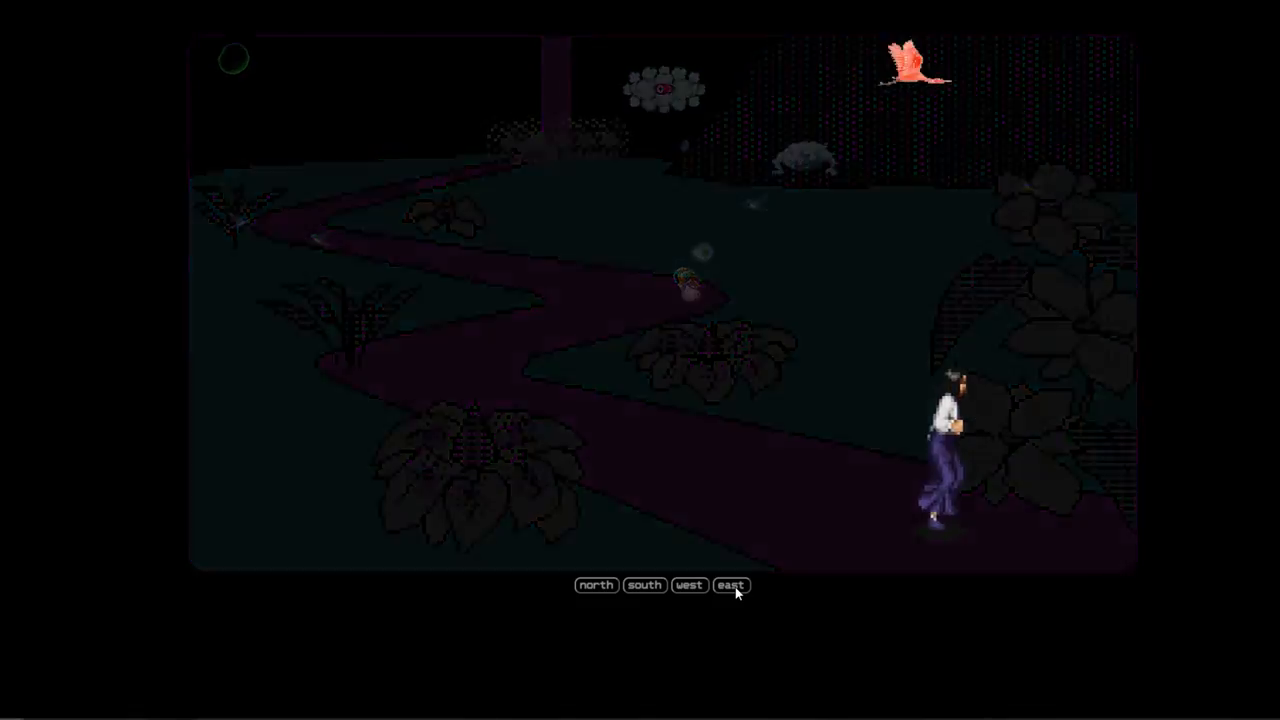
Walk east through the desert and pale cyan forest, then south over the dunes to the canyon.
left_click(730, 585)
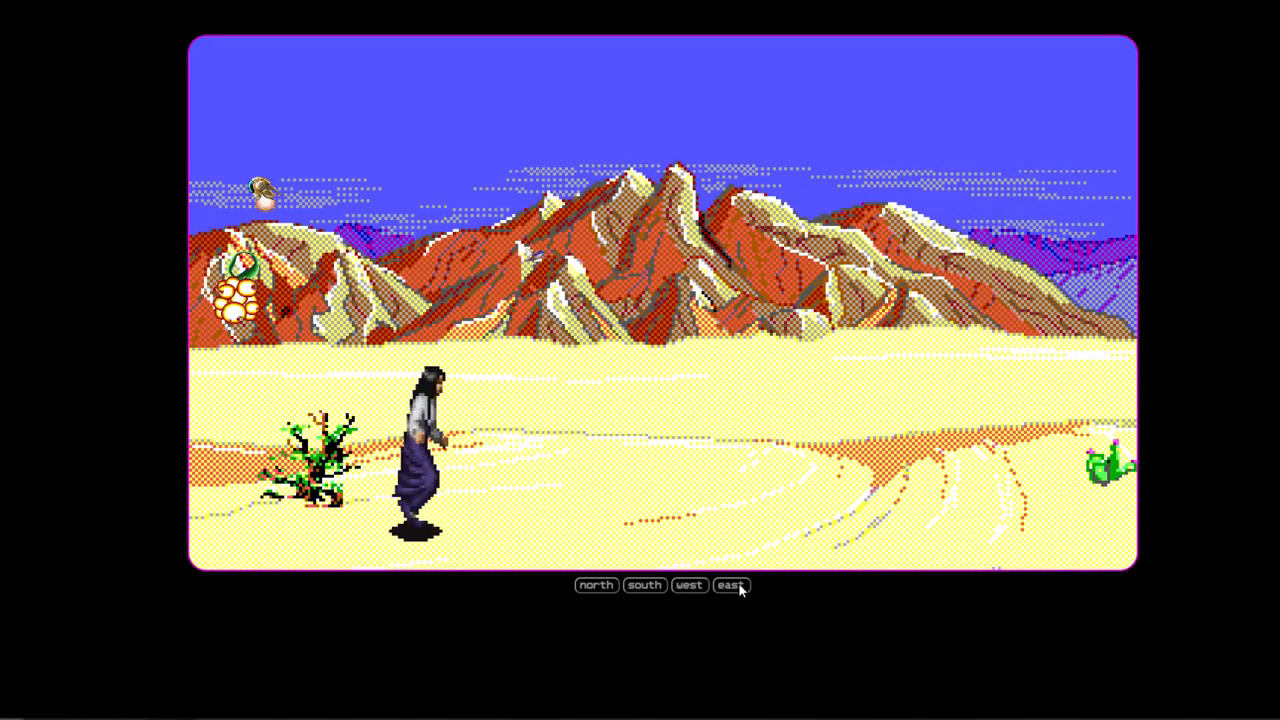
left_click(730, 585)
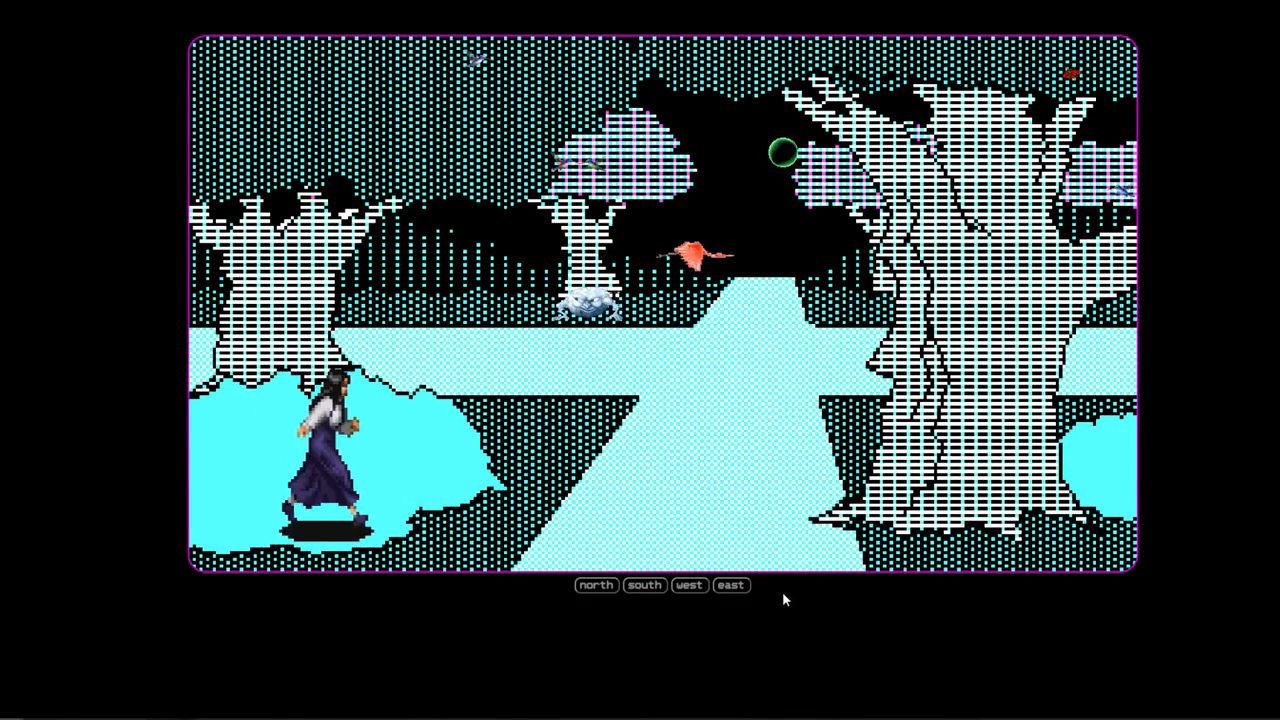
left_click(731, 585)
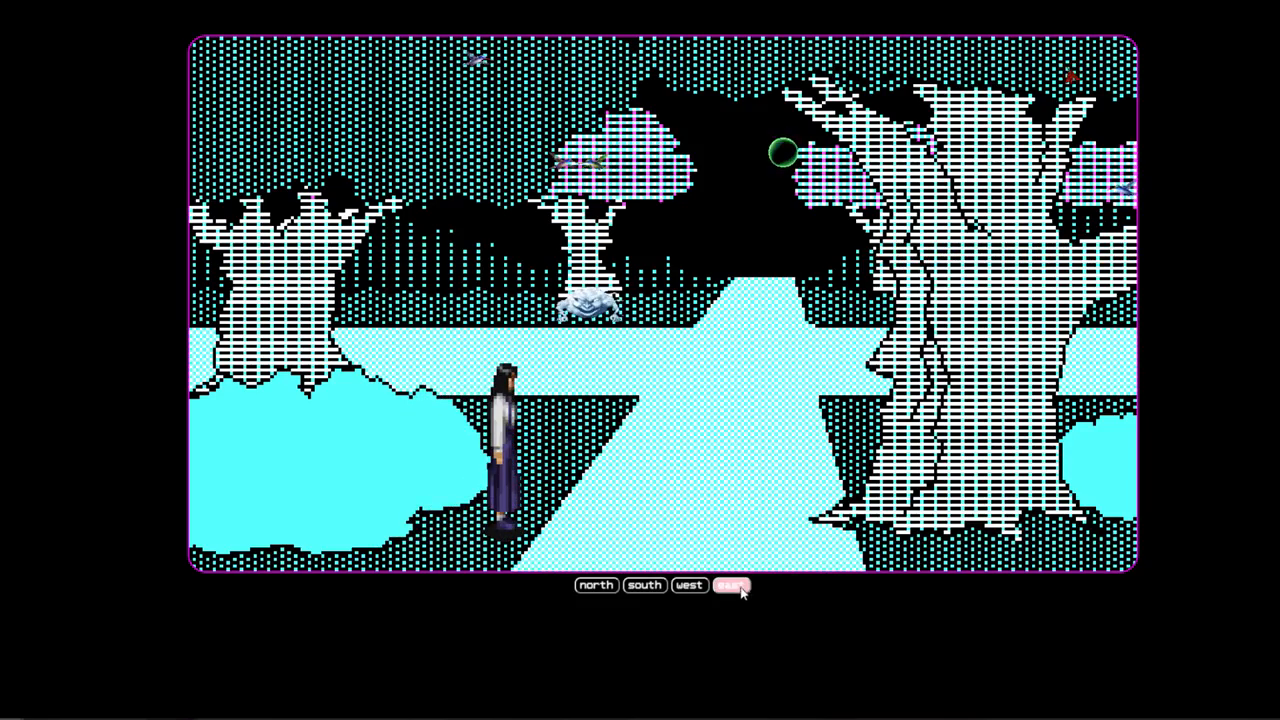
left_click(731, 585)
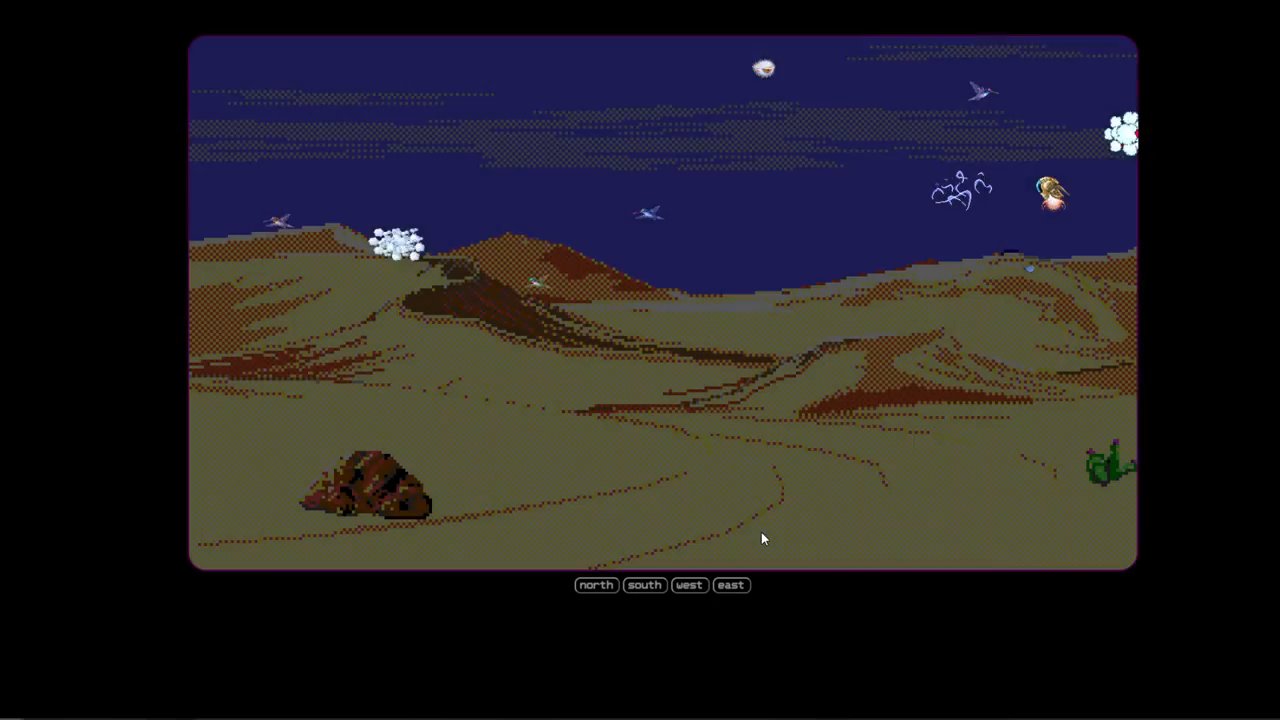
left_click(644, 585)
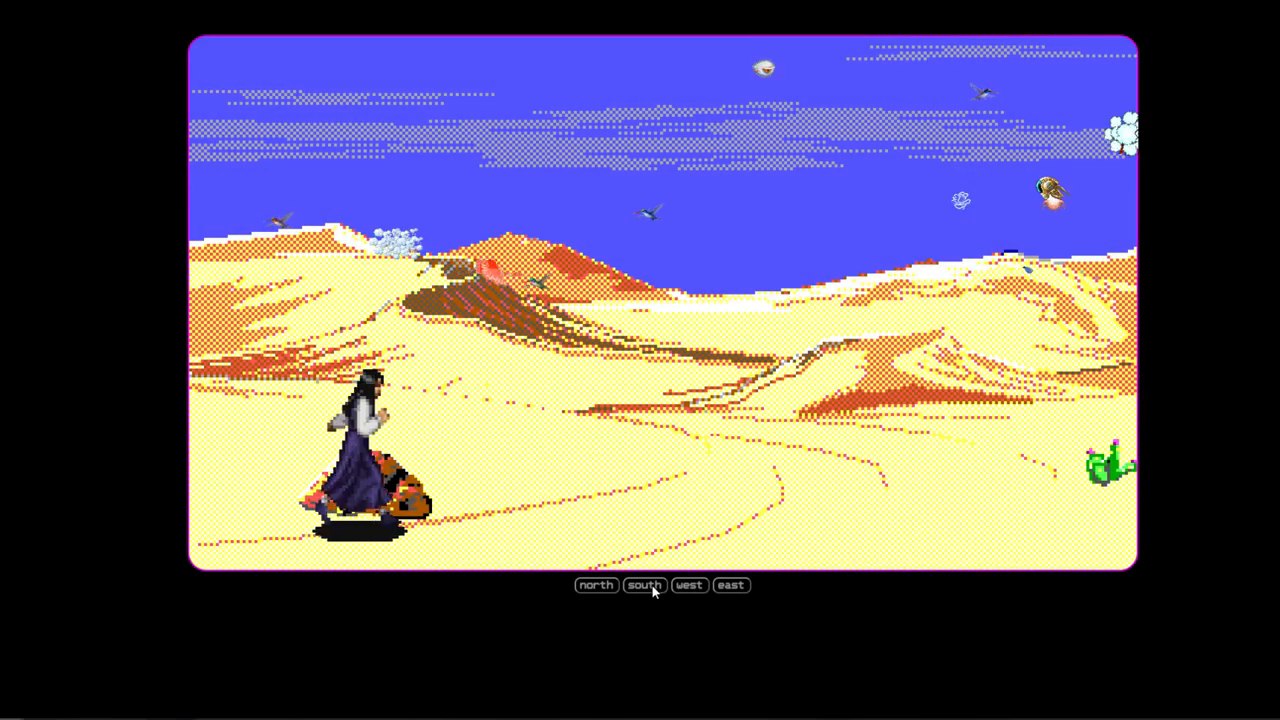
left_click(644, 585)
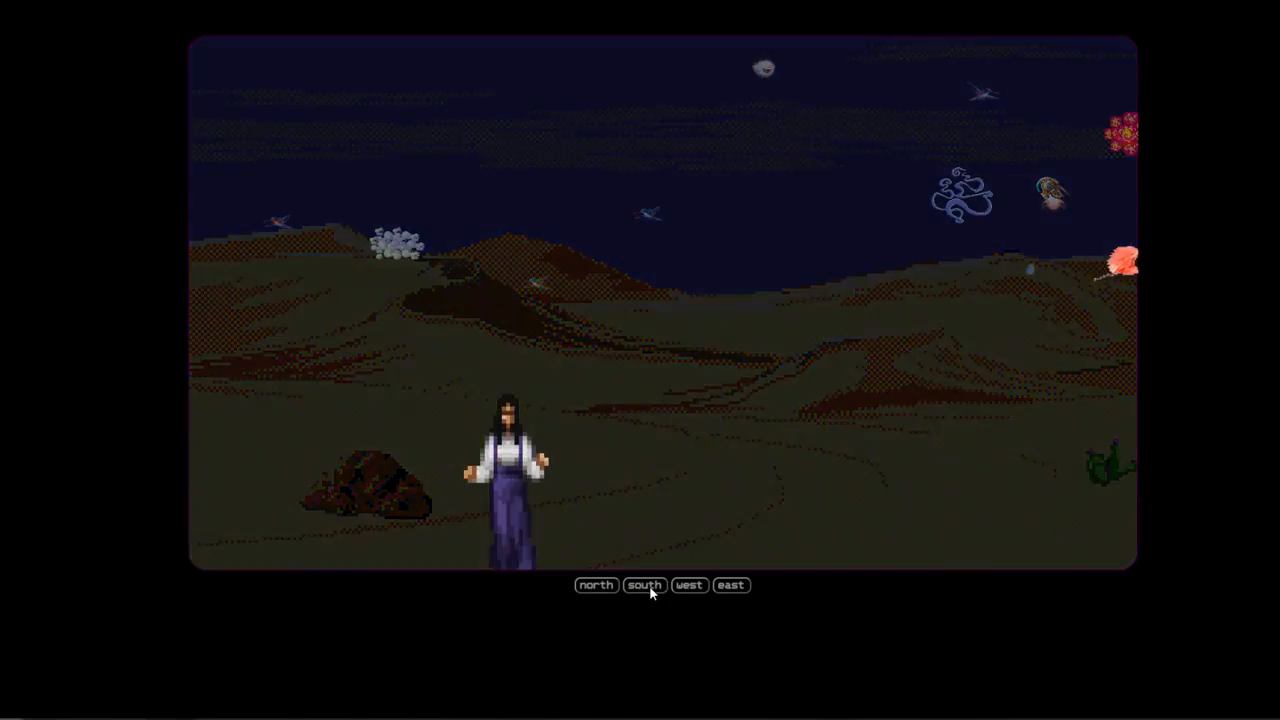
left_click(644, 585)
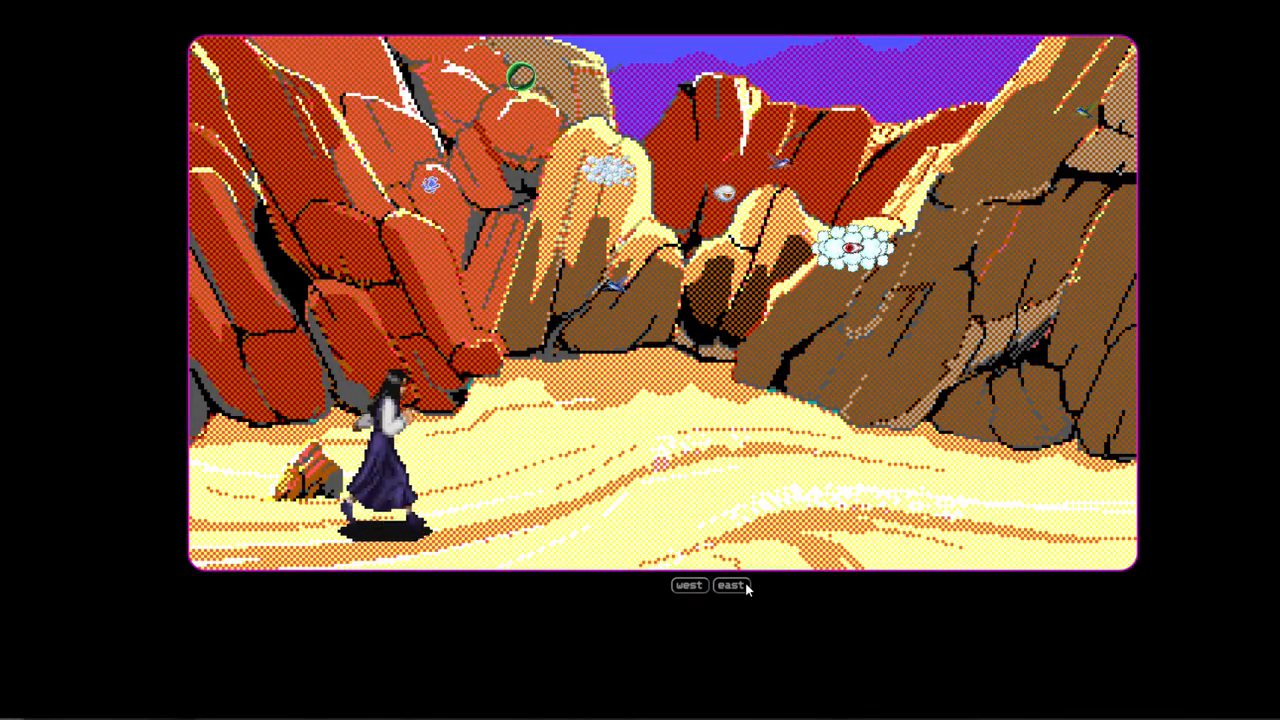
Walk east from the red rock canyon across the grassy meadow into the moonlit cemetery.
left_click(731, 585)
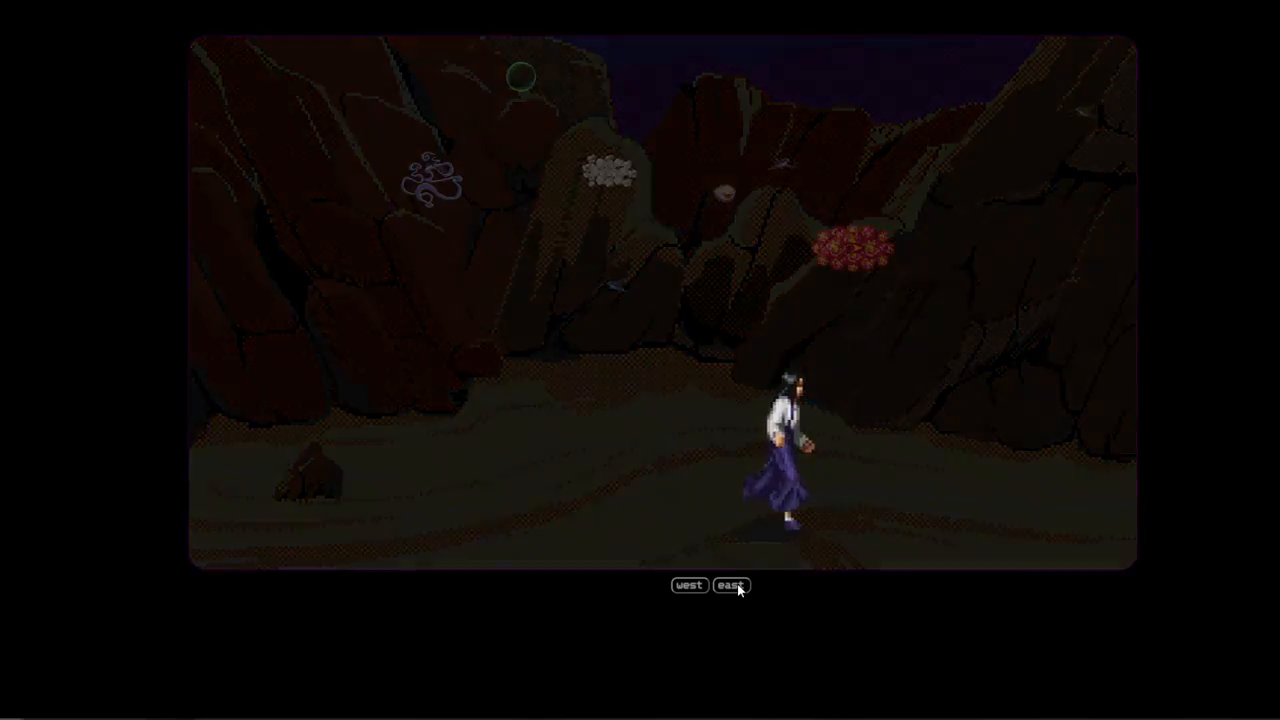
left_click(731, 585)
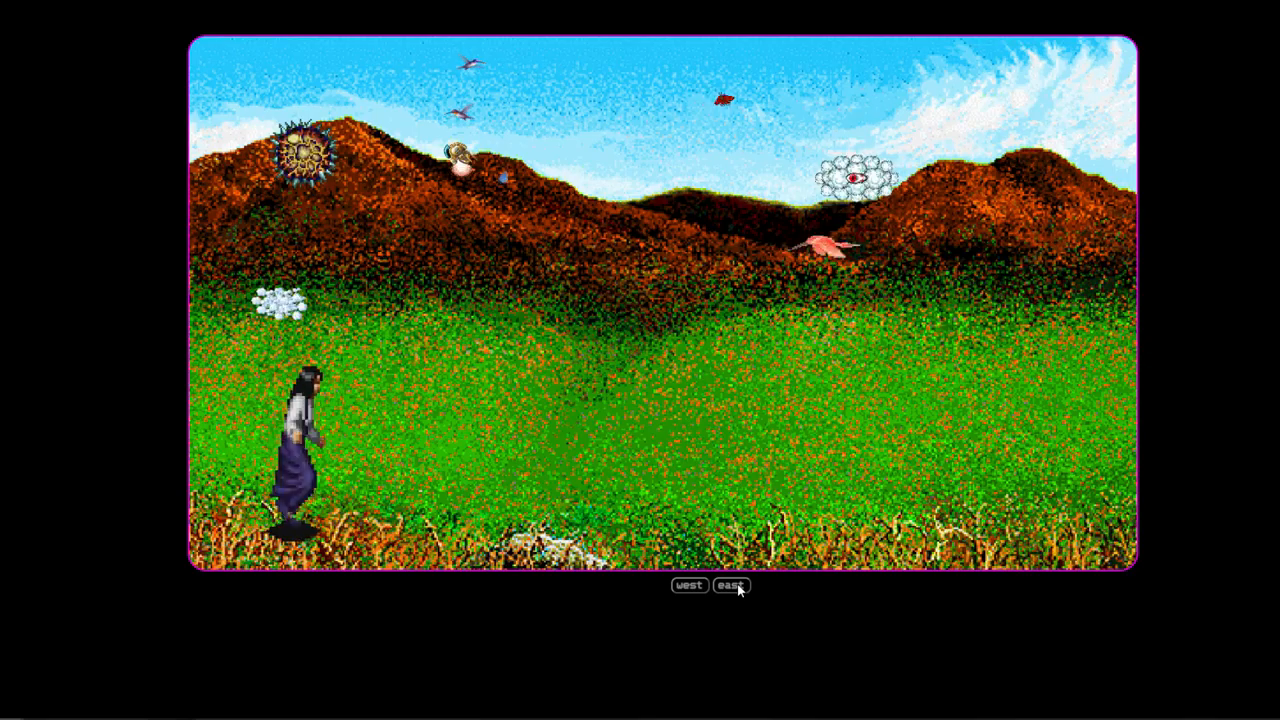
left_click(730, 587)
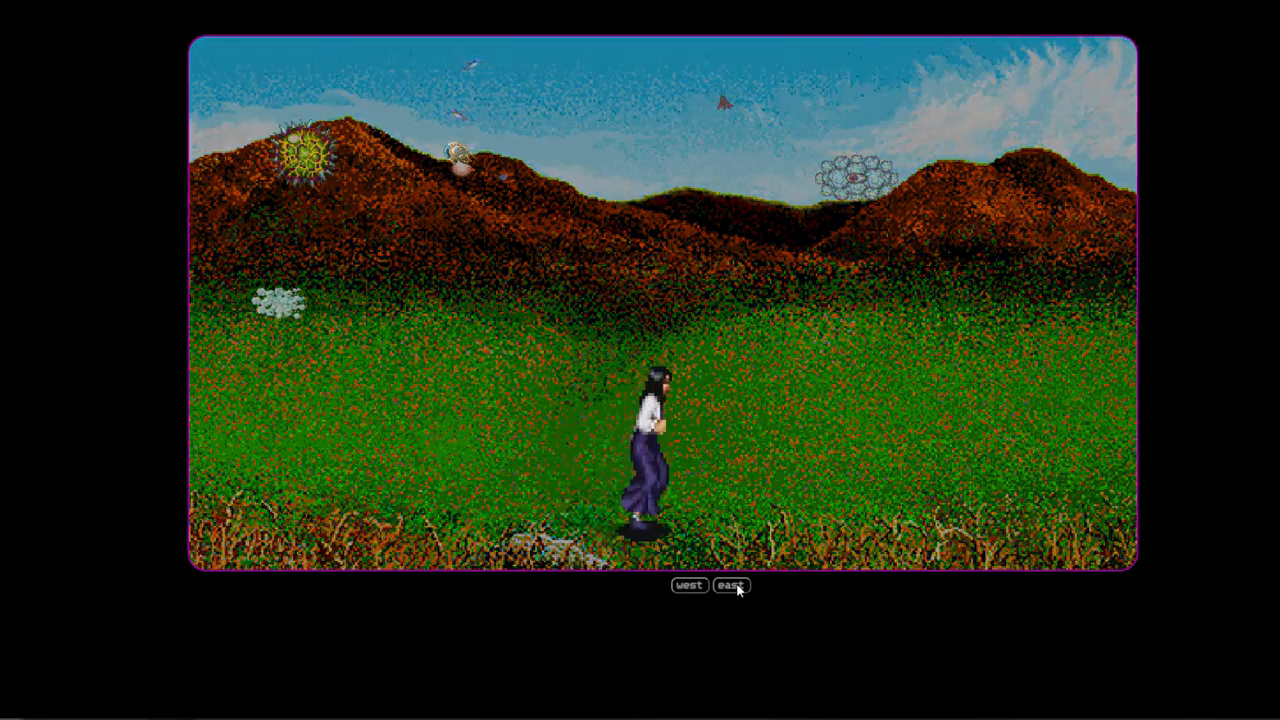
left_click(730, 585)
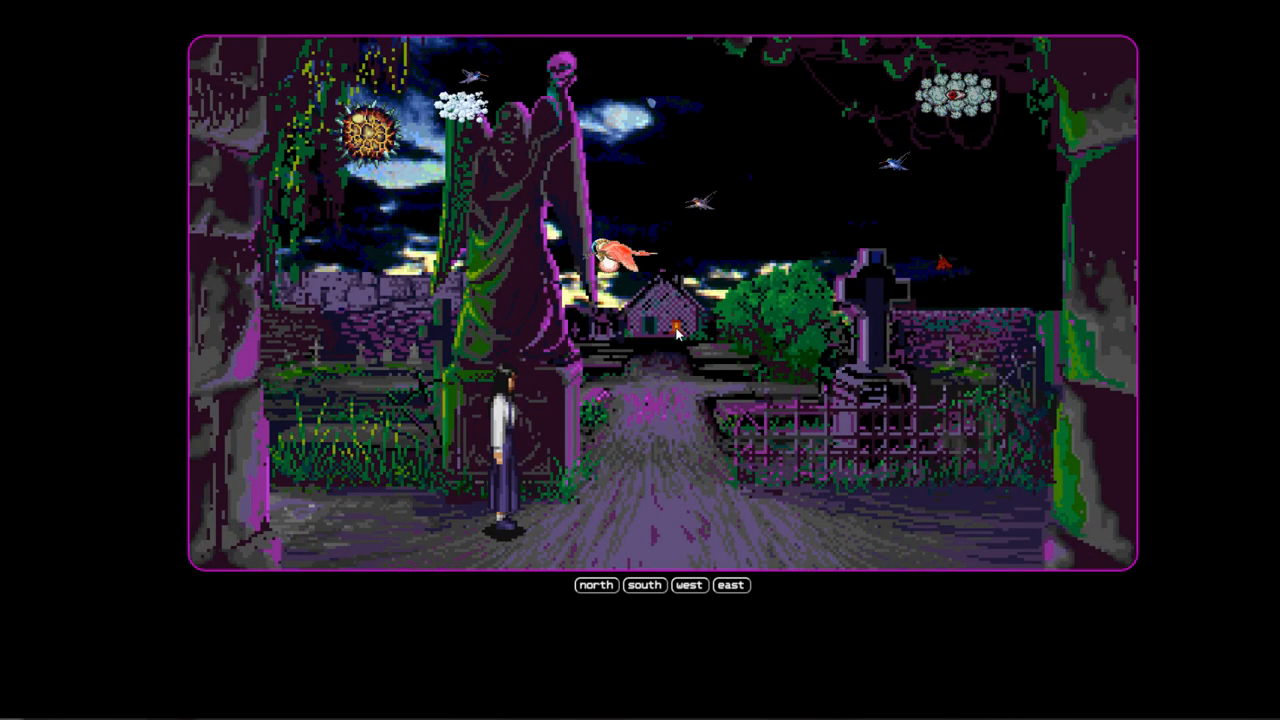
Go north and back south in the cemetery, then through the dark forest clearing to the PAX tomb.
left_click(596, 585)
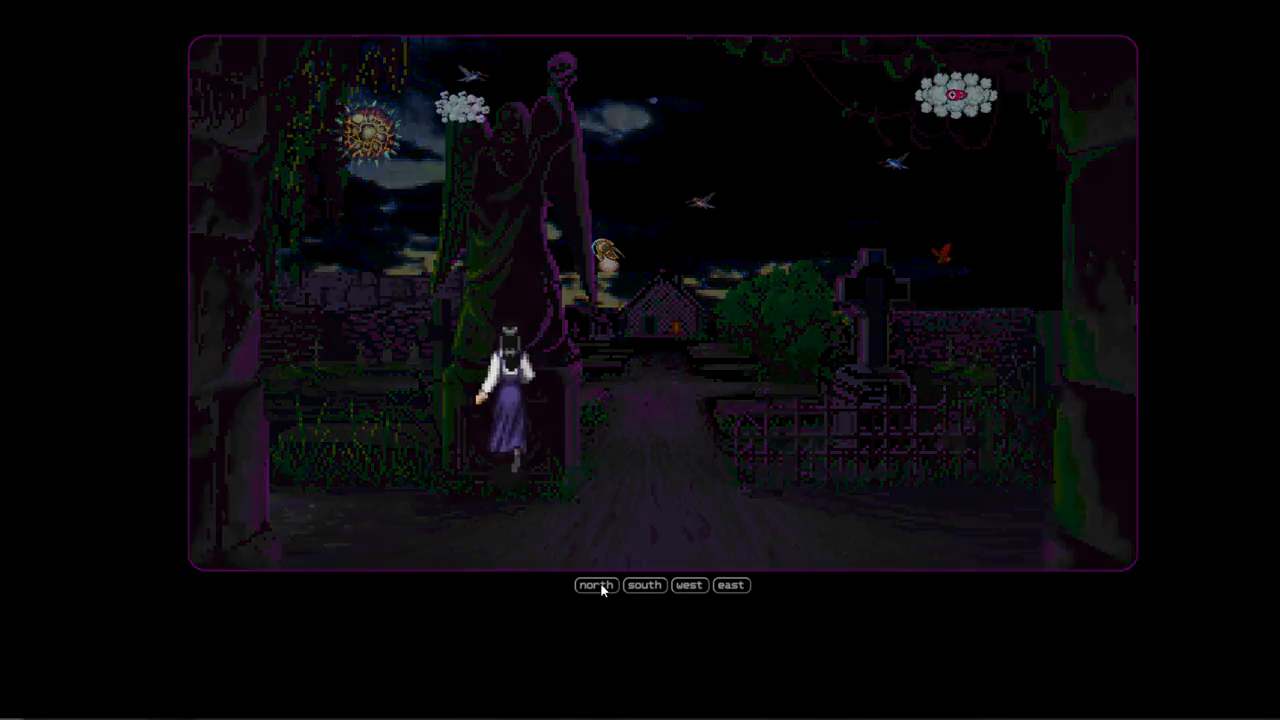
left_click(596, 585)
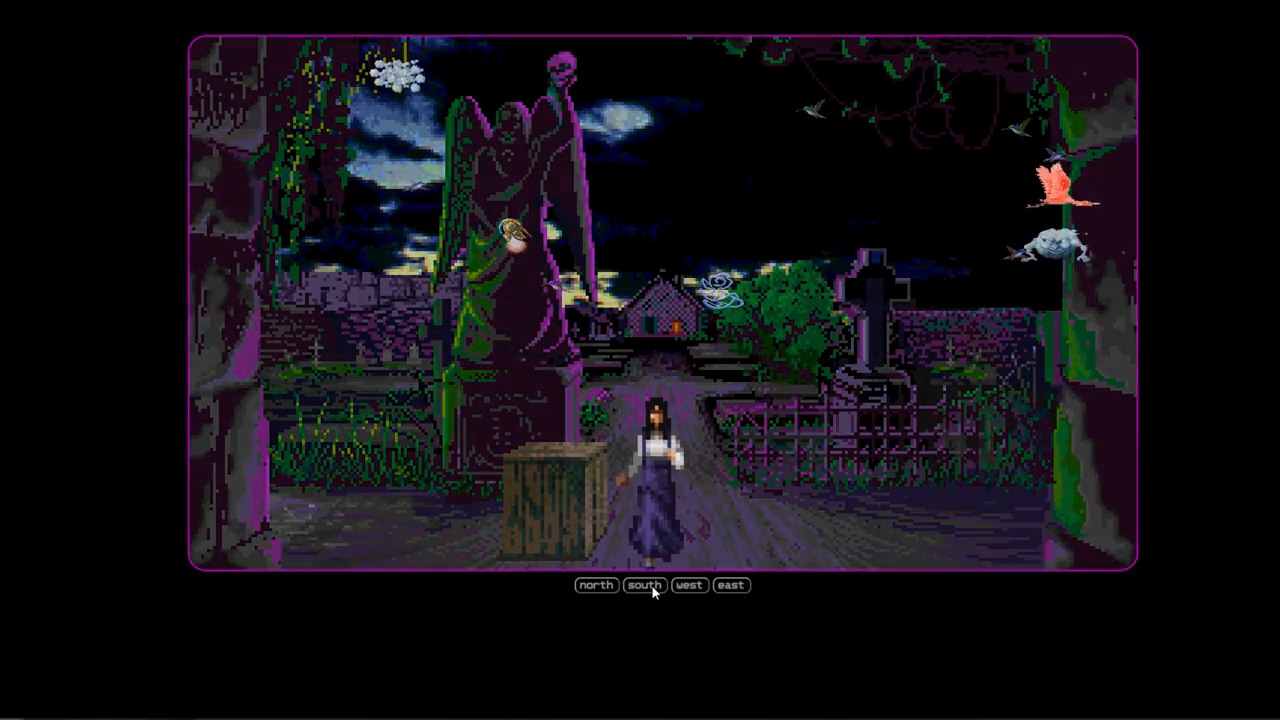
left_click(644, 585)
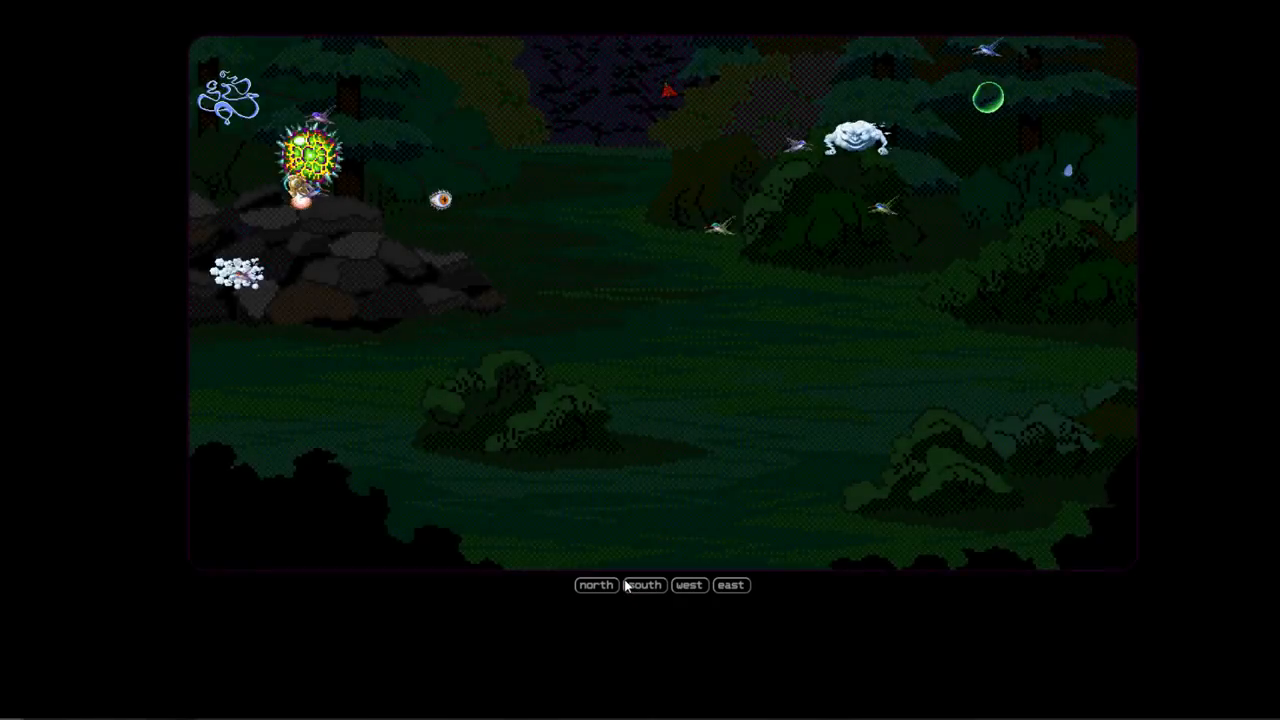
left_click(731, 585)
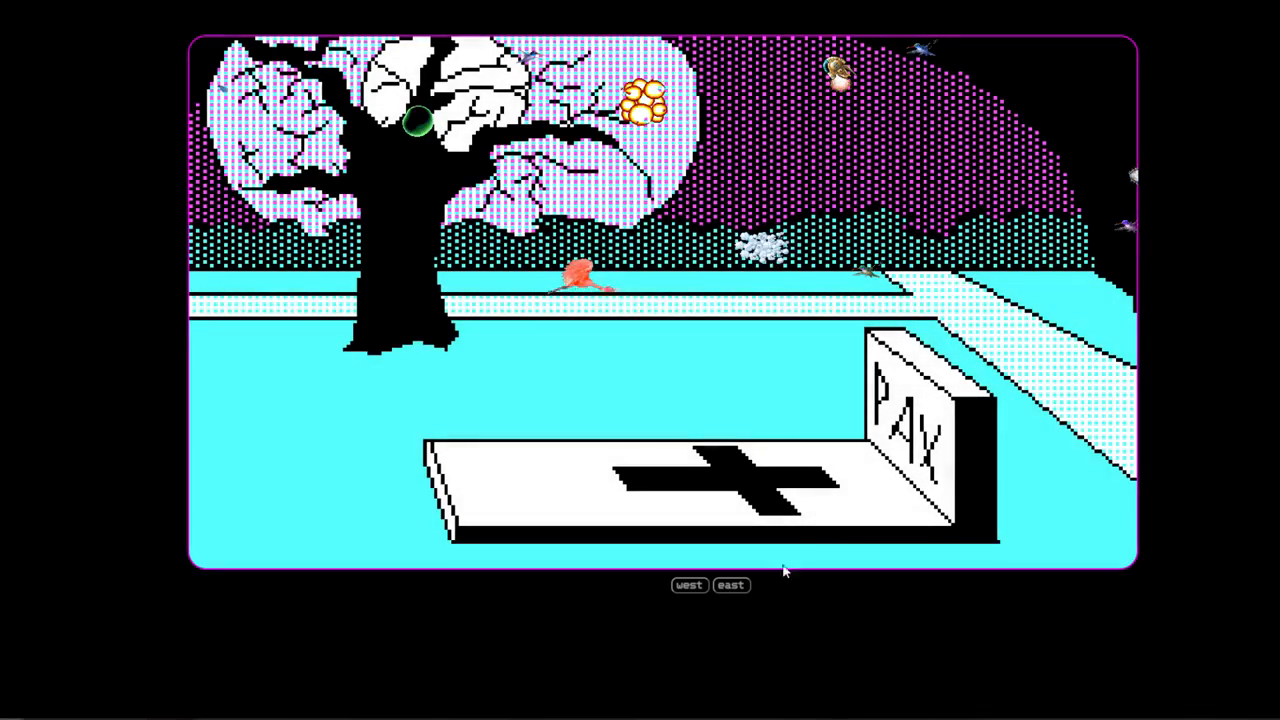
Walk east to the lava shore, then west through the purple temple and PAX tomb into the green forest.
left_click(731, 585)
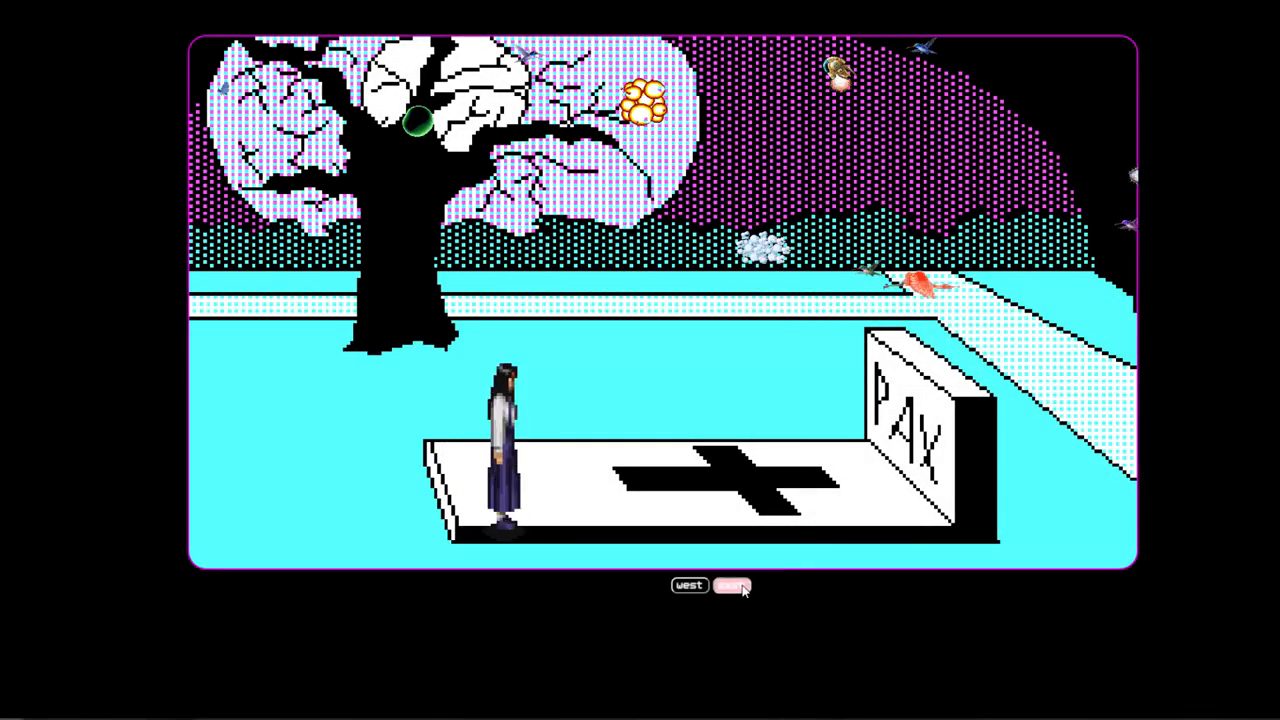
left_click(731, 585)
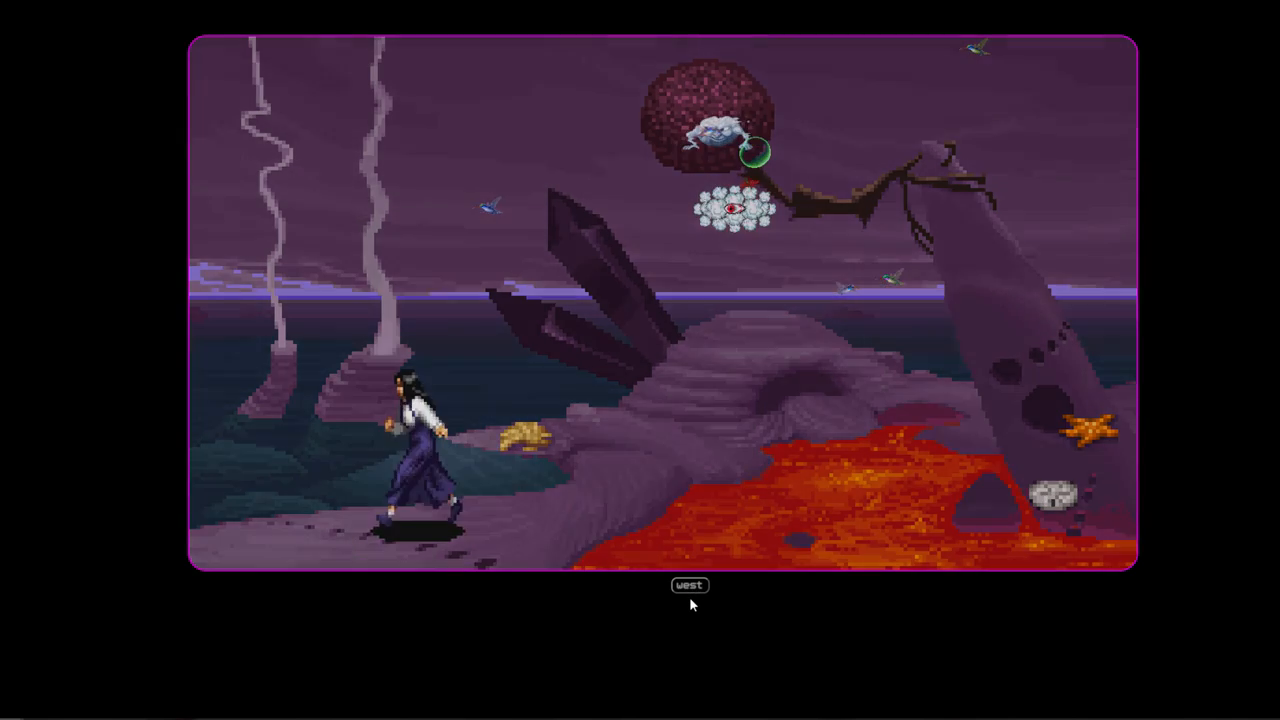
left_click(689, 585)
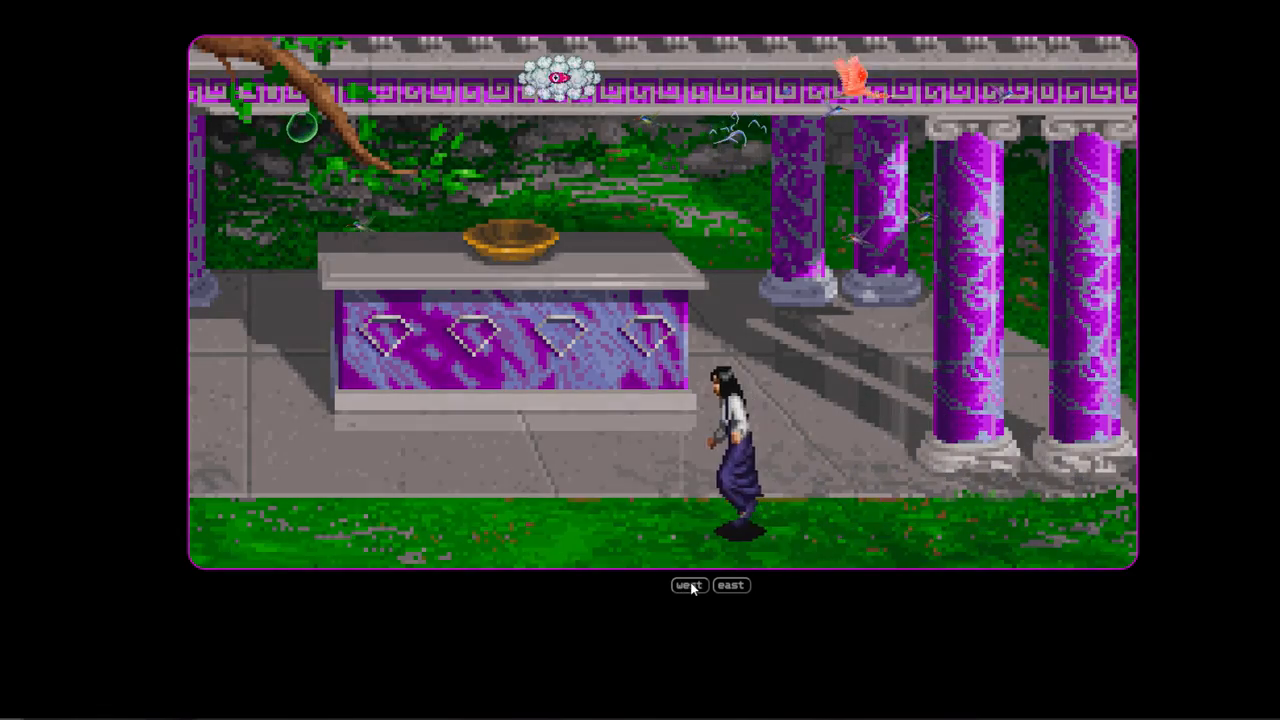
left_click(688, 585)
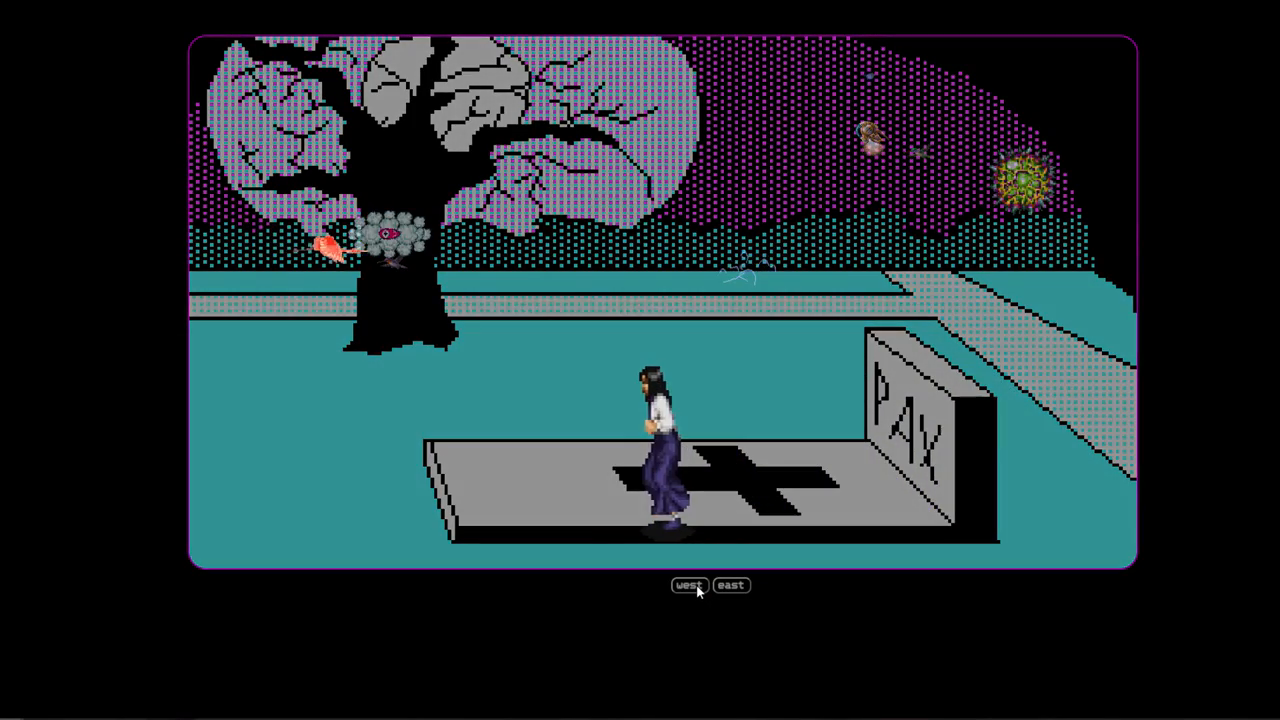
left_click(688, 585)
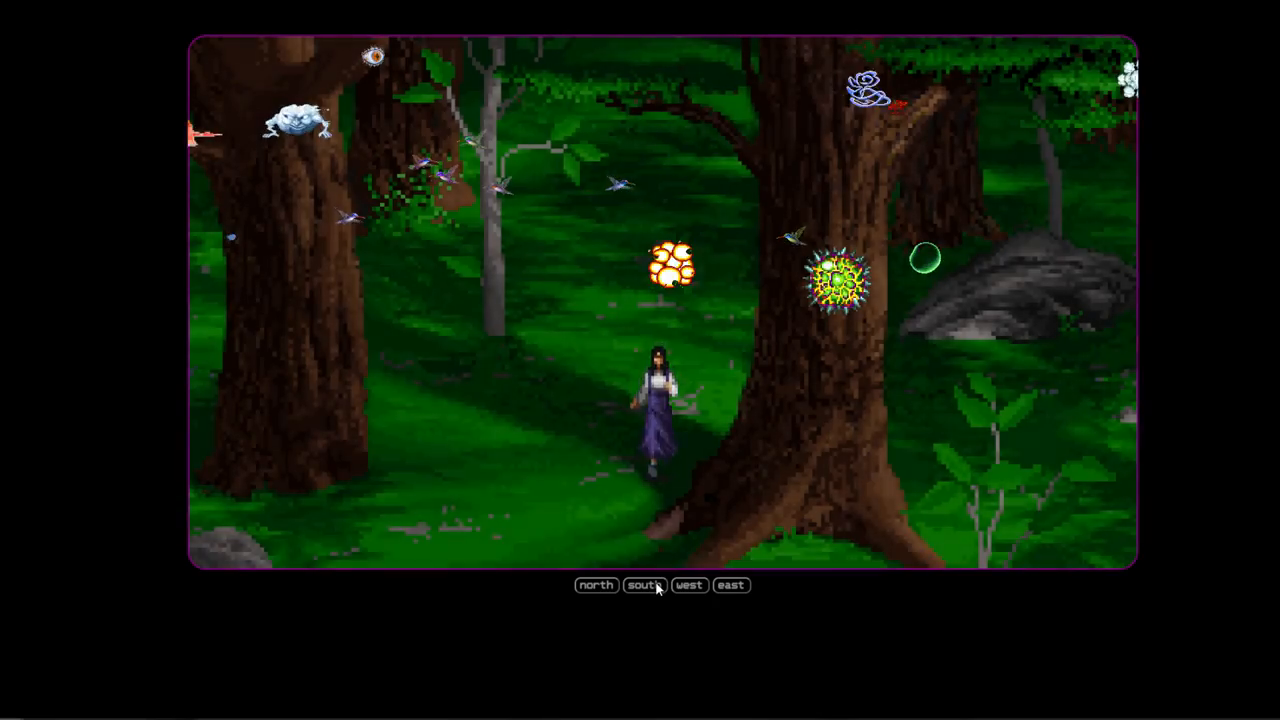
Travel through the magenta cavern, desert cliffs and orange dunes to the park with the bridge.
left_click(644, 585)
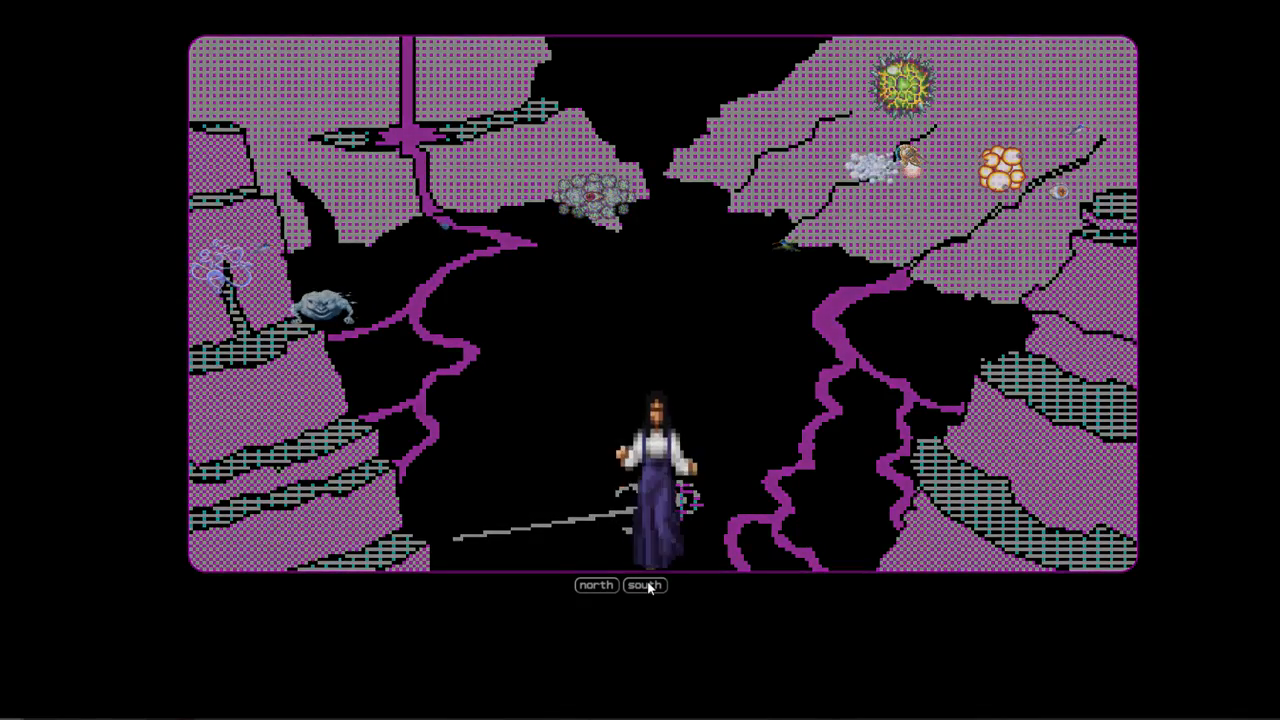
left_click(644, 585)
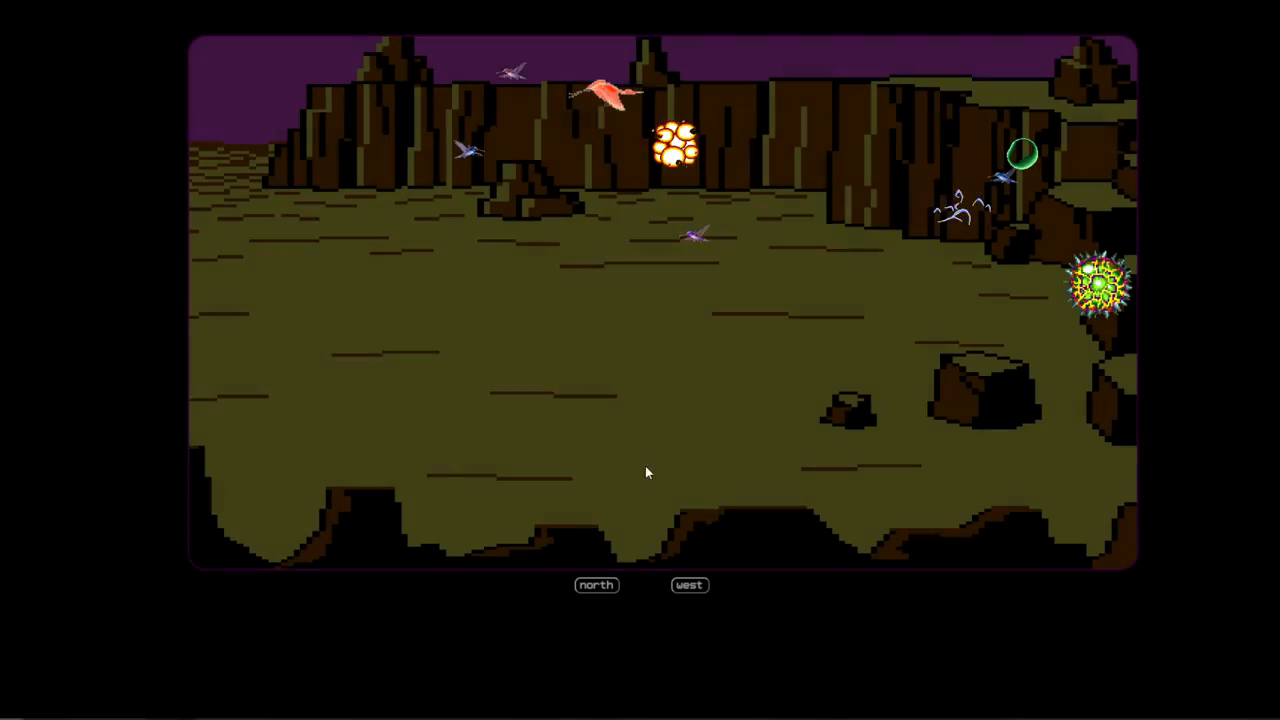
left_click(689, 585)
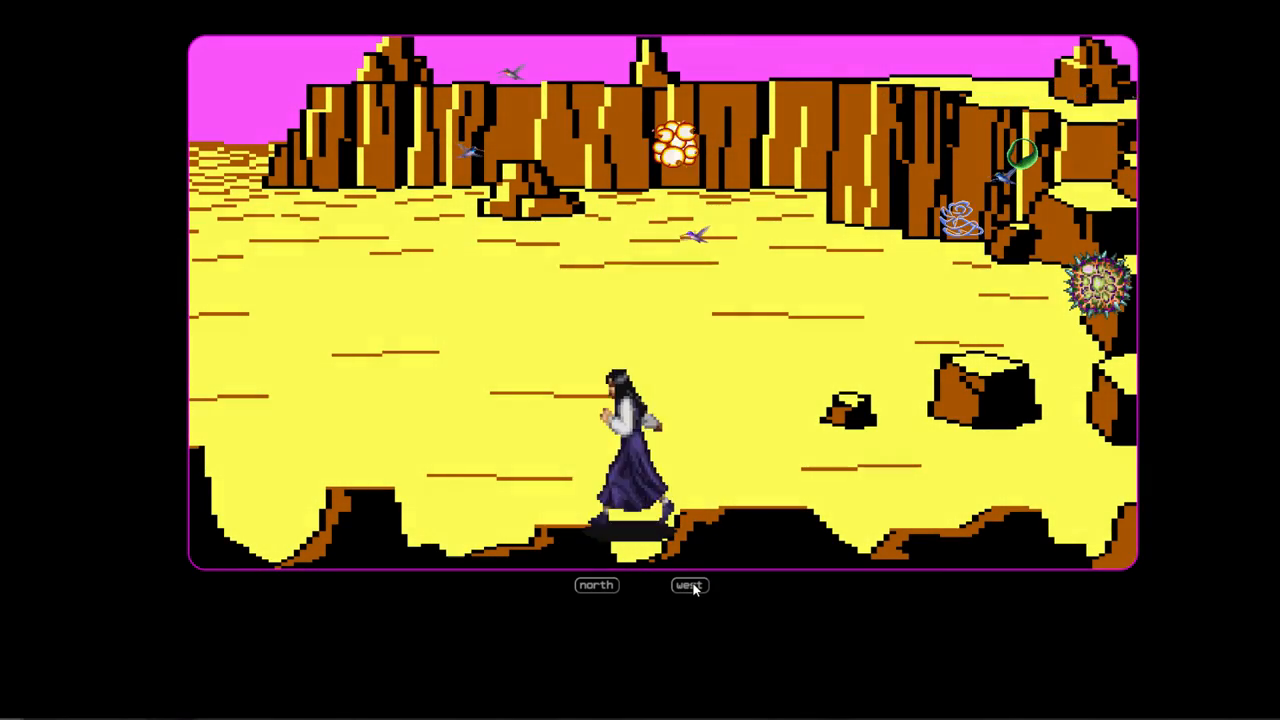
left_click(689, 585)
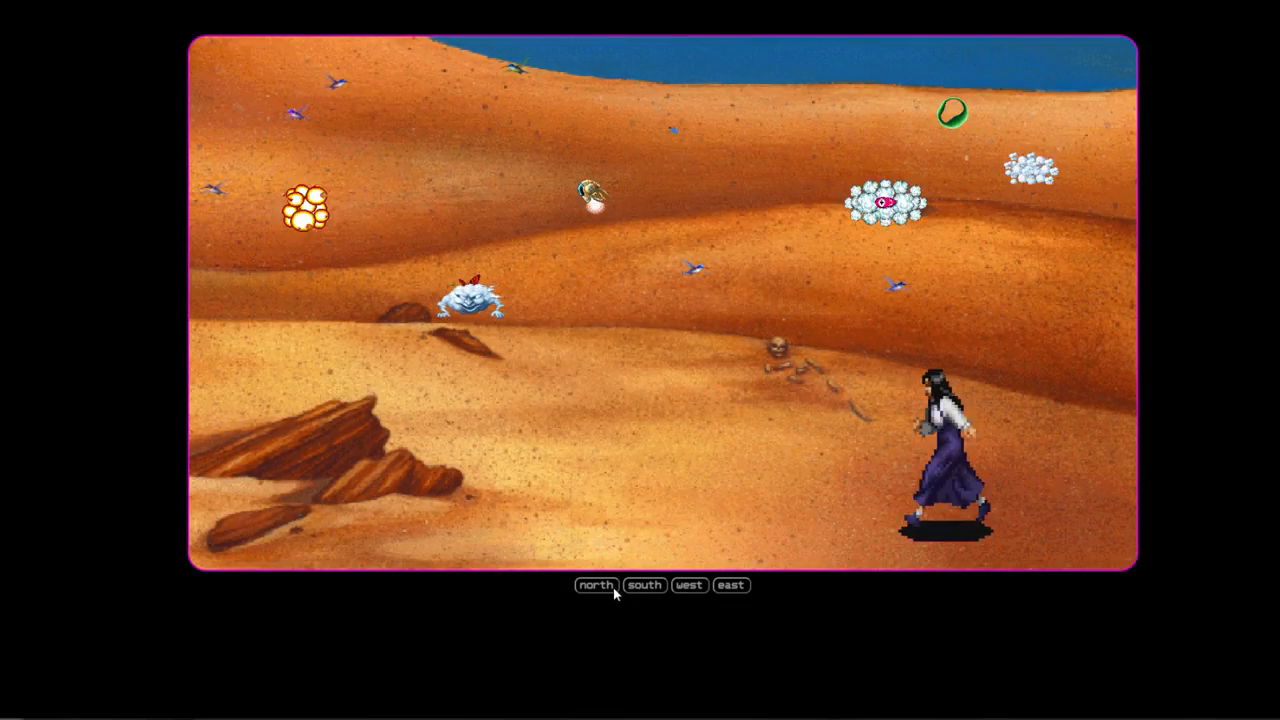
left_click(645, 585)
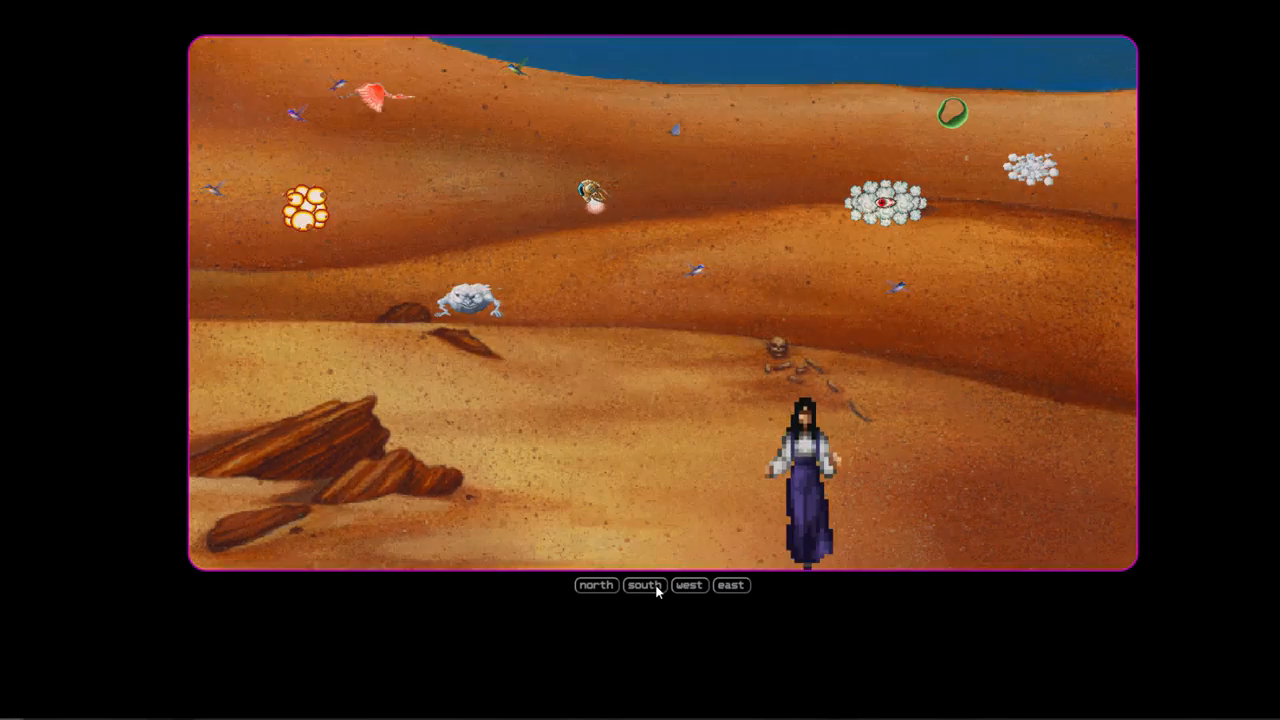
left_click(644, 585)
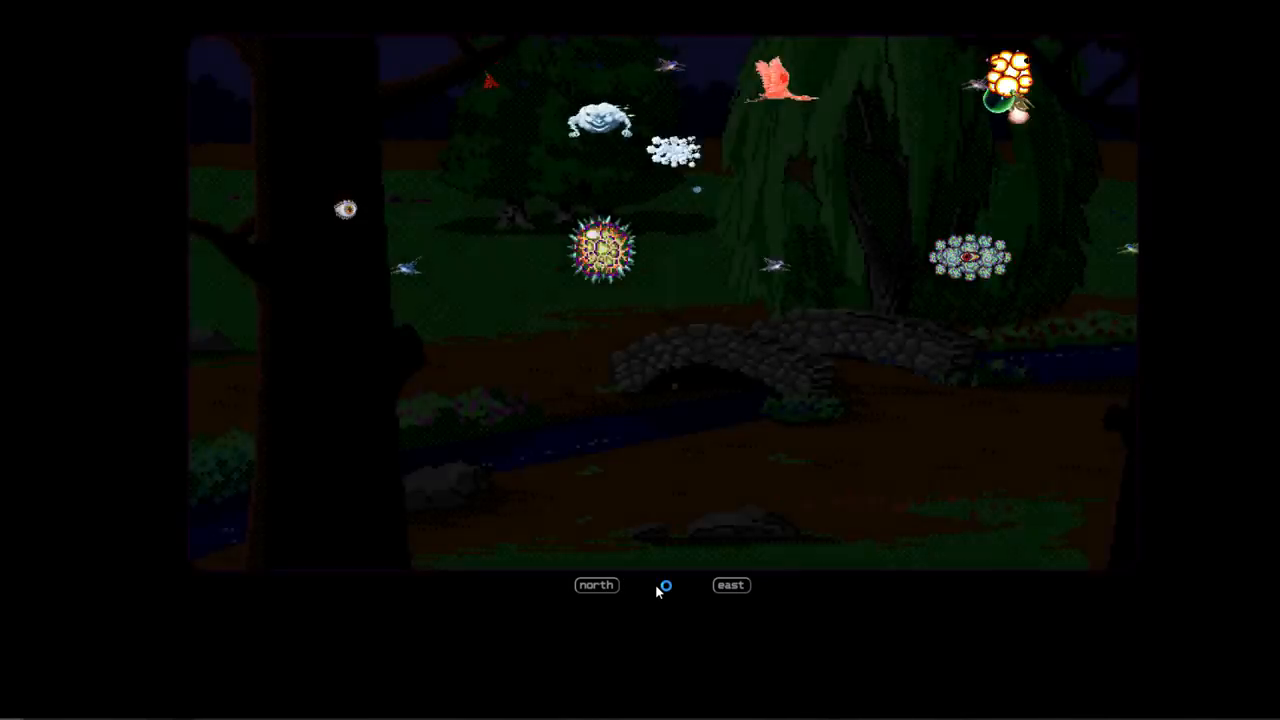
Walk east through the bridge park, sandy desert and wheat field to the colourful pixel park.
left_click(731, 585)
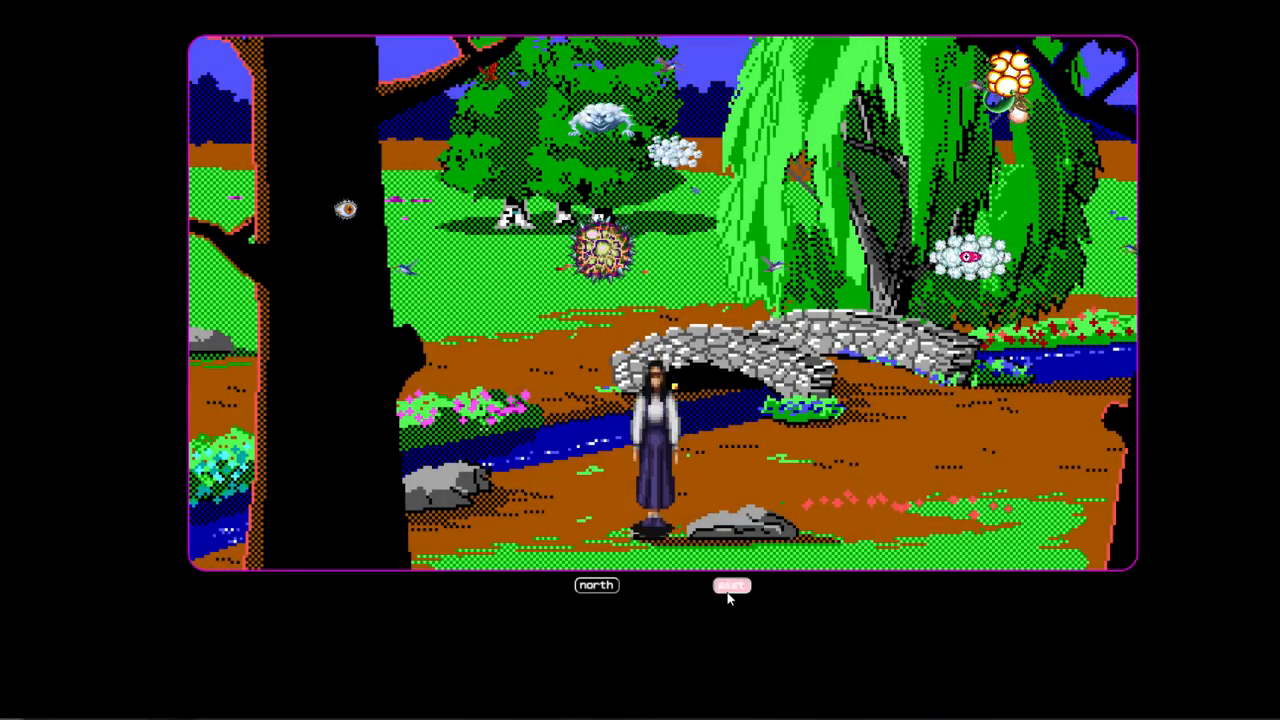
left_click(731, 585)
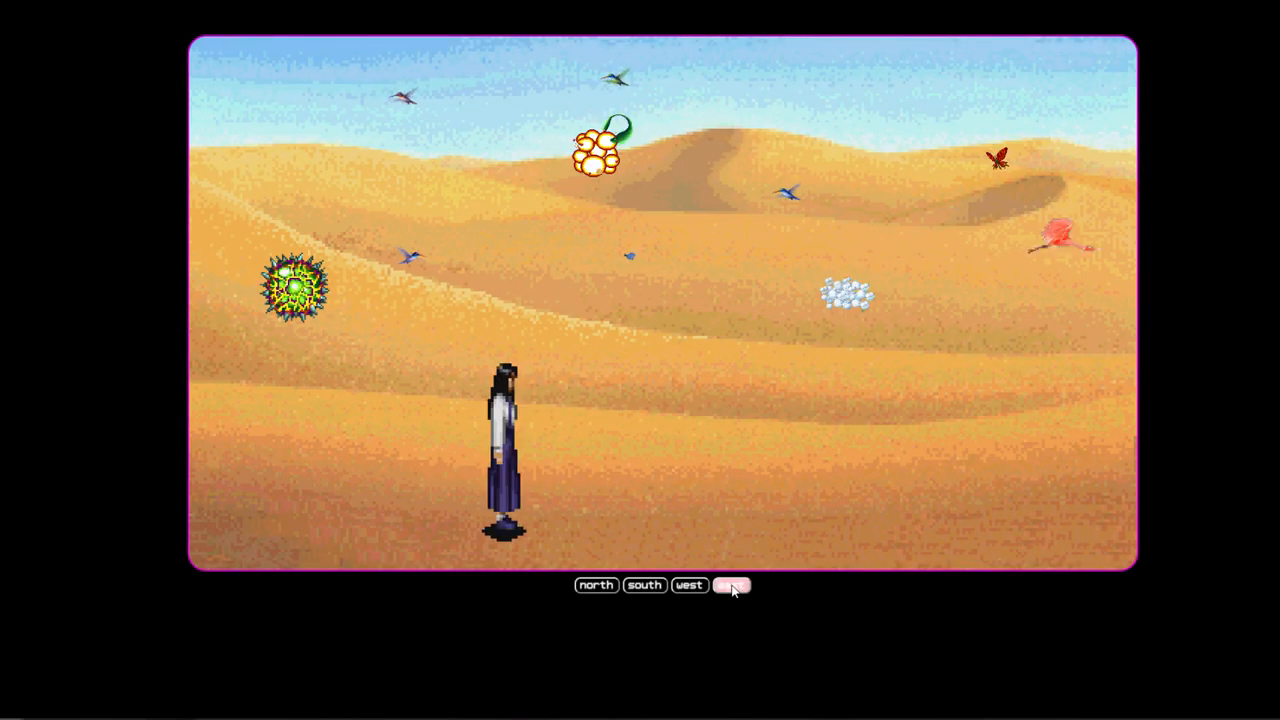
left_click(731, 585)
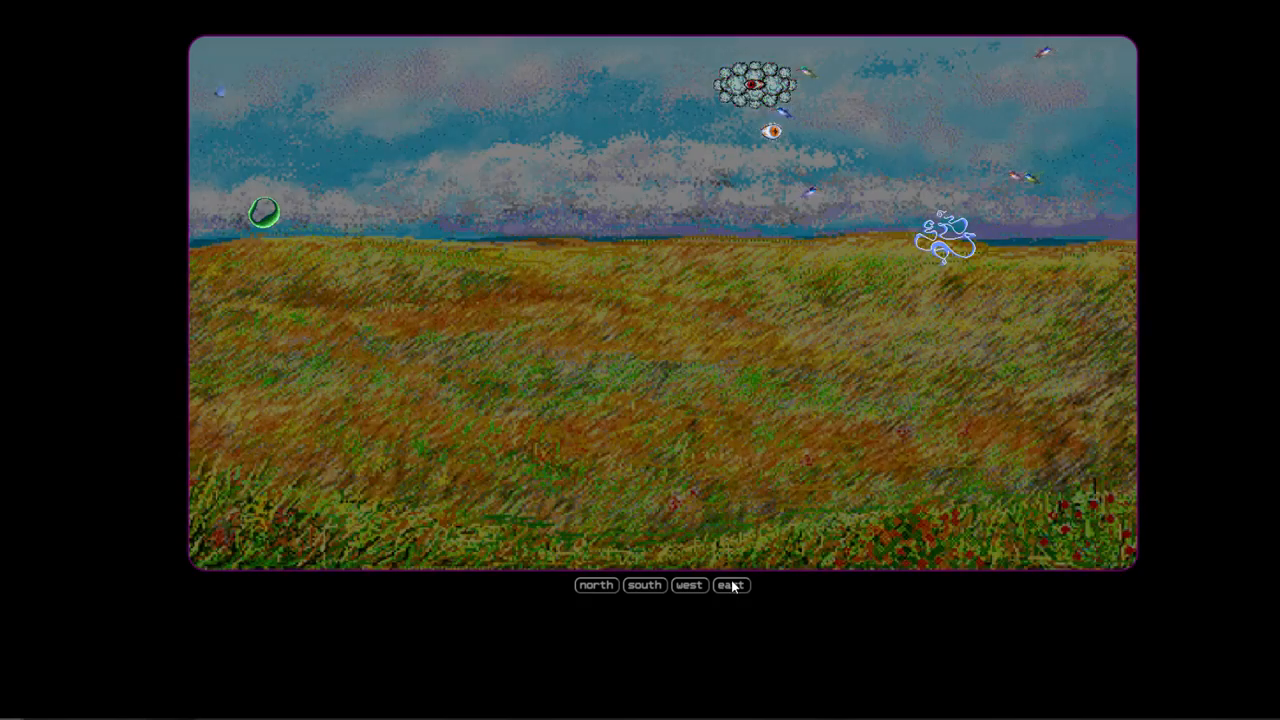
left_click(731, 585)
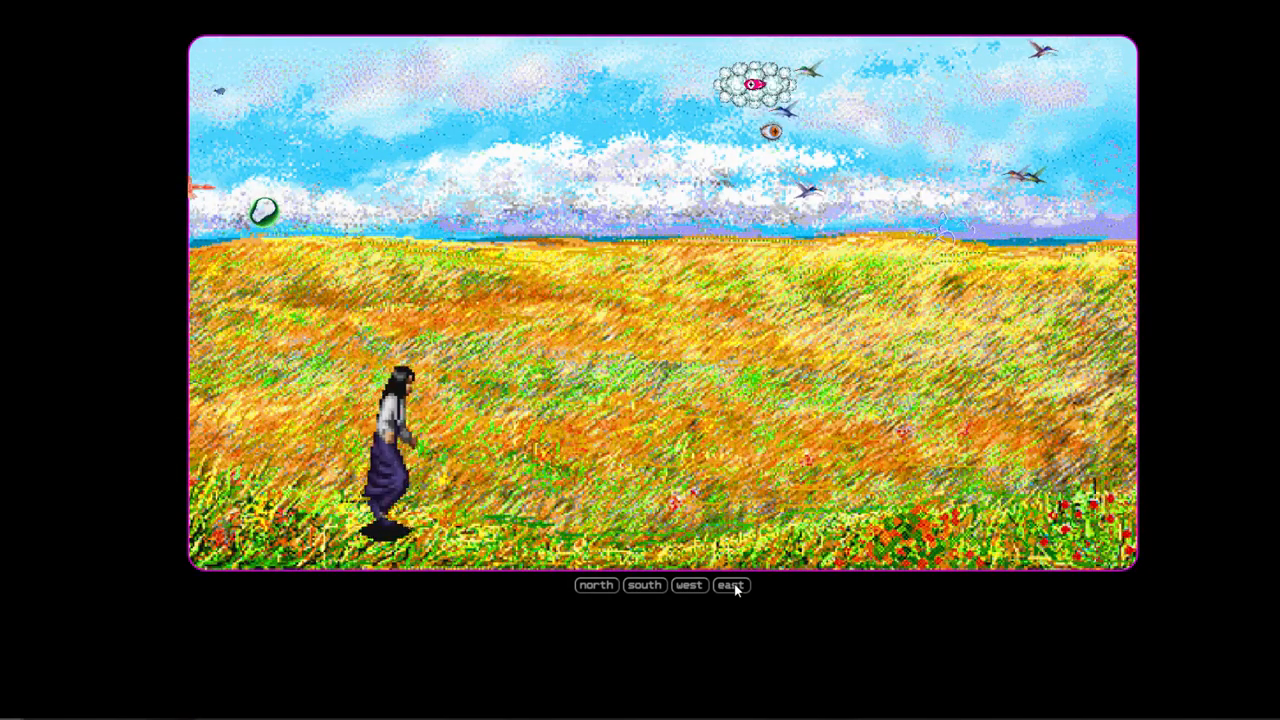
left_click(730, 585)
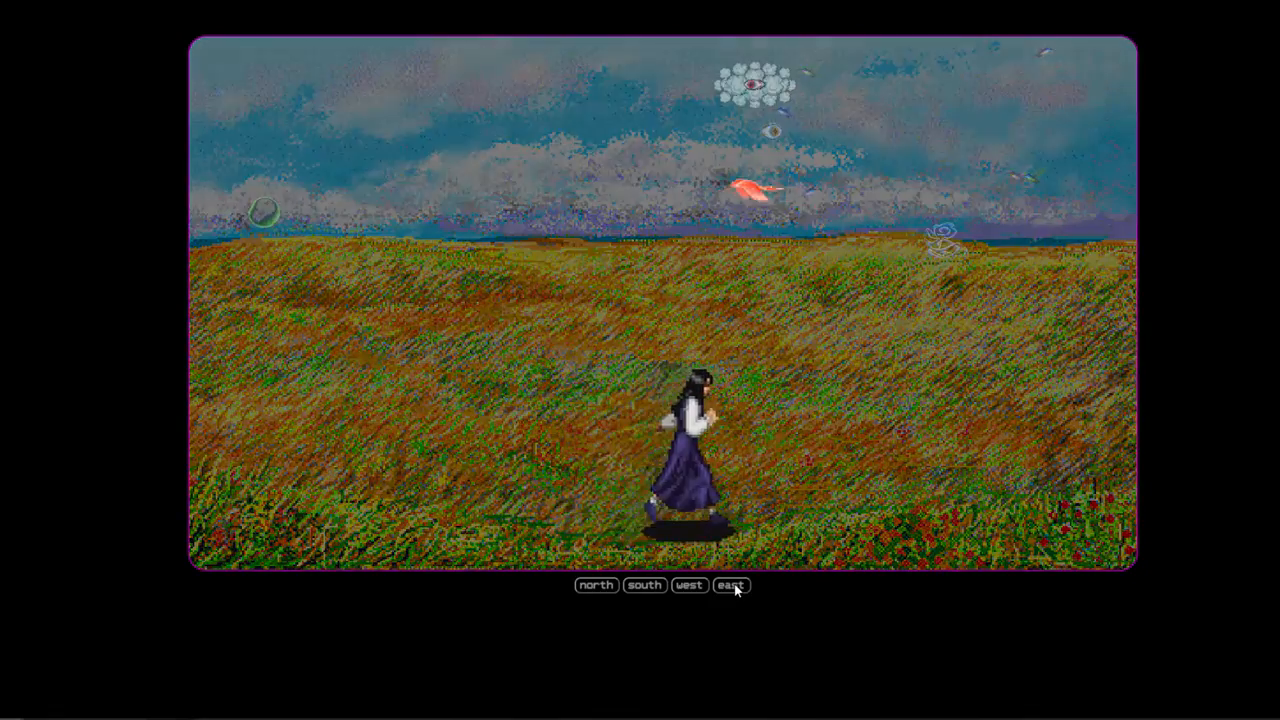
left_click(730, 585)
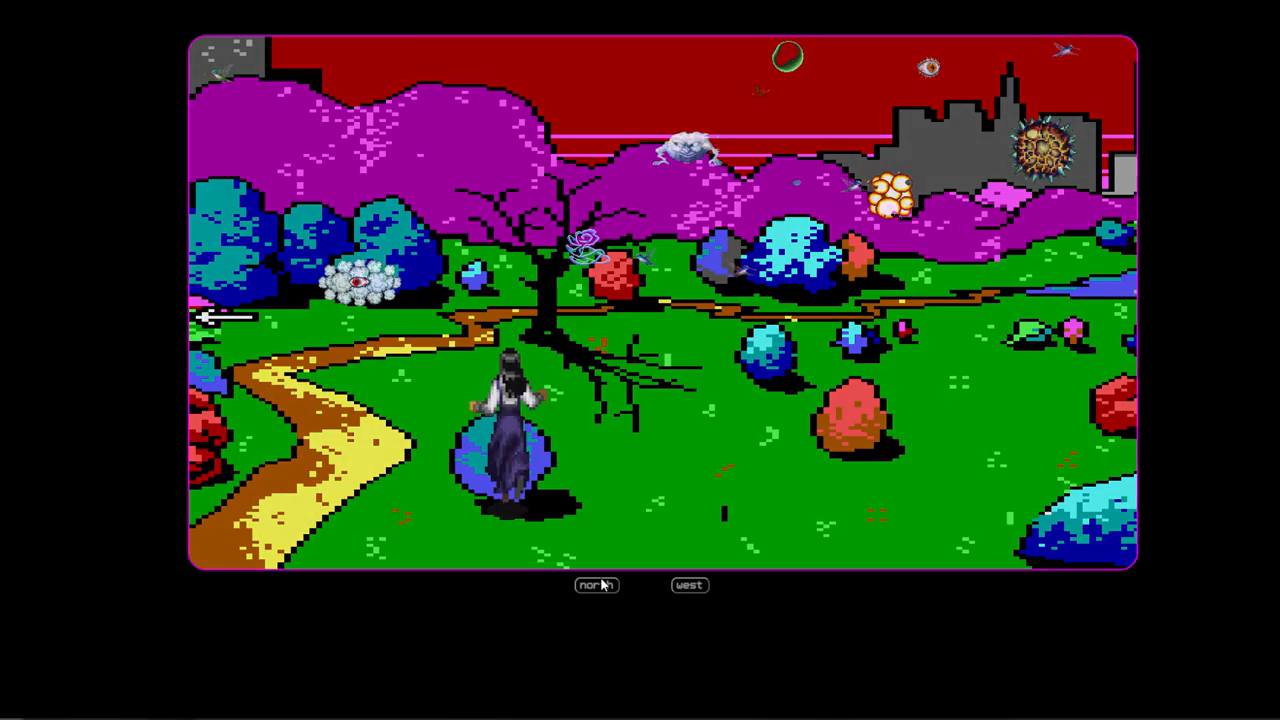
Go north to the pixel woodland, east past the pine seashore to the beach resort, then back west.
left_click(596, 585)
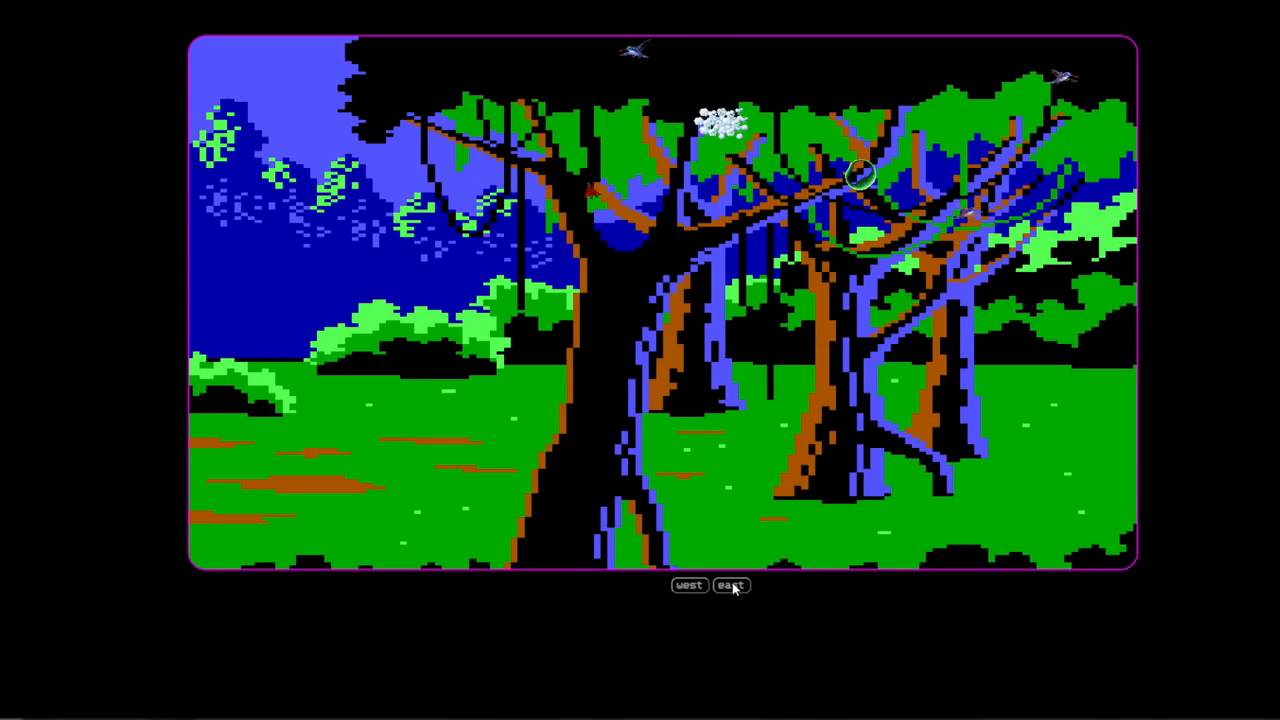
left_click(730, 585)
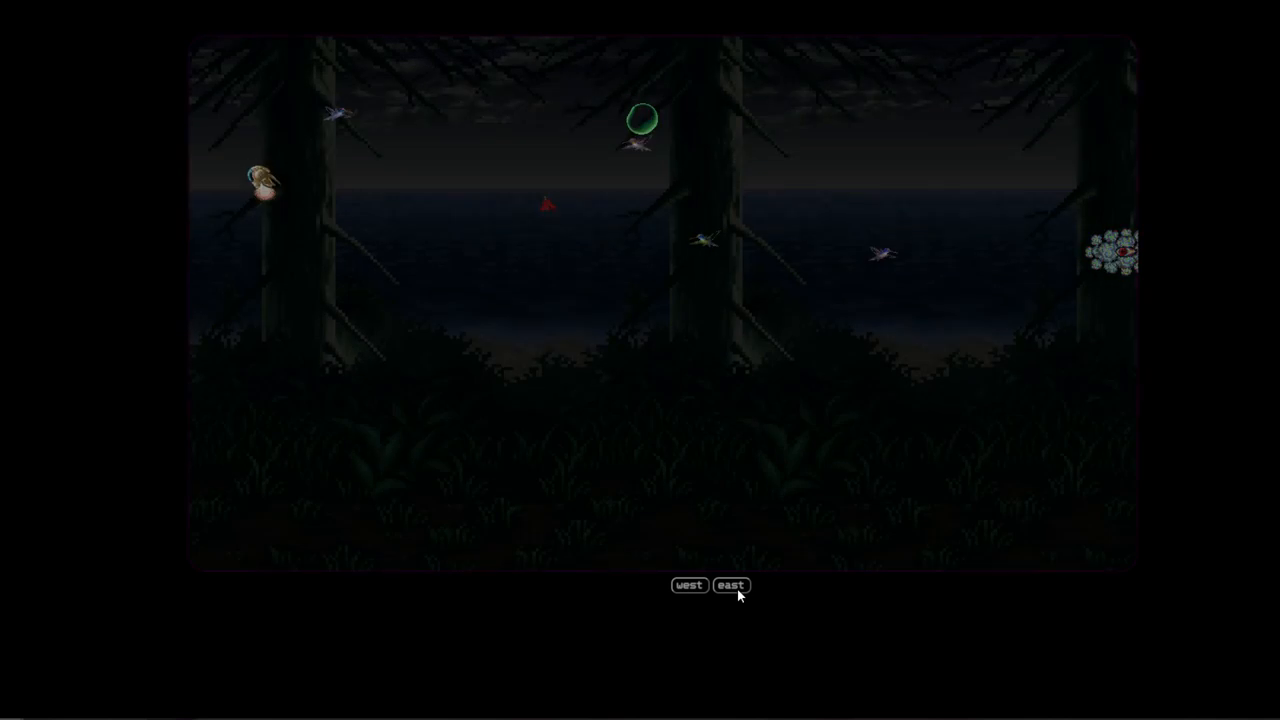
left_click(731, 585)
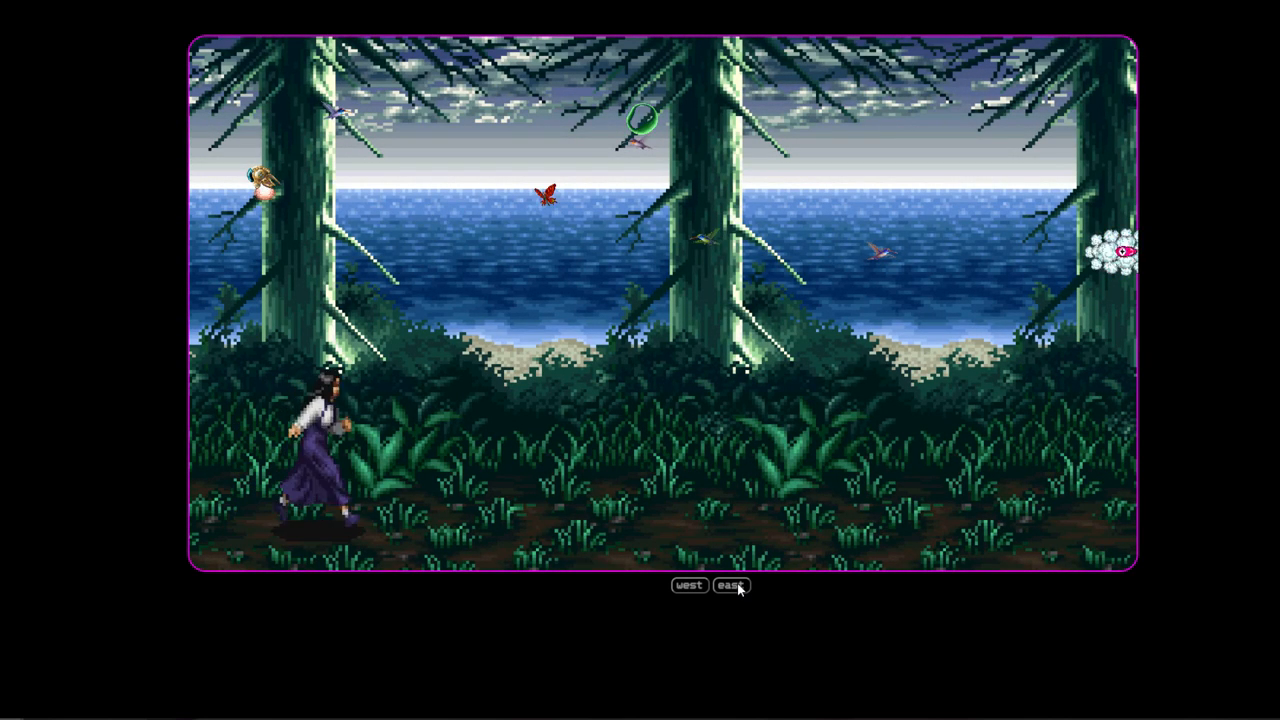
left_click(731, 586)
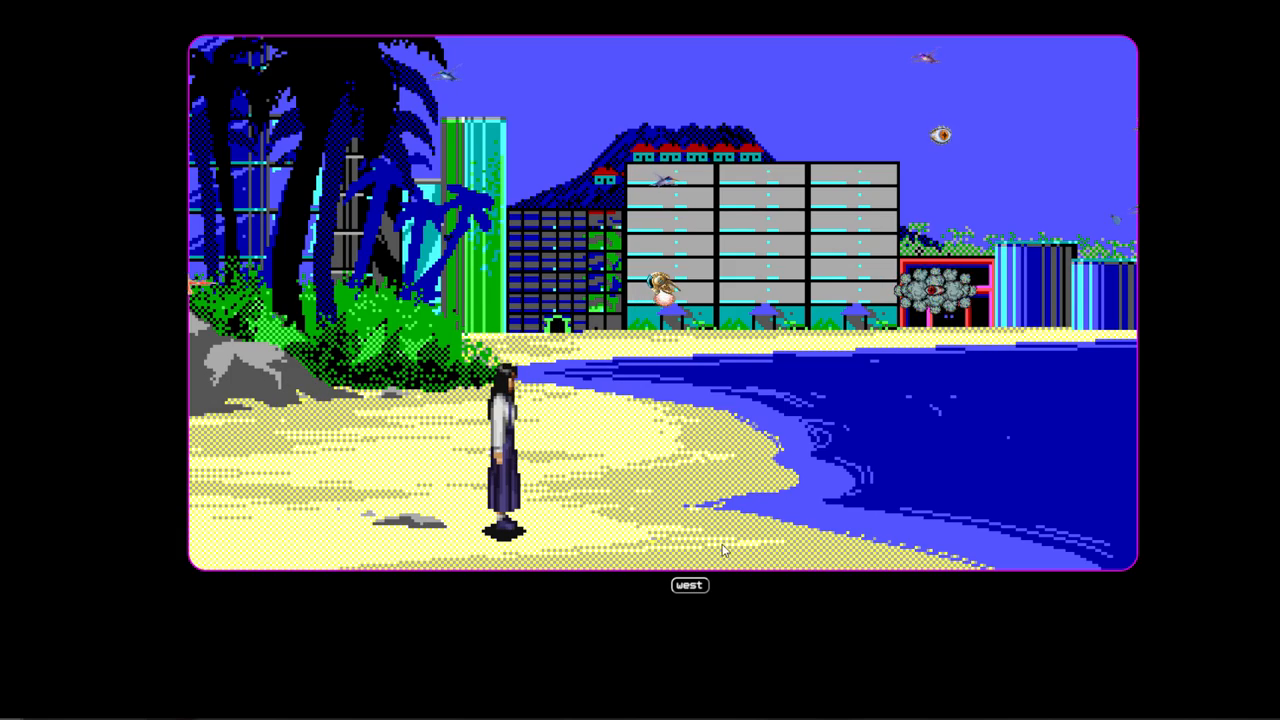
left_click(688, 585)
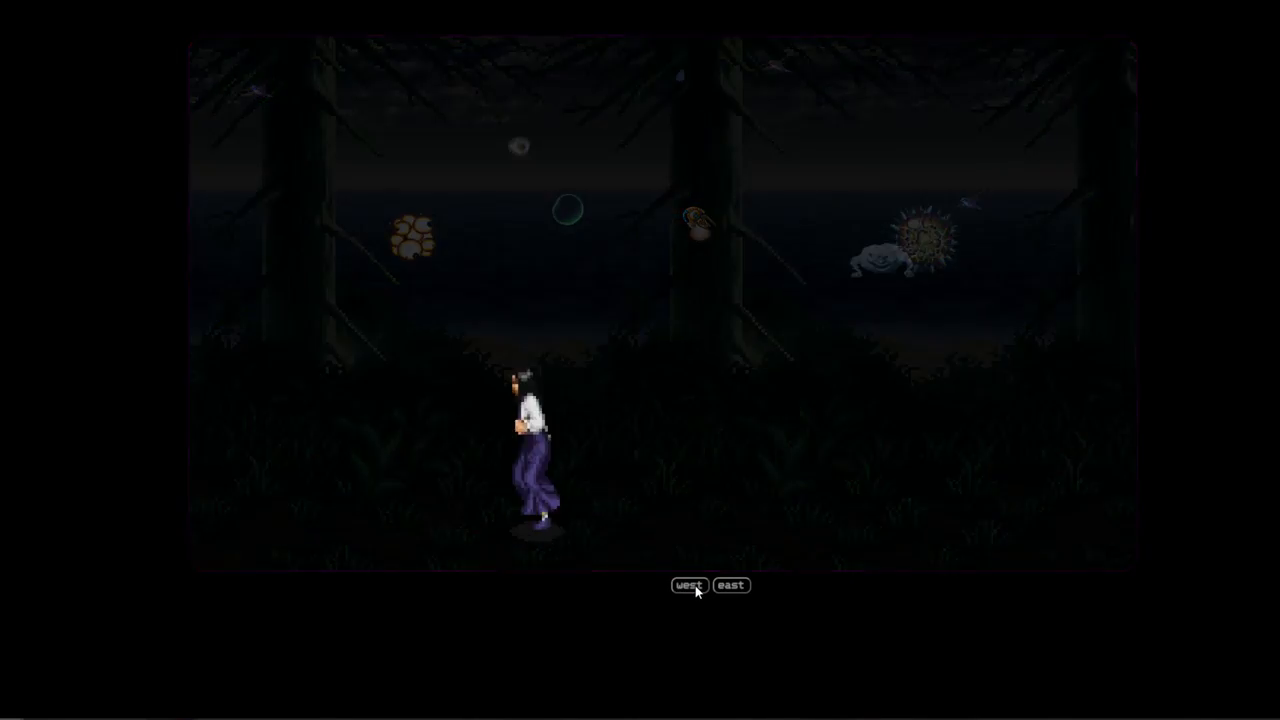
left_click(688, 585)
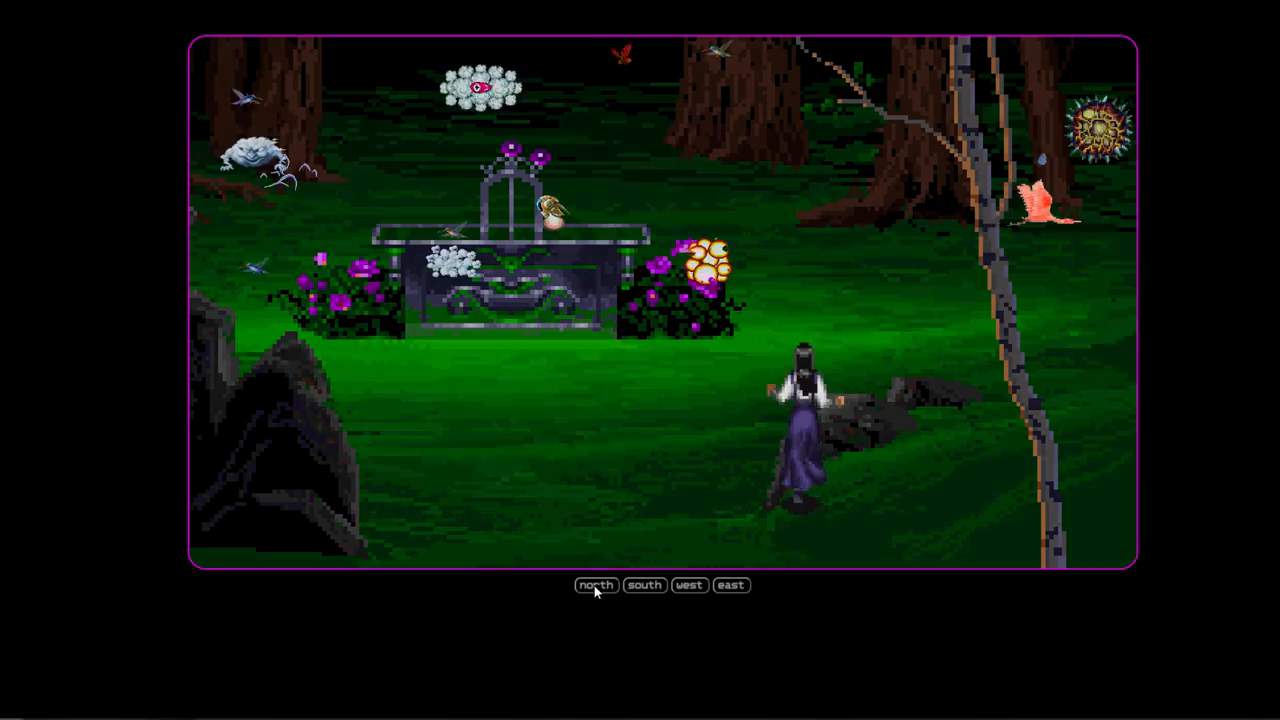
Head north through the bonsai tree, magenta wave, dark plains and seaside cliff scenes, then west.
left_click(595, 585)
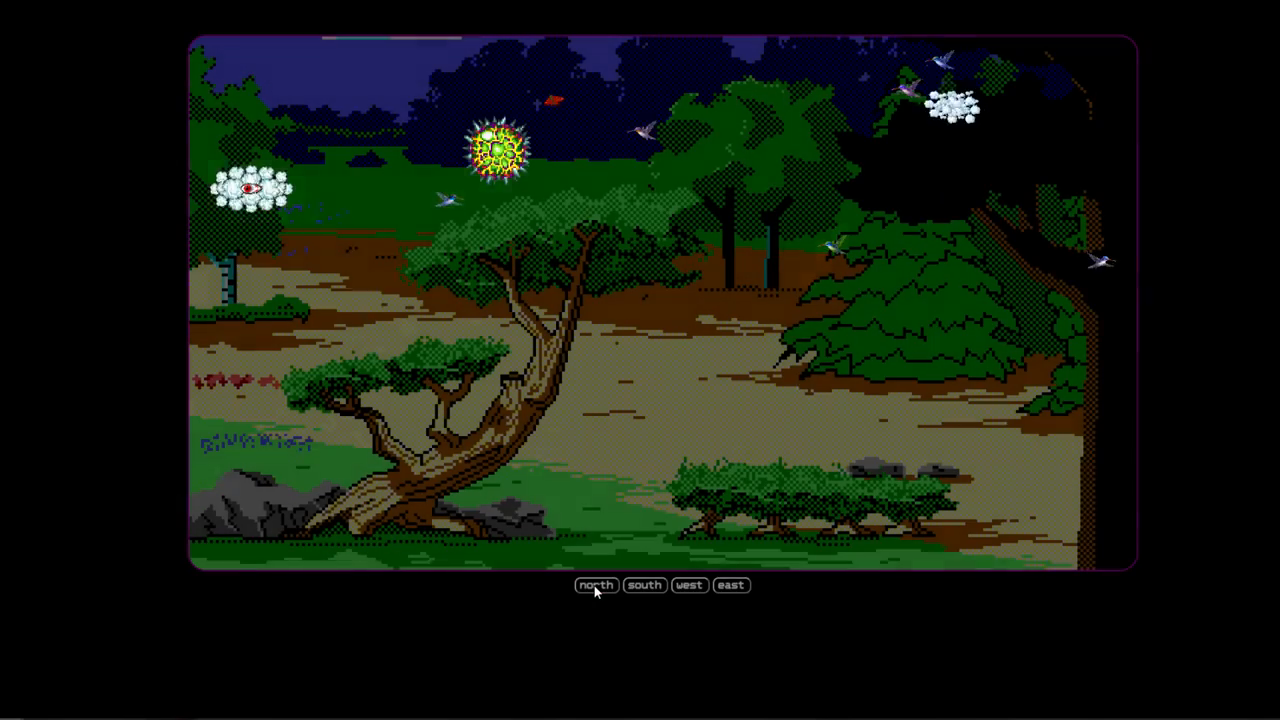
left_click(595, 585)
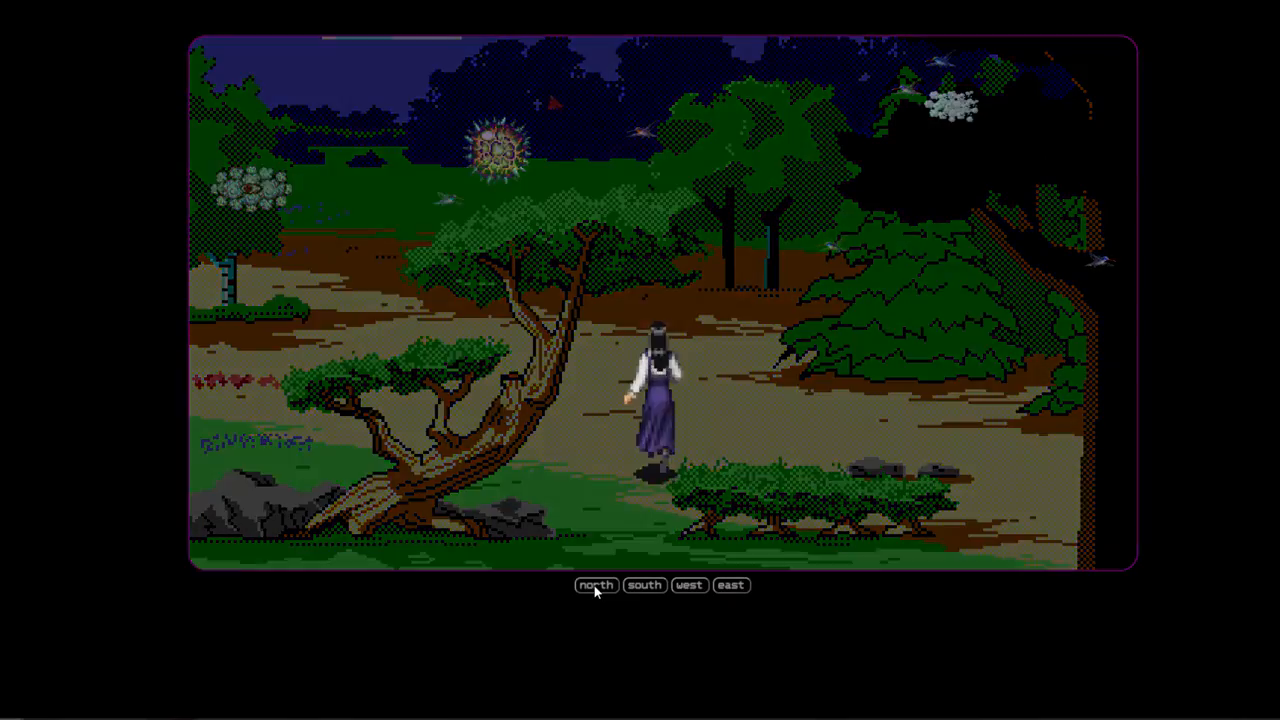
left_click(596, 585)
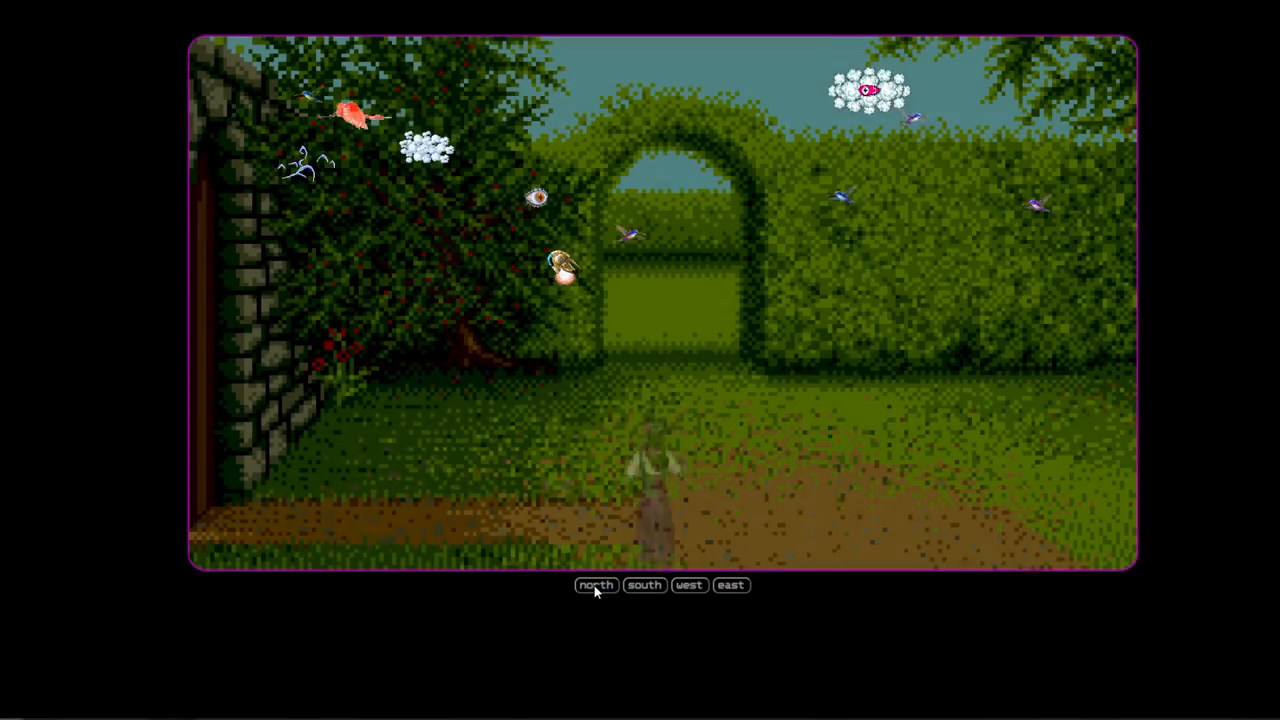
left_click(596, 585)
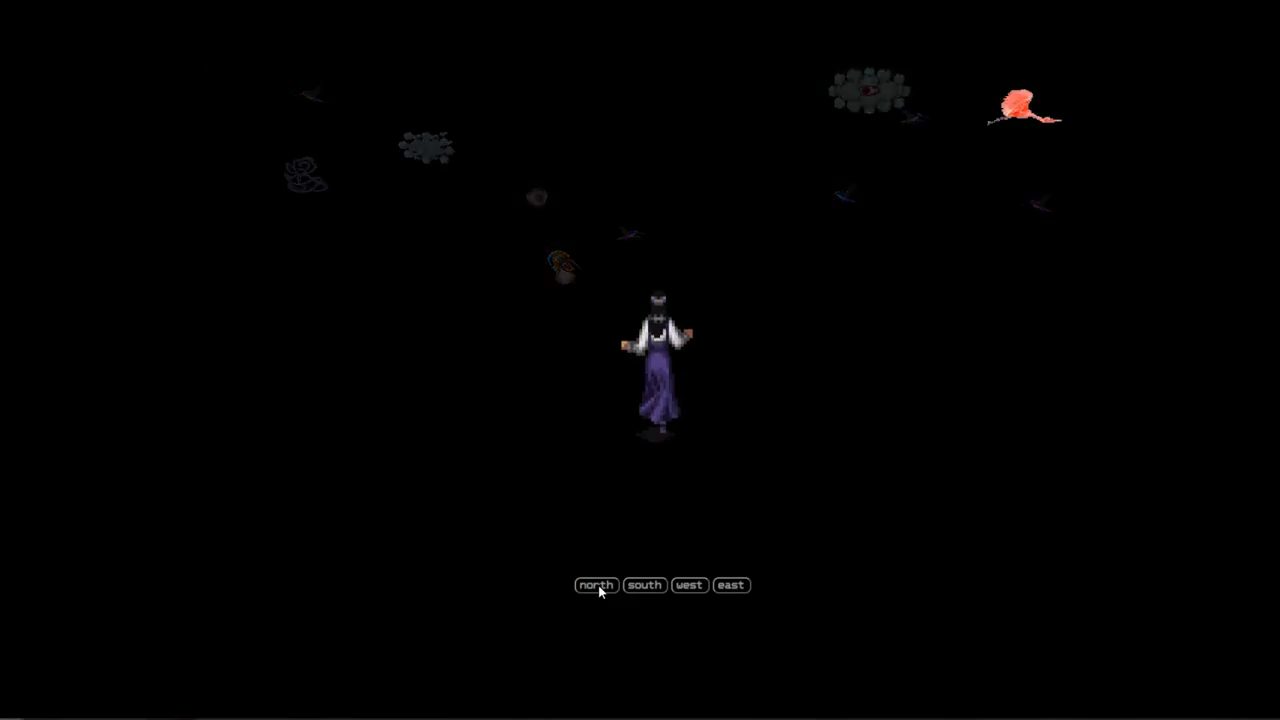
left_click(595, 585)
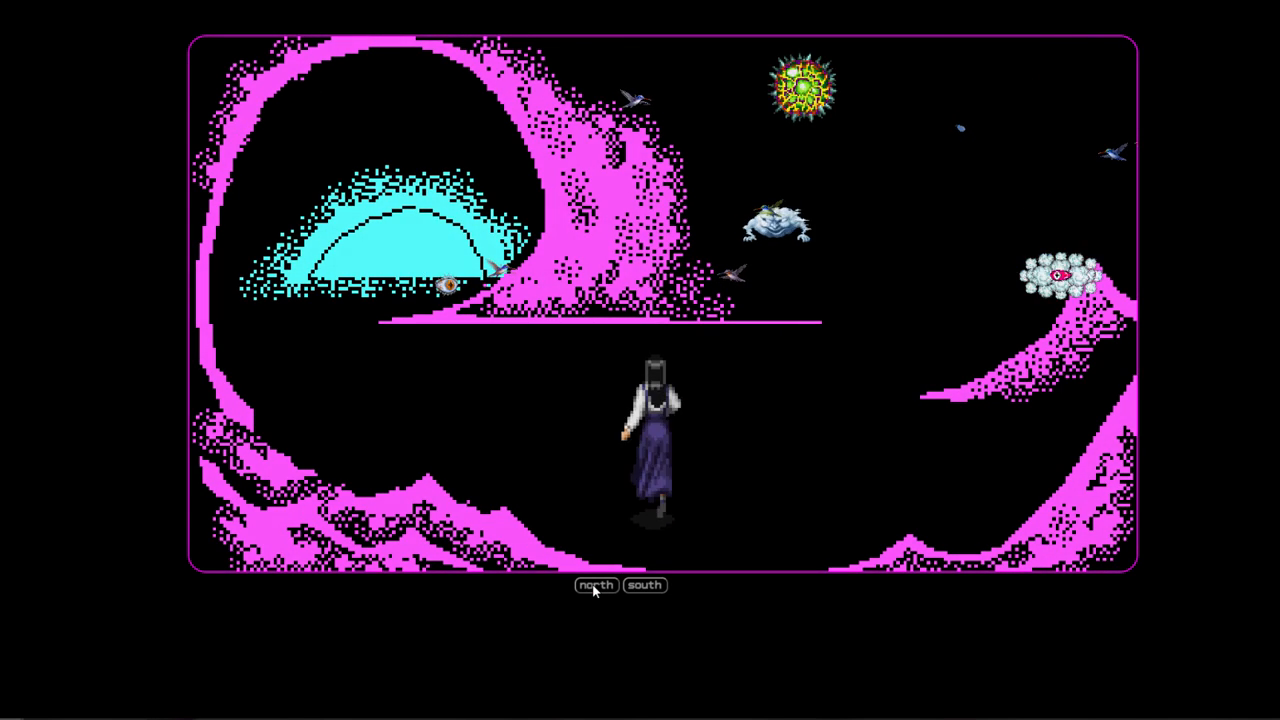
left_click(596, 585)
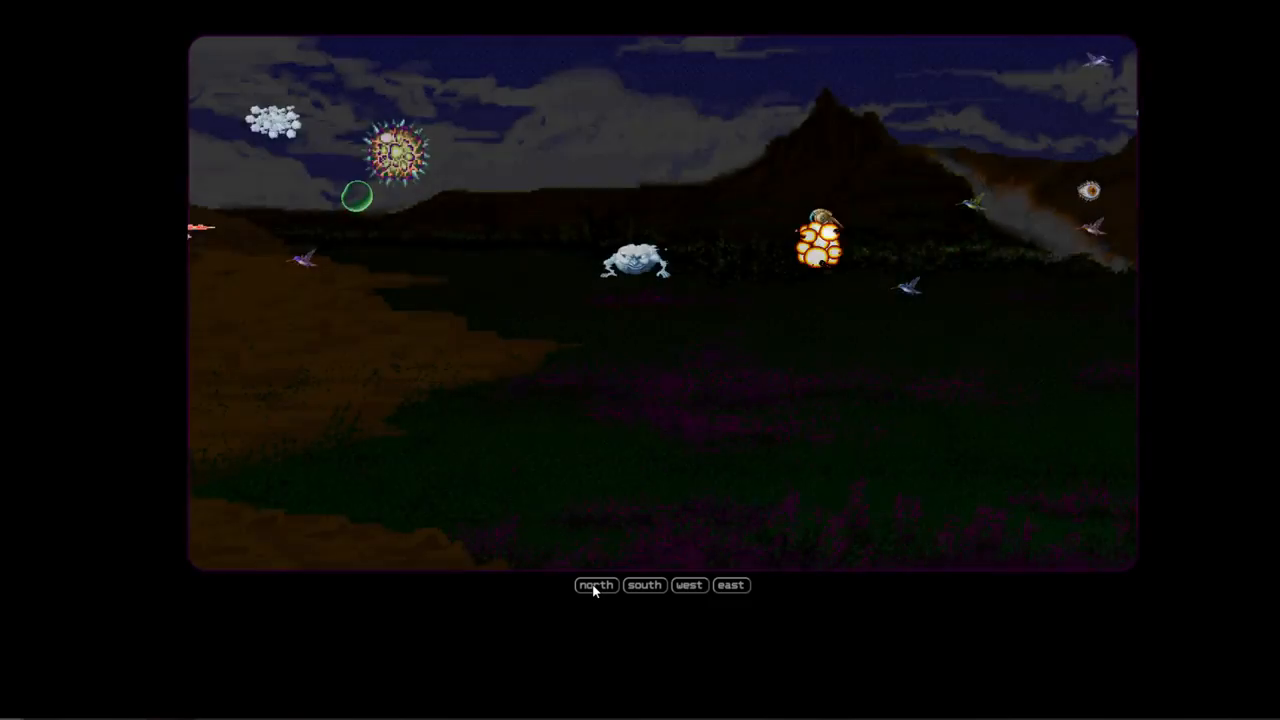
left_click(595, 585)
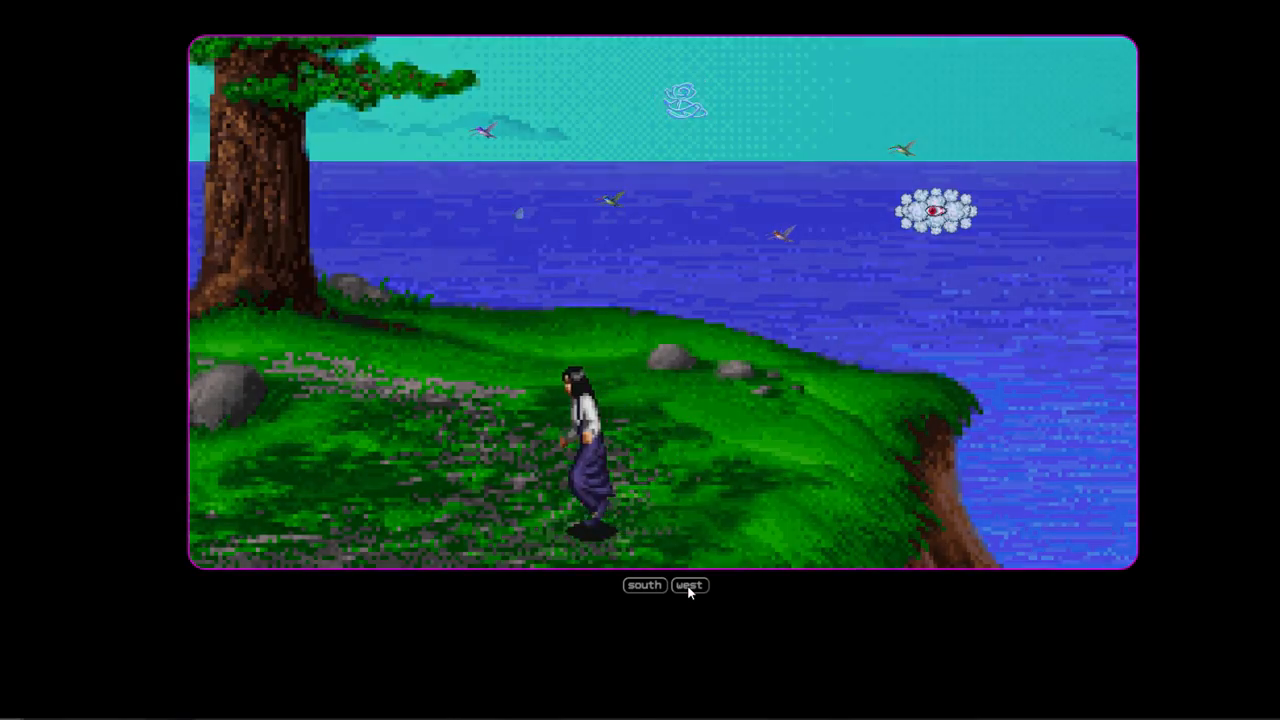
left_click(689, 585)
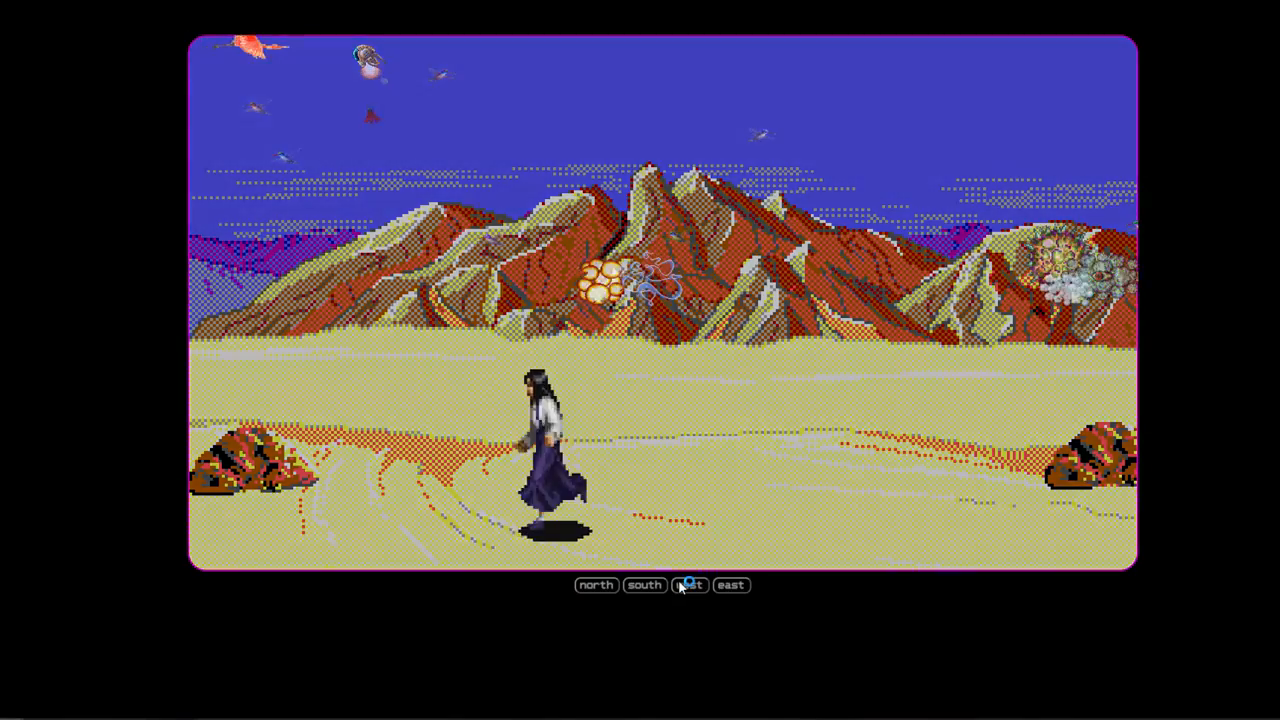
Visit the river scene, return east through the desert and forest clearing, then north to the magenta dunes.
left_click(689, 585)
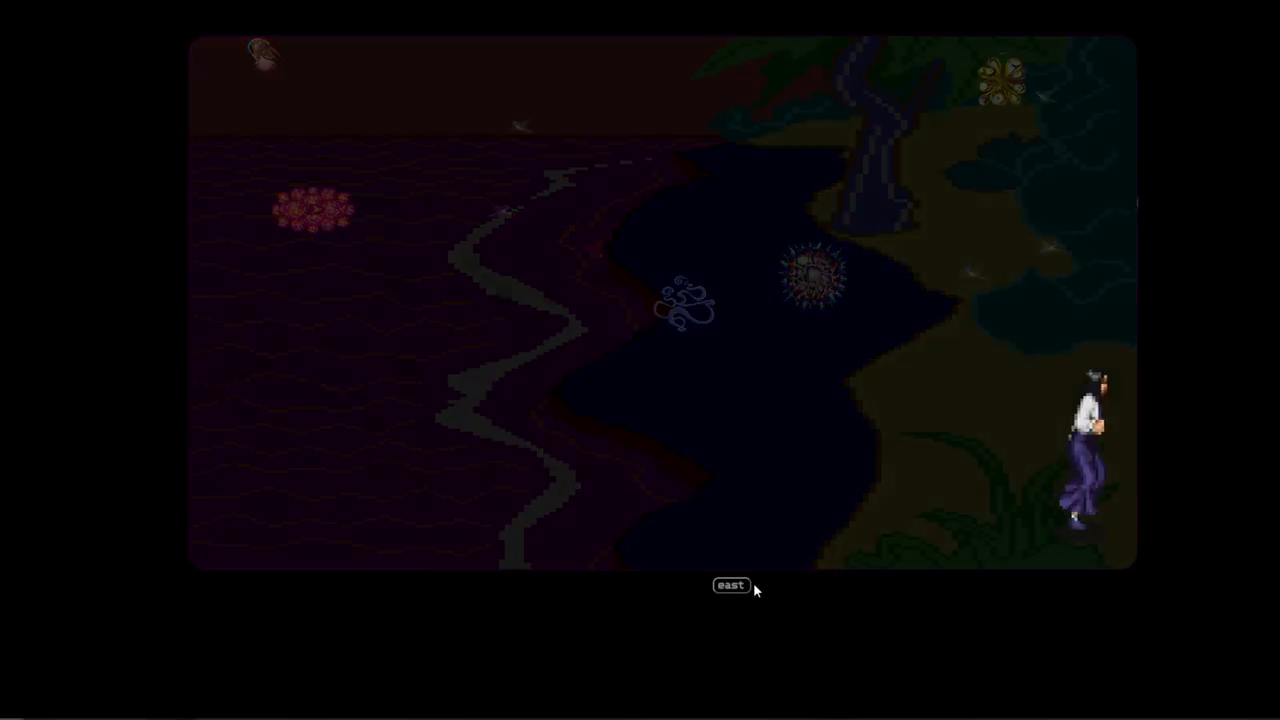
left_click(731, 585)
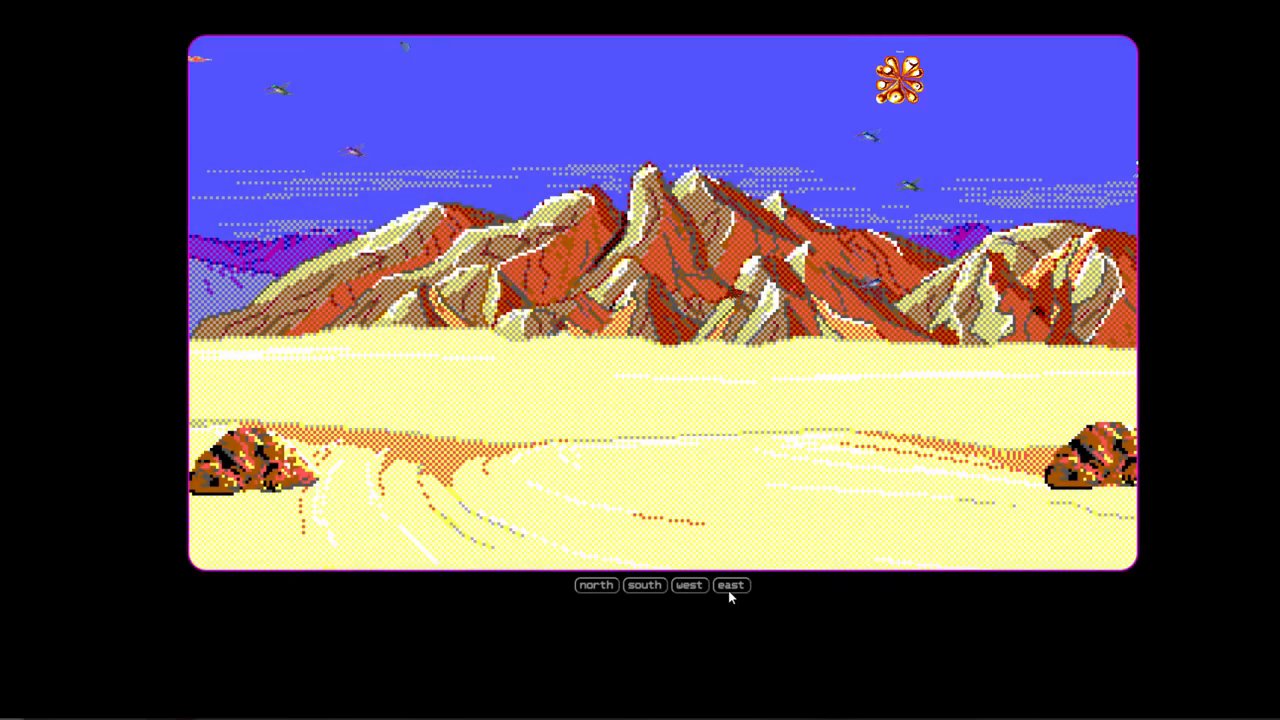
left_click(731, 585)
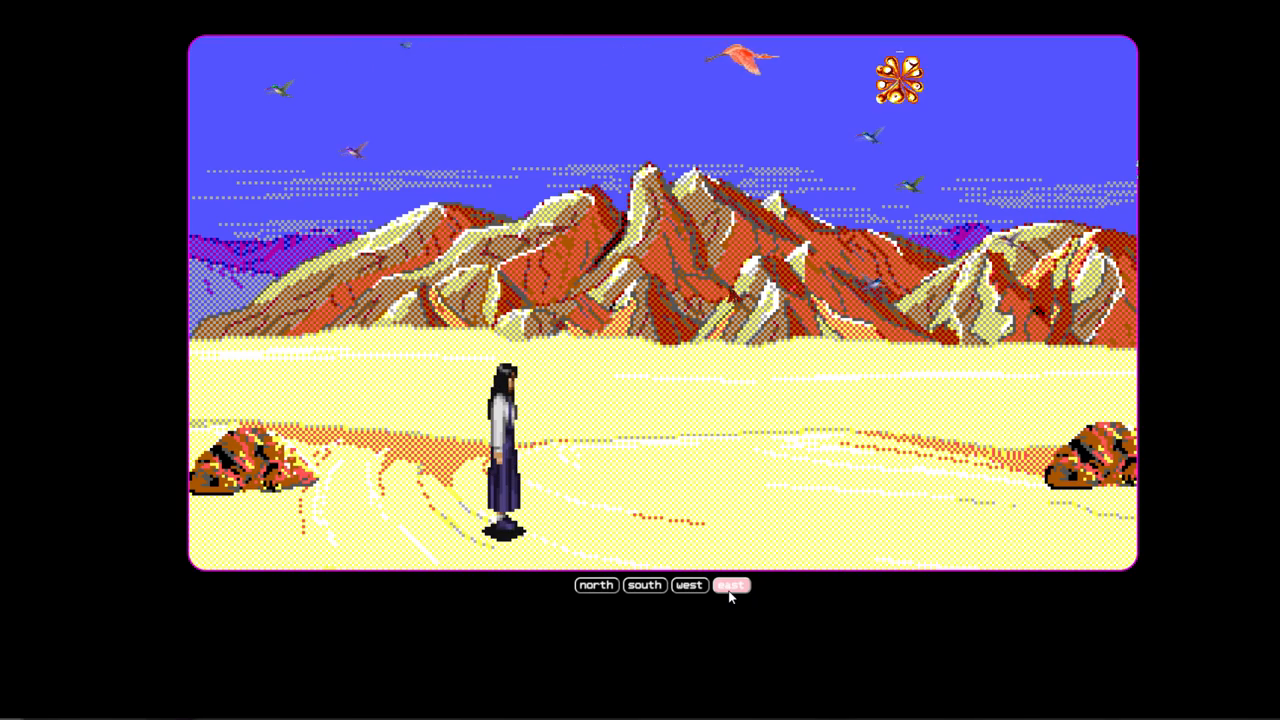
left_click(731, 585)
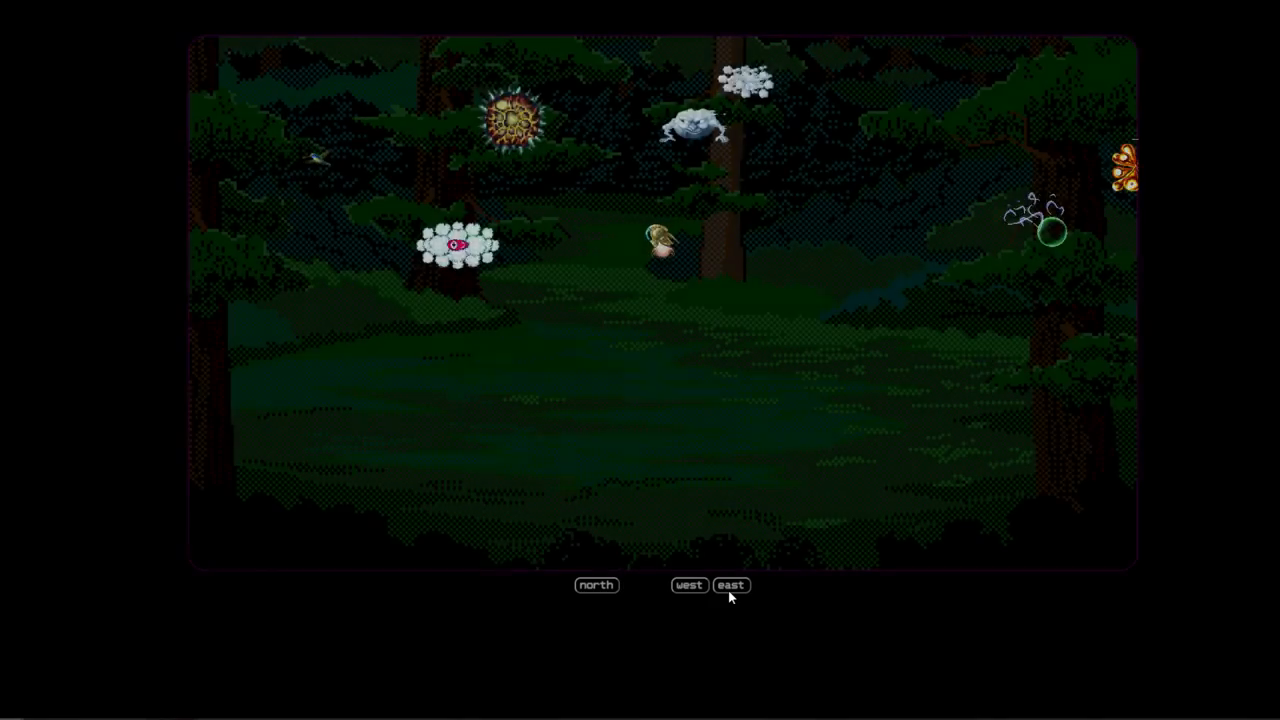
left_click(595, 585)
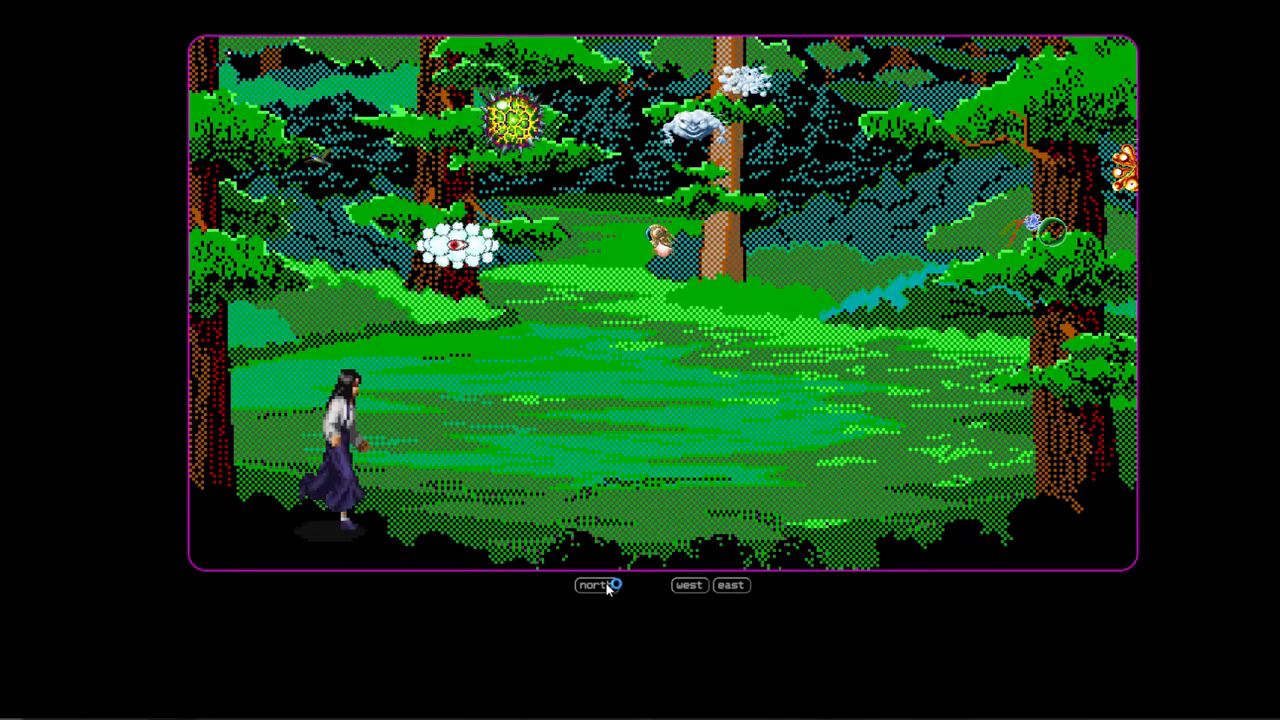
left_click(595, 585)
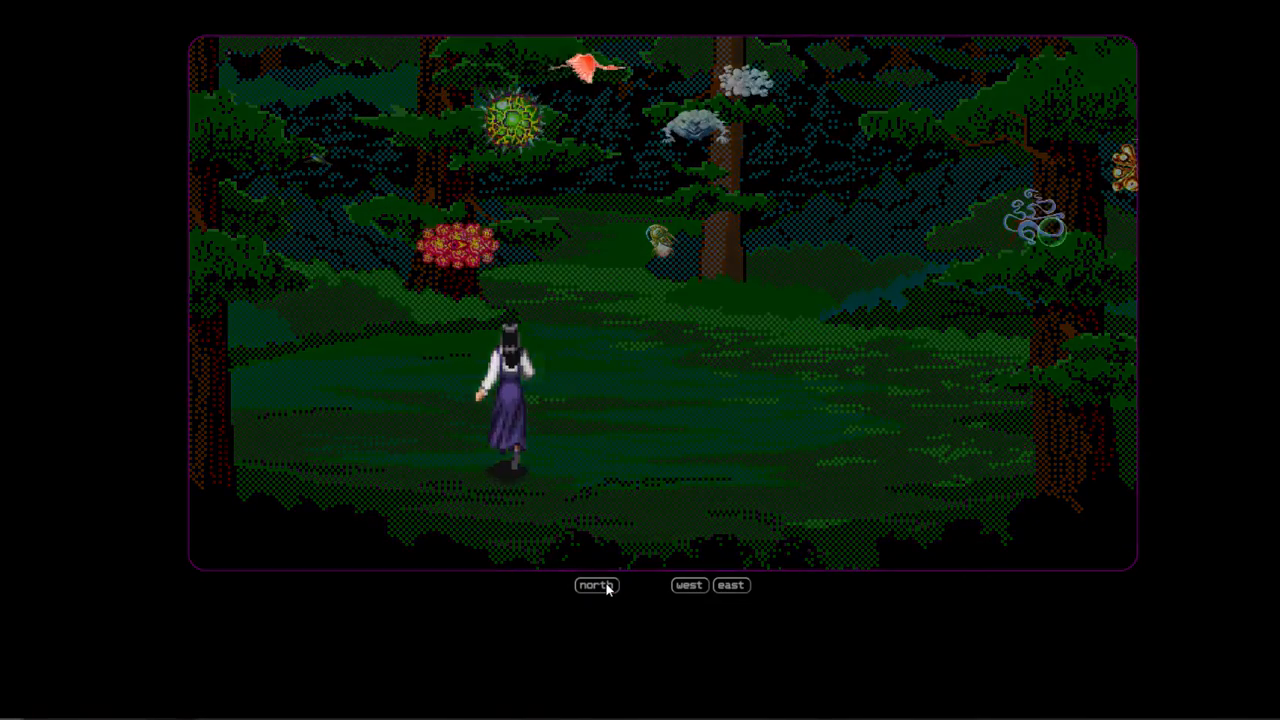
left_click(596, 585)
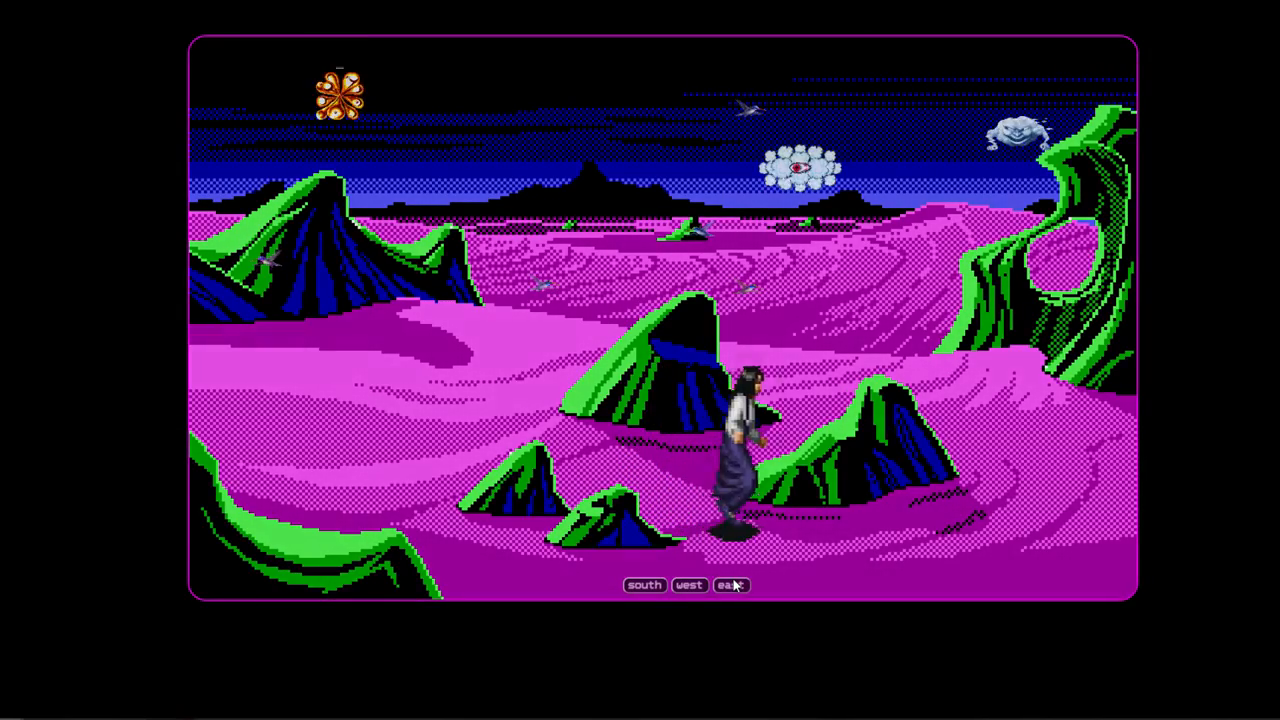
Walk east along the rock wall to the night cliff forest, then west, south and east to the canyon.
left_click(729, 585)
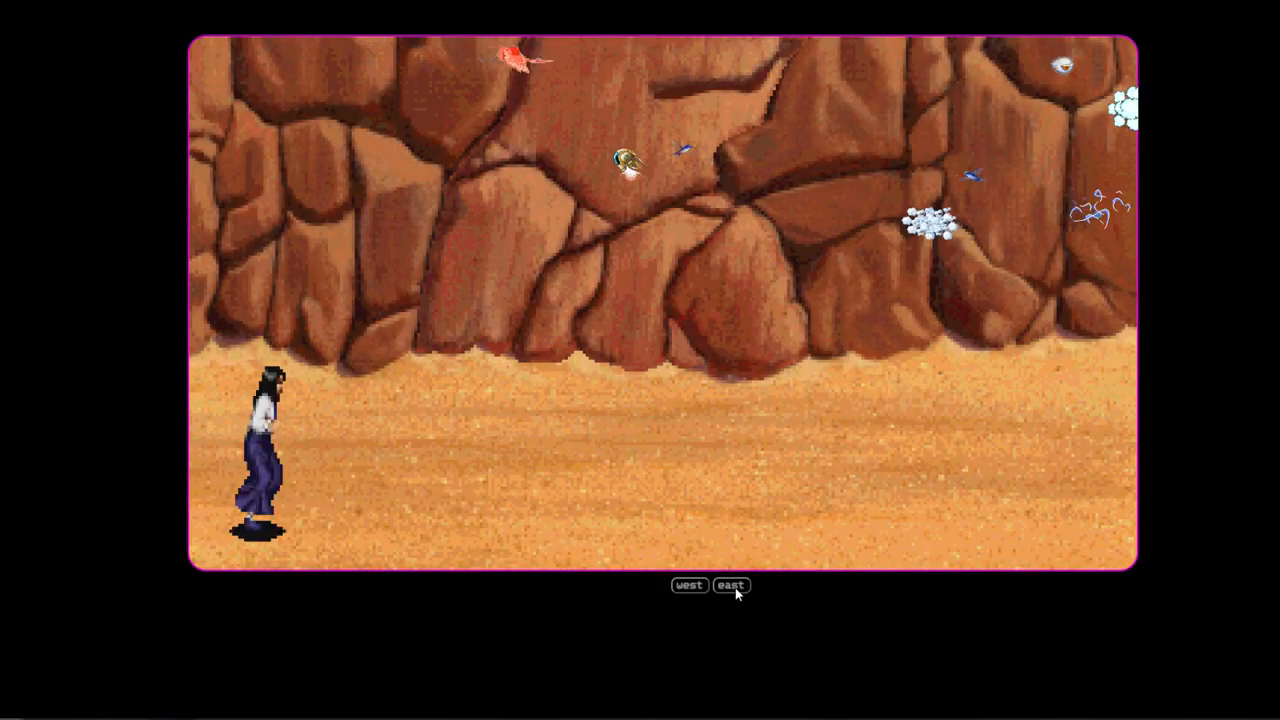
left_click(730, 585)
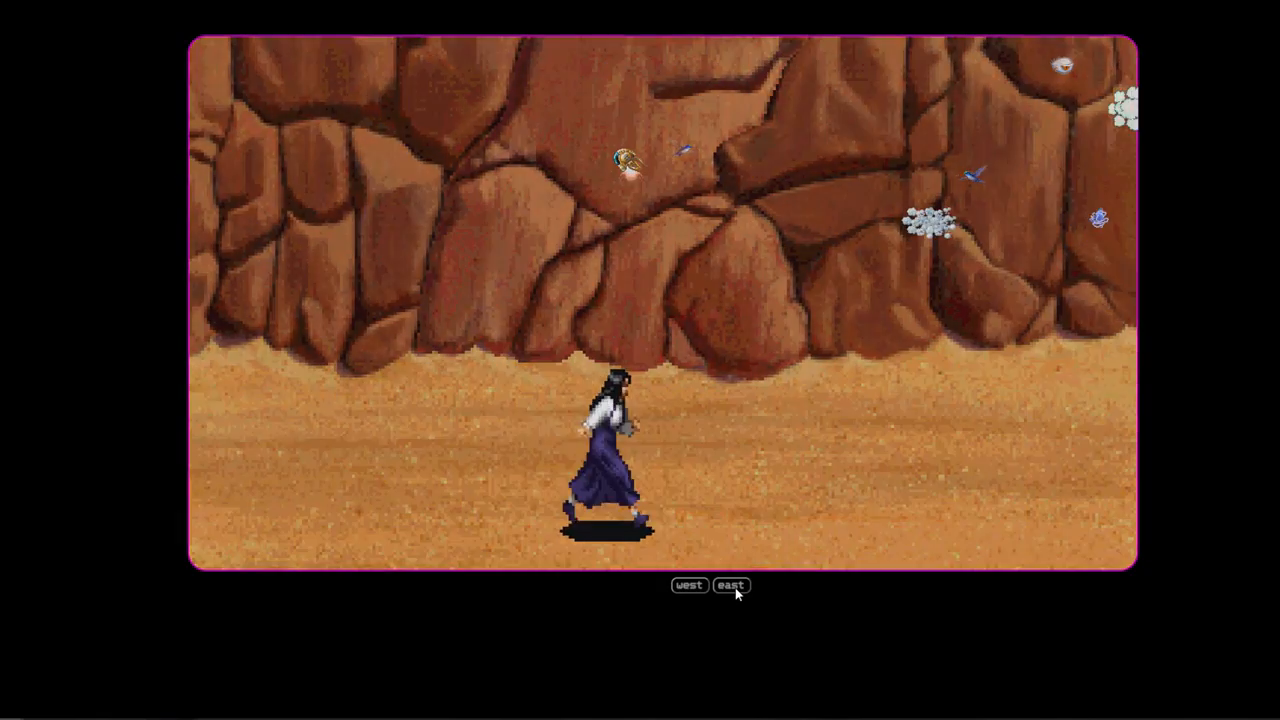
left_click(730, 585)
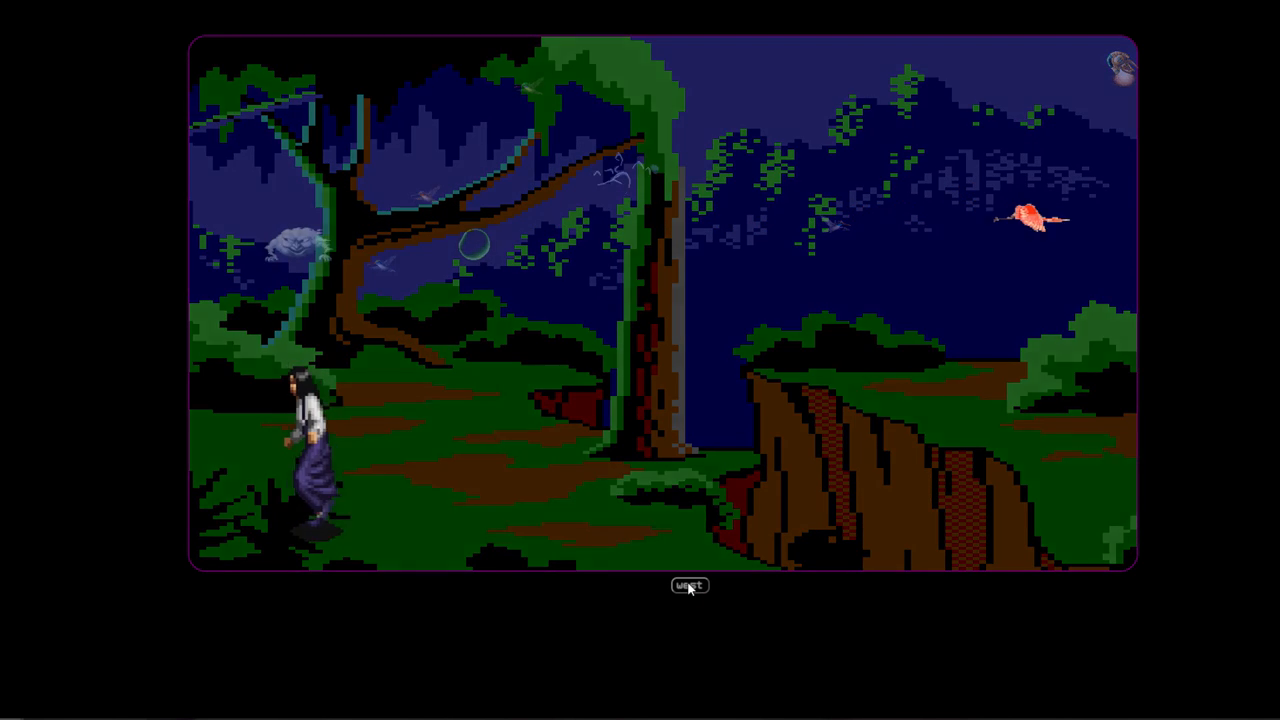
left_click(689, 585)
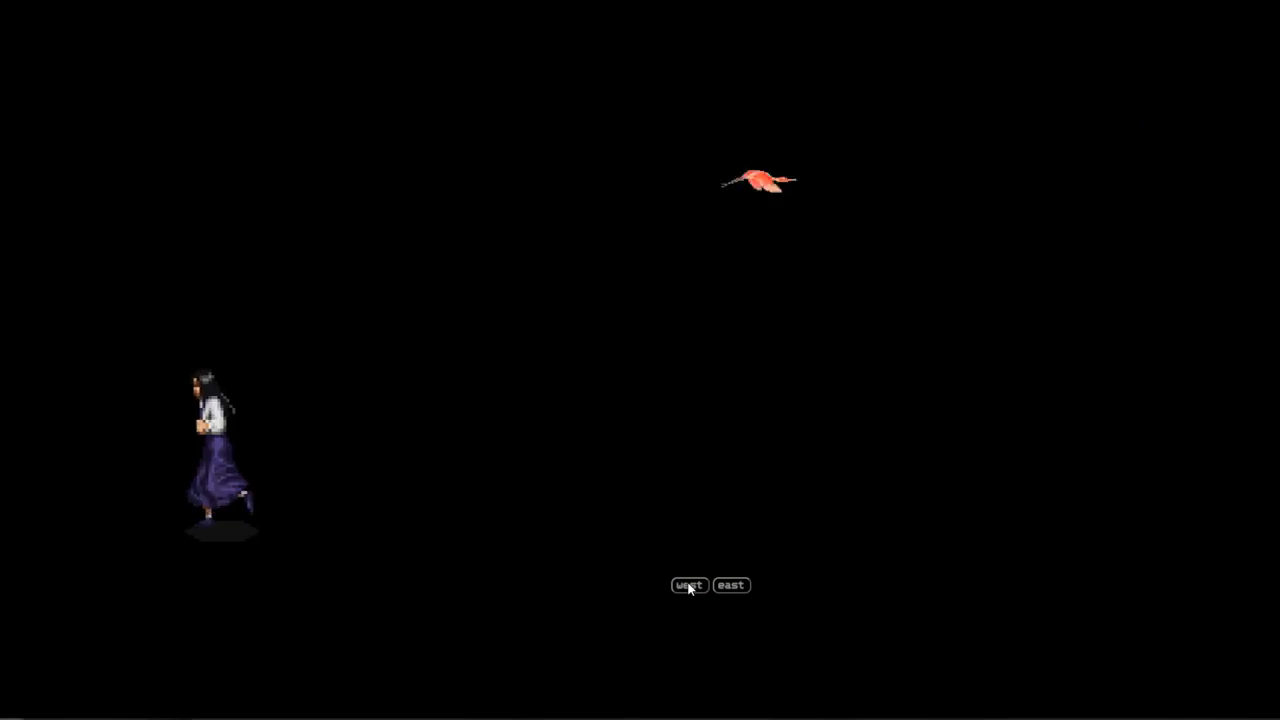
left_click(688, 585)
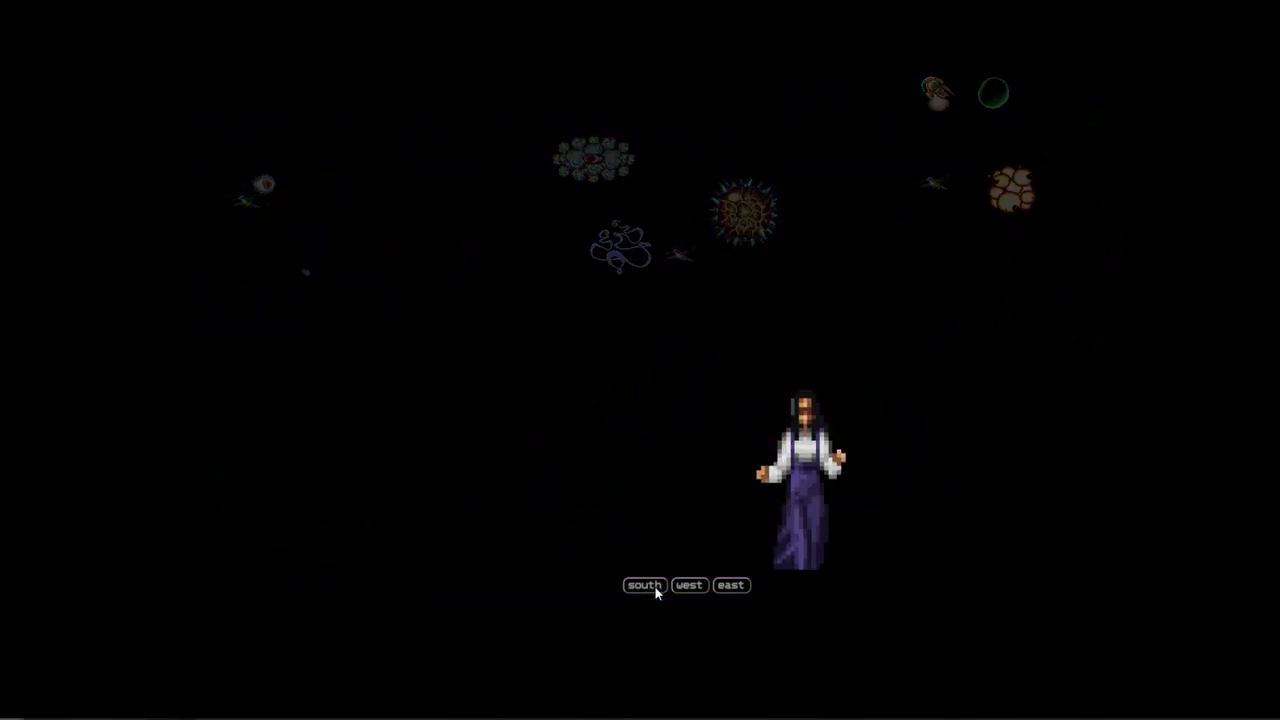
left_click(644, 585)
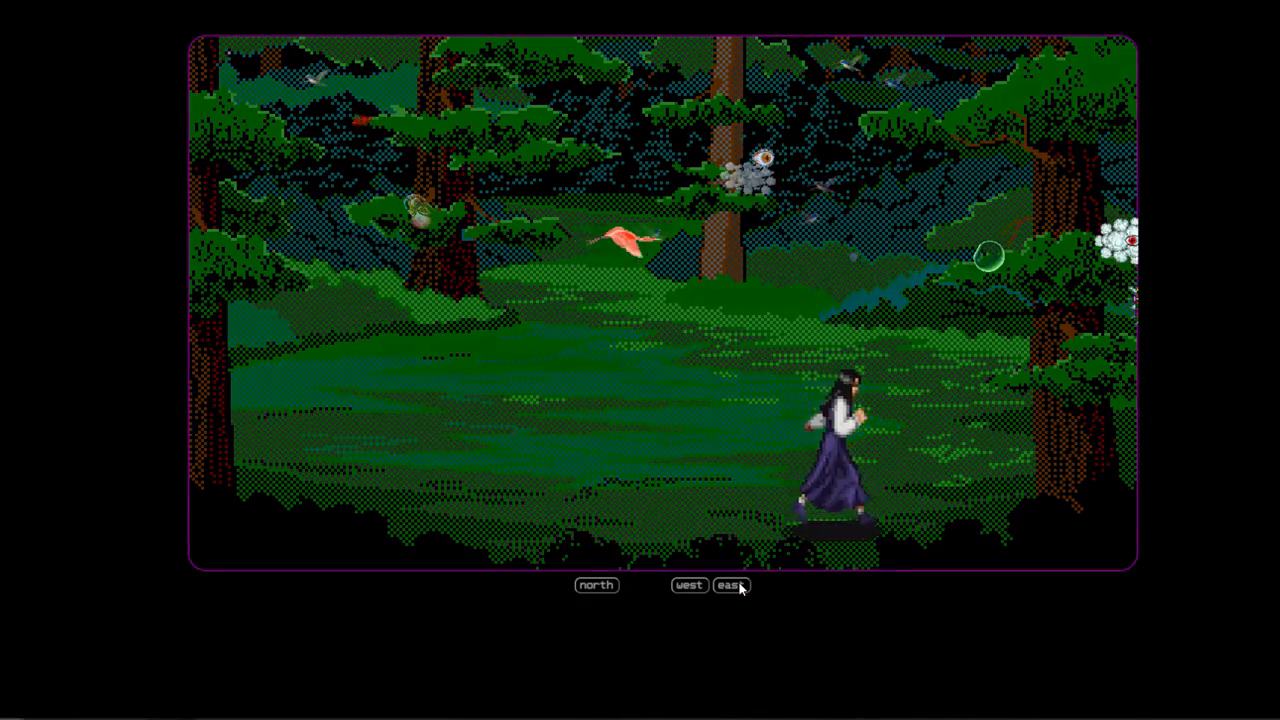
left_click(730, 585)
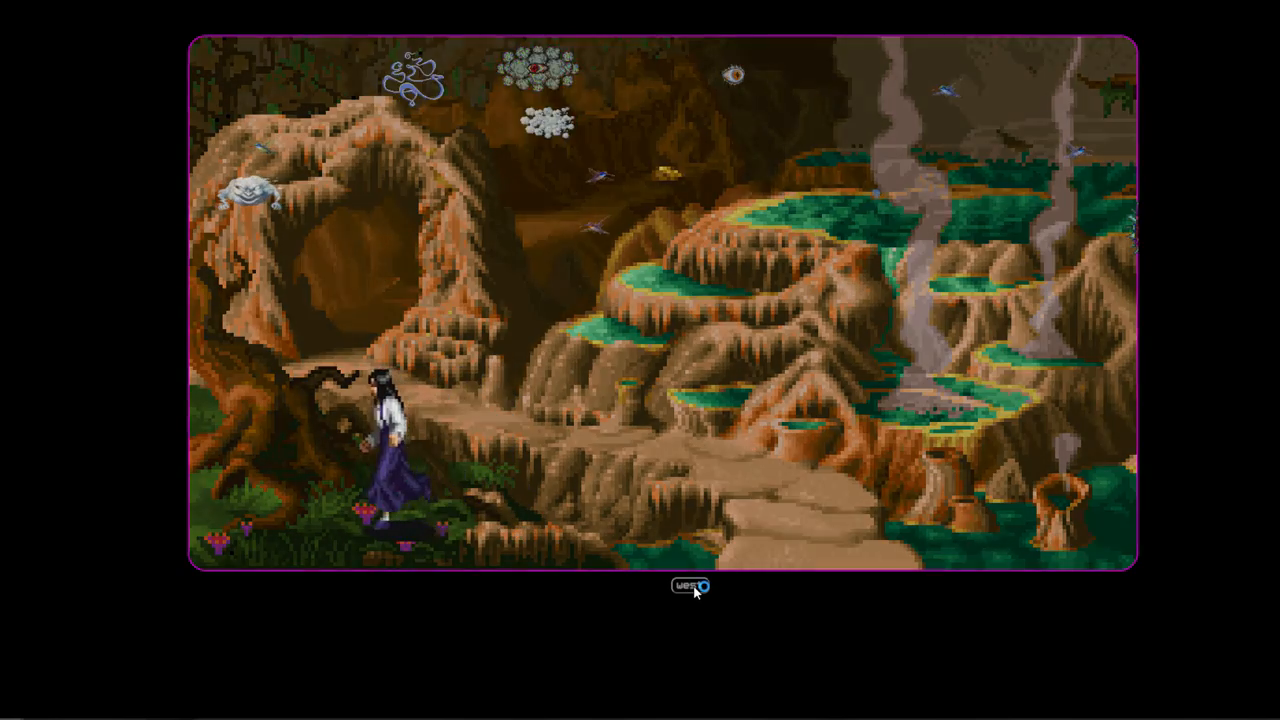
left_click(688, 587)
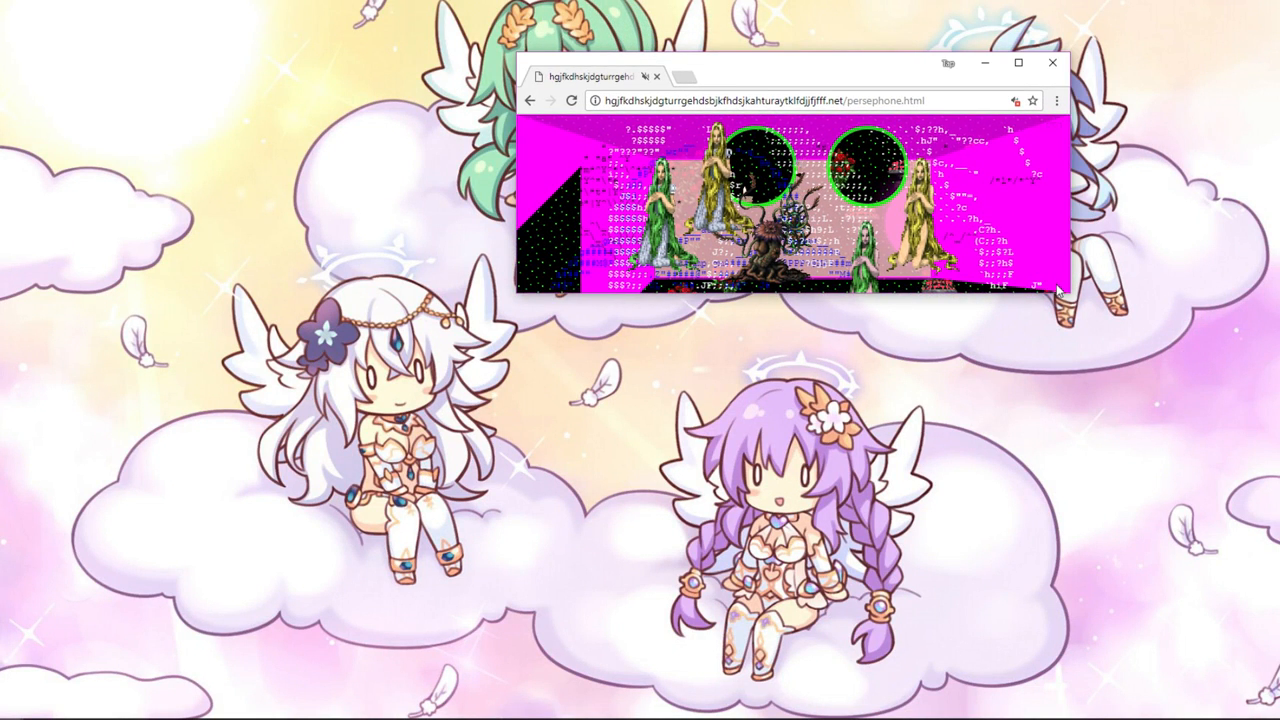
mouse_move(1017, 305)
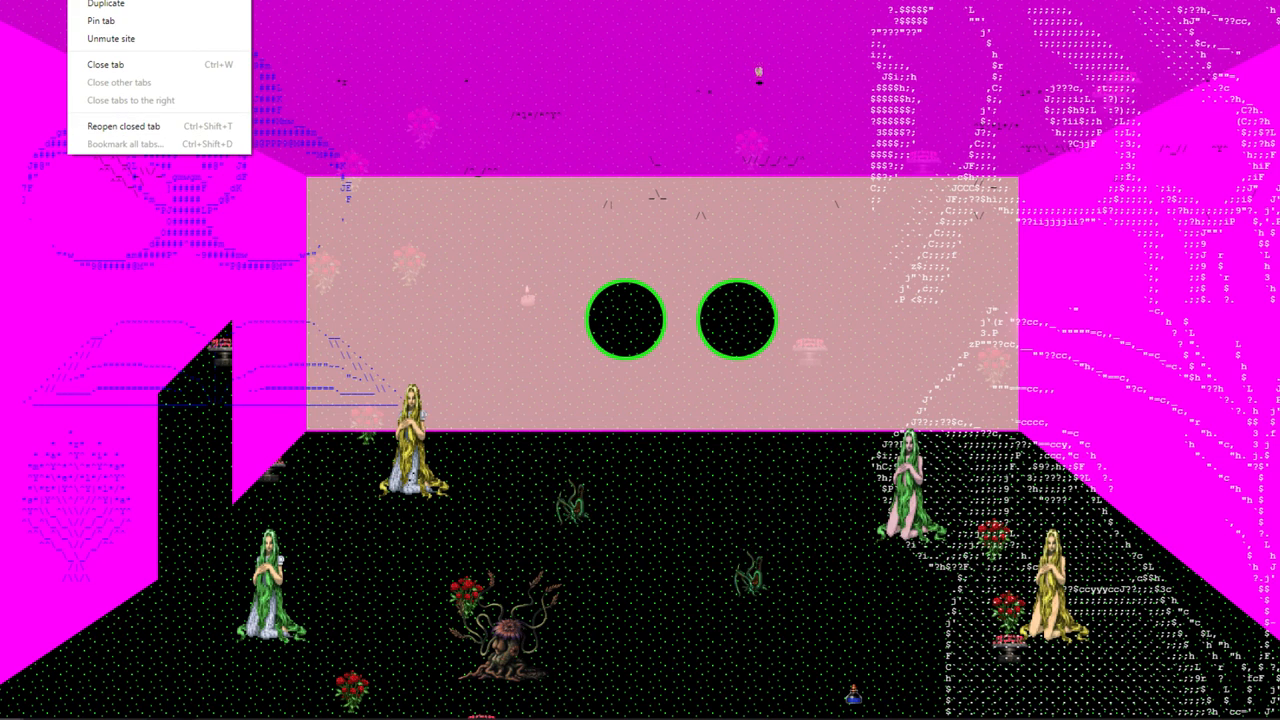
Dismiss the tab options list over the maximized persephone room page.
left_click(567, 219)
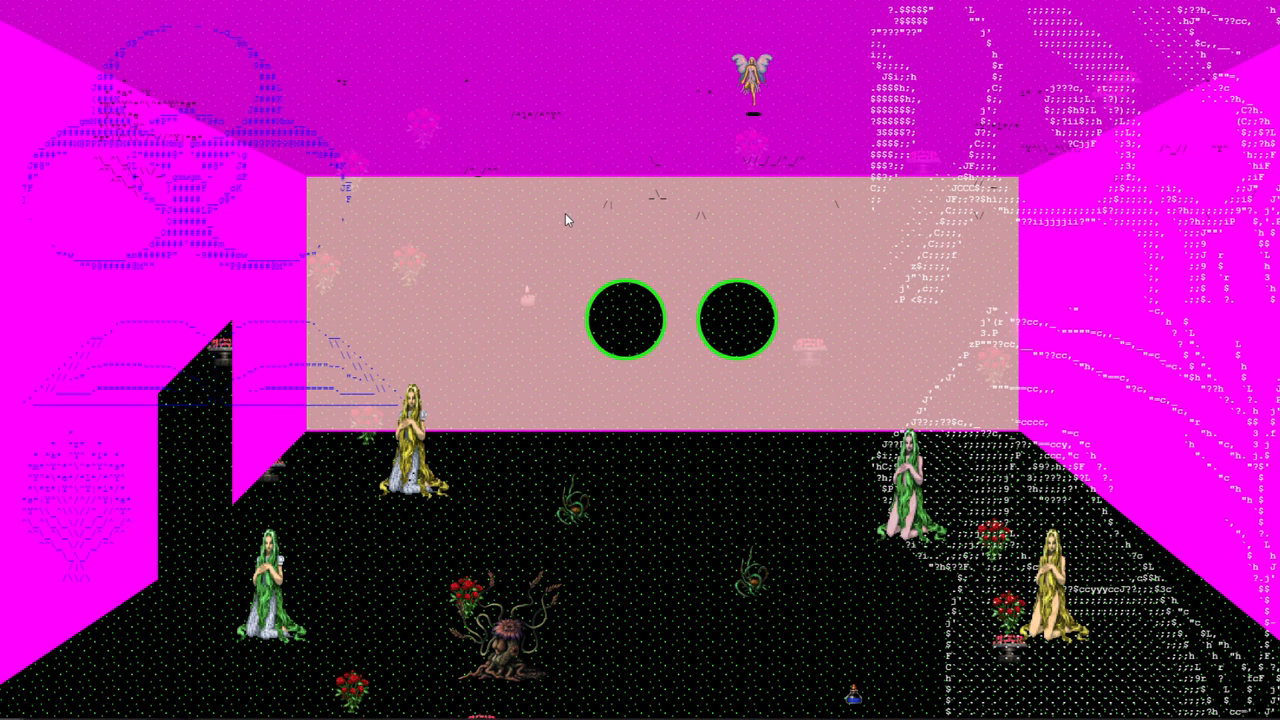